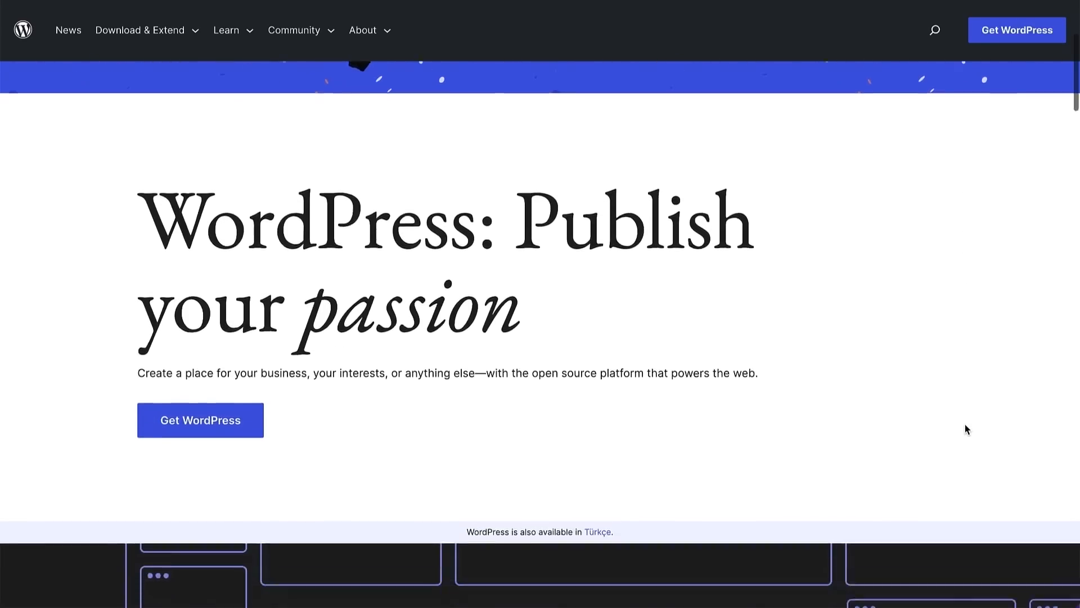
Step: Scroll down through the ac construction site overview before heading to the free themes directory
{"action": "scroll", "scroll_direction": "down", "scroll_amount": 3}
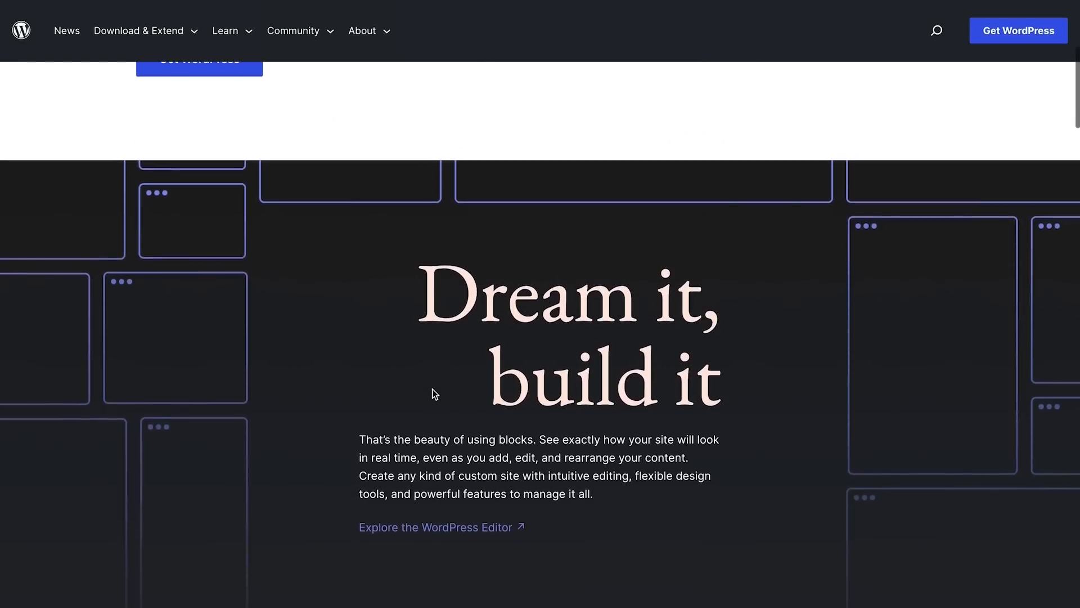
{"action": "scroll", "scroll_direction": "down", "scroll_amount": 3}
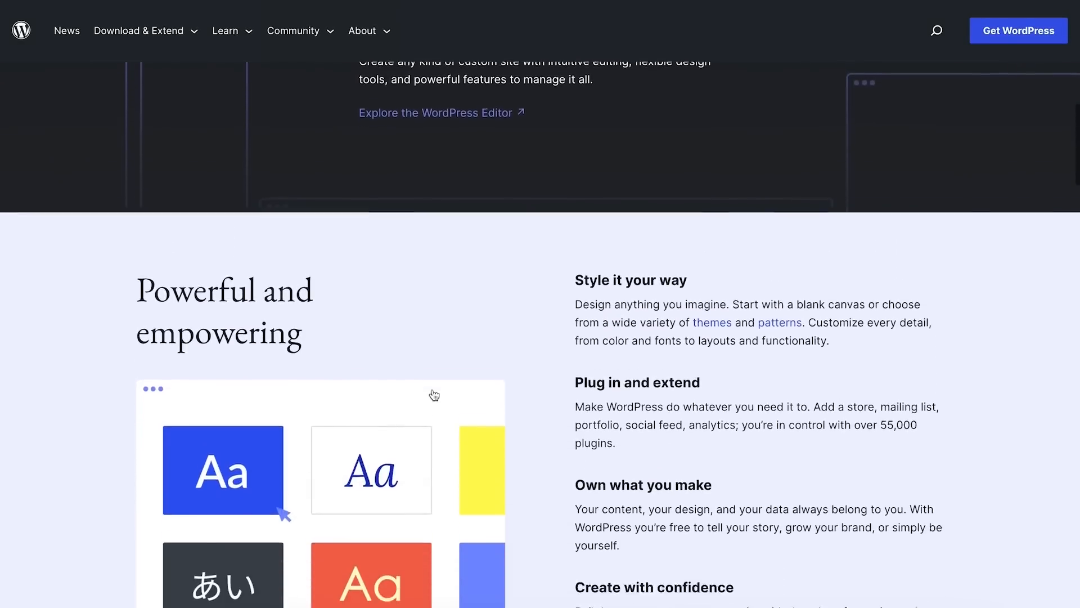
{"action": "scroll", "scroll_direction": "down", "scroll_amount": 3}
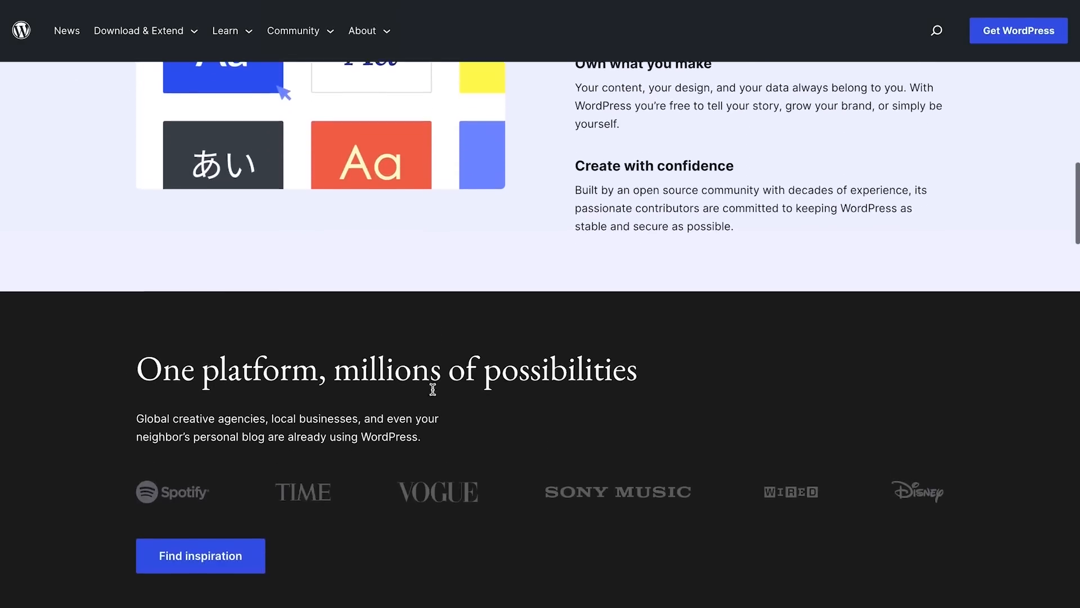
{"action": "scroll", "scroll_direction": "down", "scroll_amount": 3}
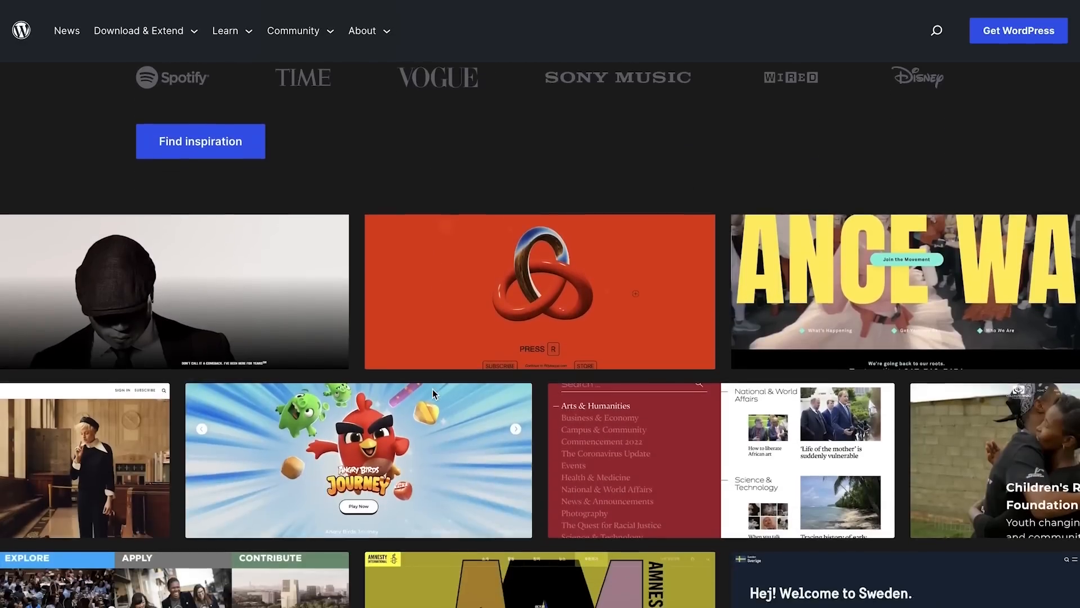
{"action": "scroll", "scroll_direction": "down", "scroll_amount": 3}
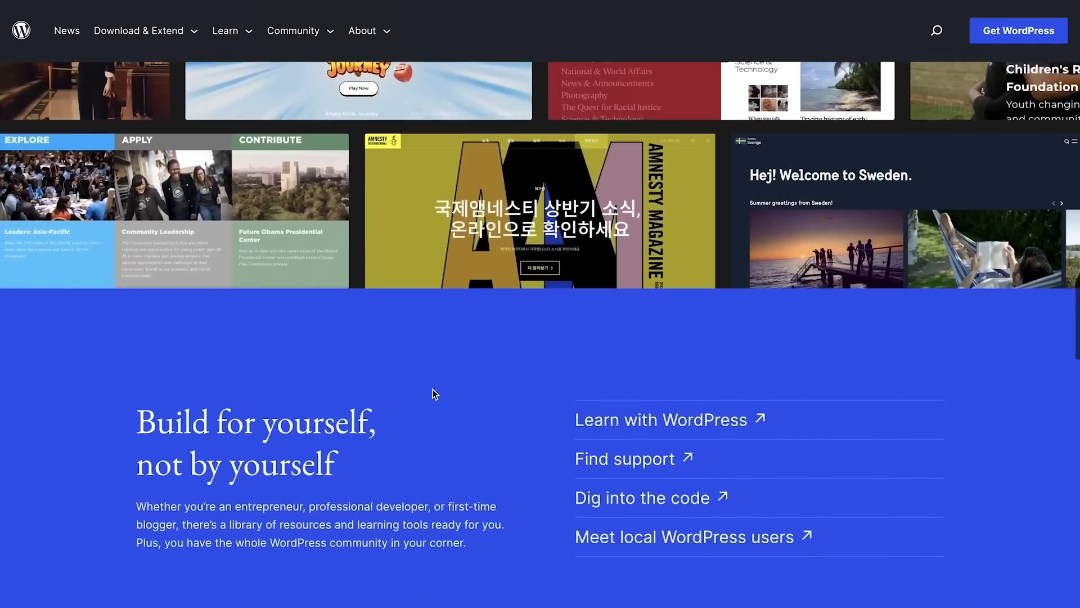
{"action": "scroll", "scroll_direction": "down", "scroll_amount": 3}
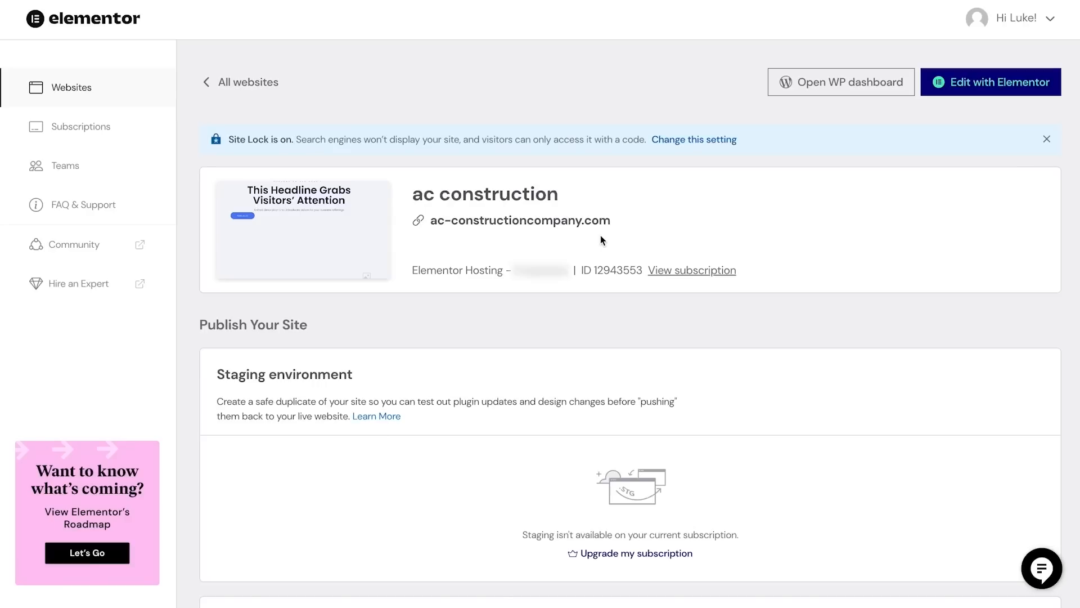
{"action": "scroll", "scroll_direction": "down", "scroll_amount": 3}
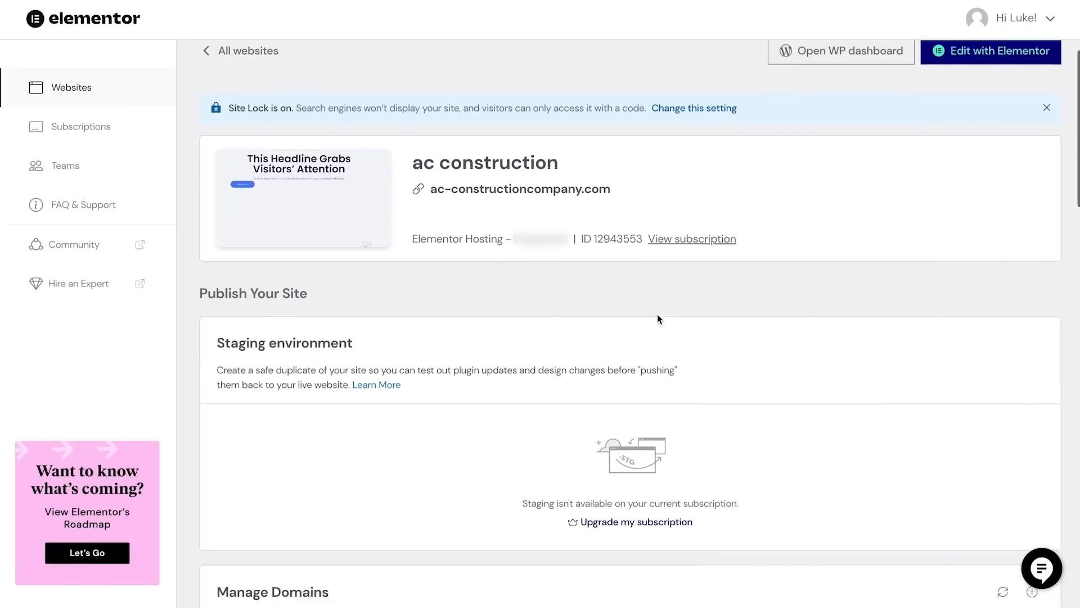
{"action": "scroll", "scroll_direction": "down", "scroll_amount": 3}
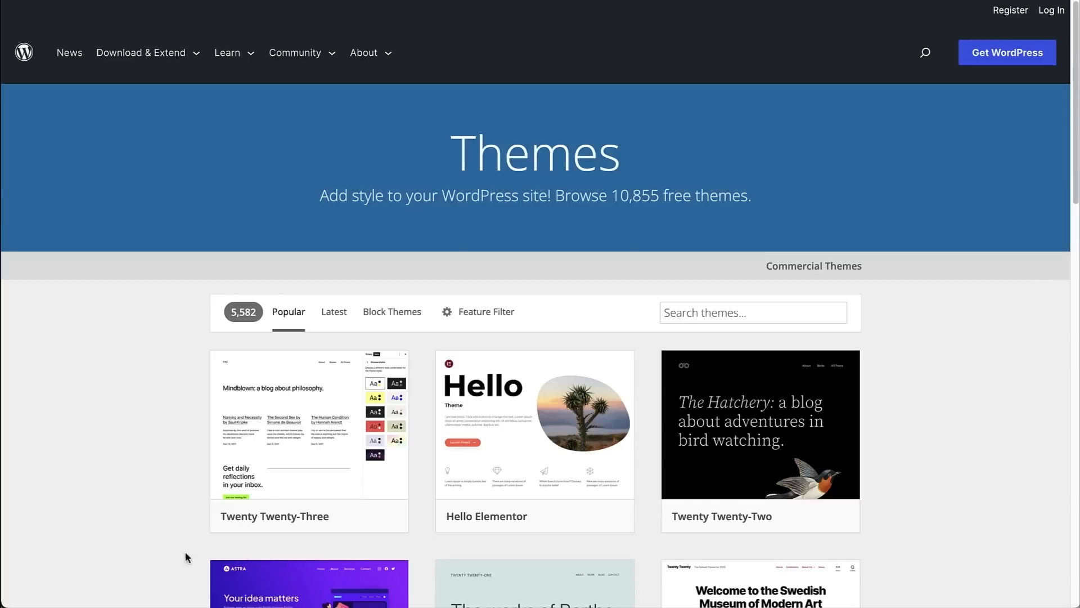
Step: View the Hello Elementor theme's details page and scroll through its description
{"action": "left_click", "coordinate": [533, 424]}
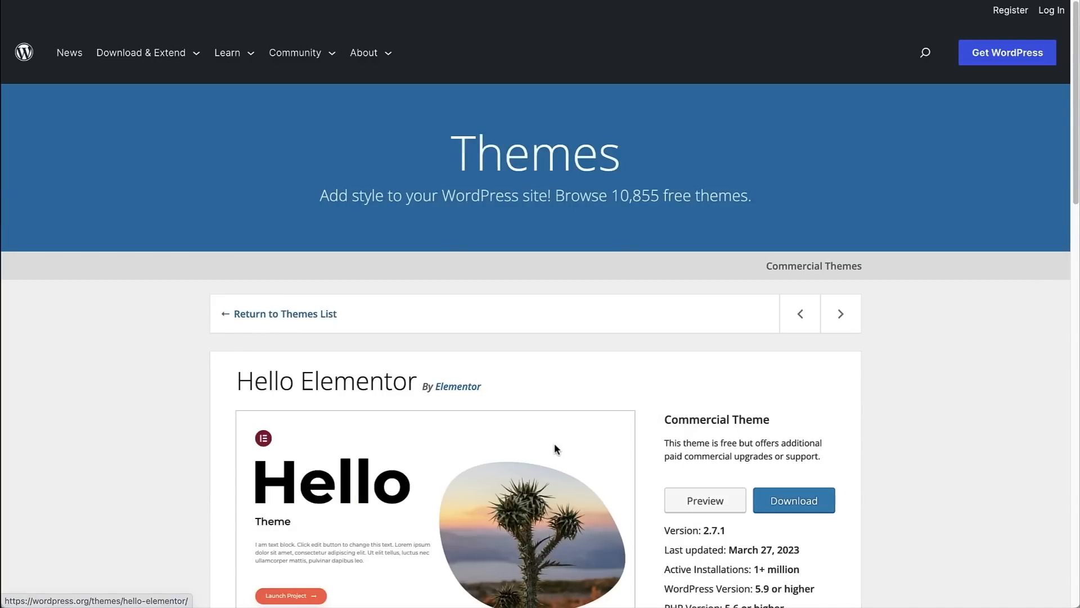
{"action": "scroll", "scroll_direction": "down", "scroll_amount": 3}
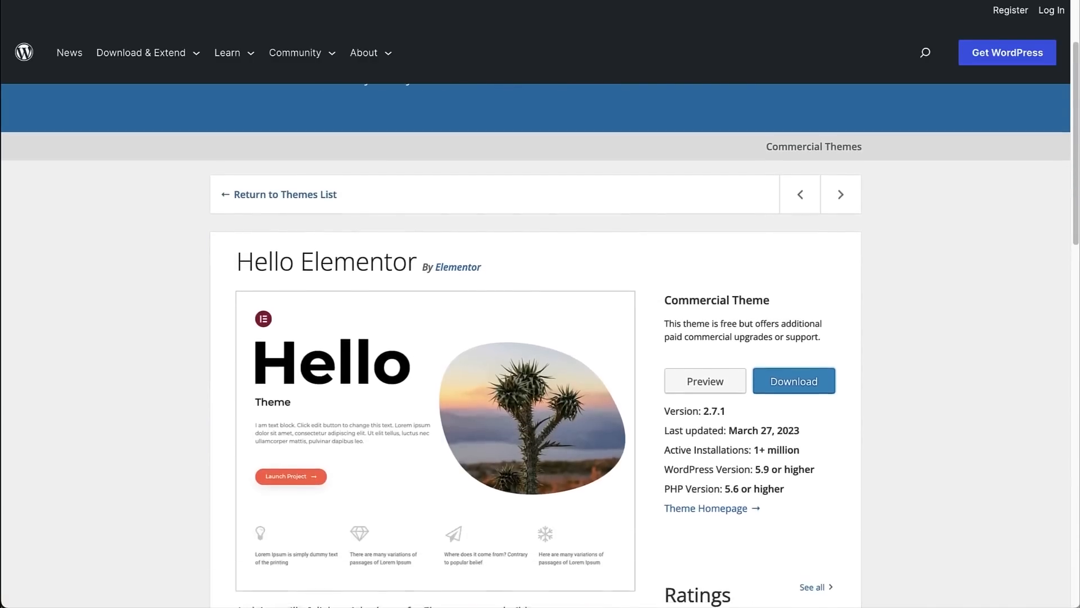
{"action": "scroll", "scroll_direction": "down", "scroll_amount": 3}
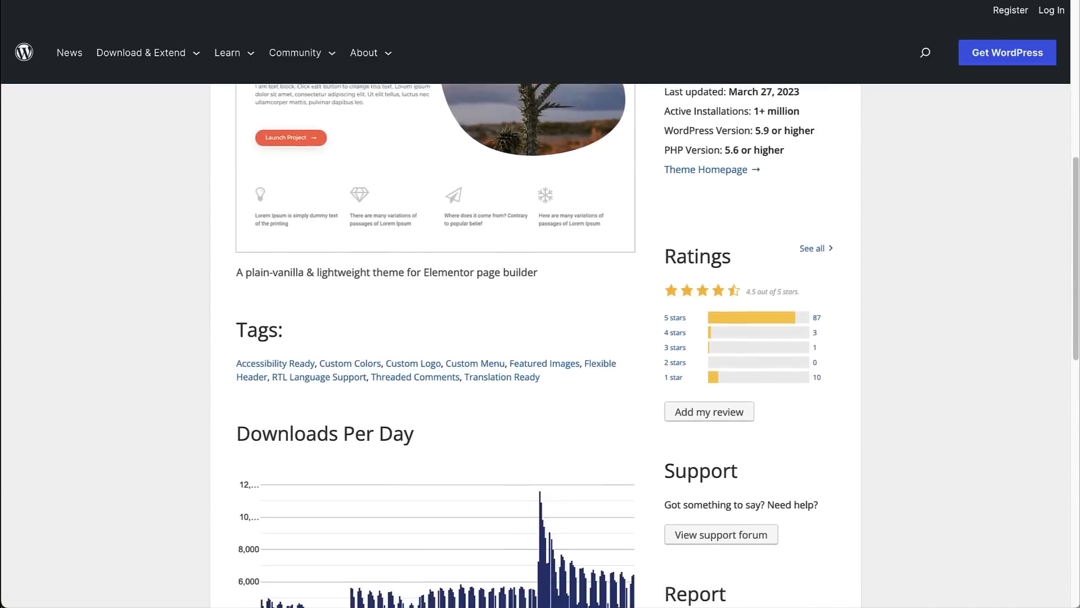
{"action": "scroll", "scroll_direction": "down", "scroll_amount": 3}
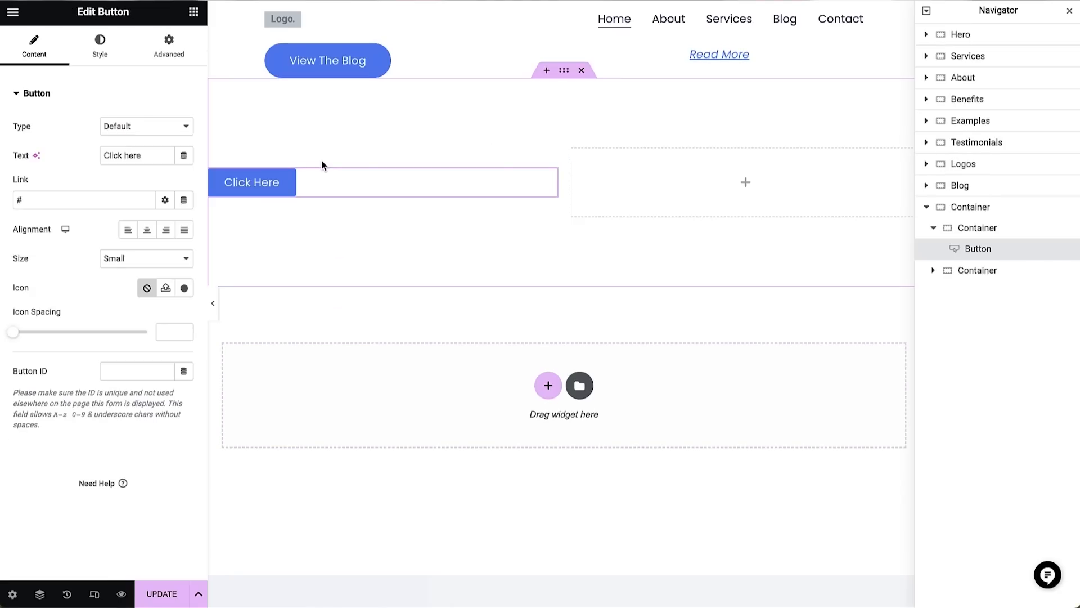
Step: Relabel the demo button 'Click Here Now' and centre it in its column
{"action": "left_click", "coordinate": [146, 228]}
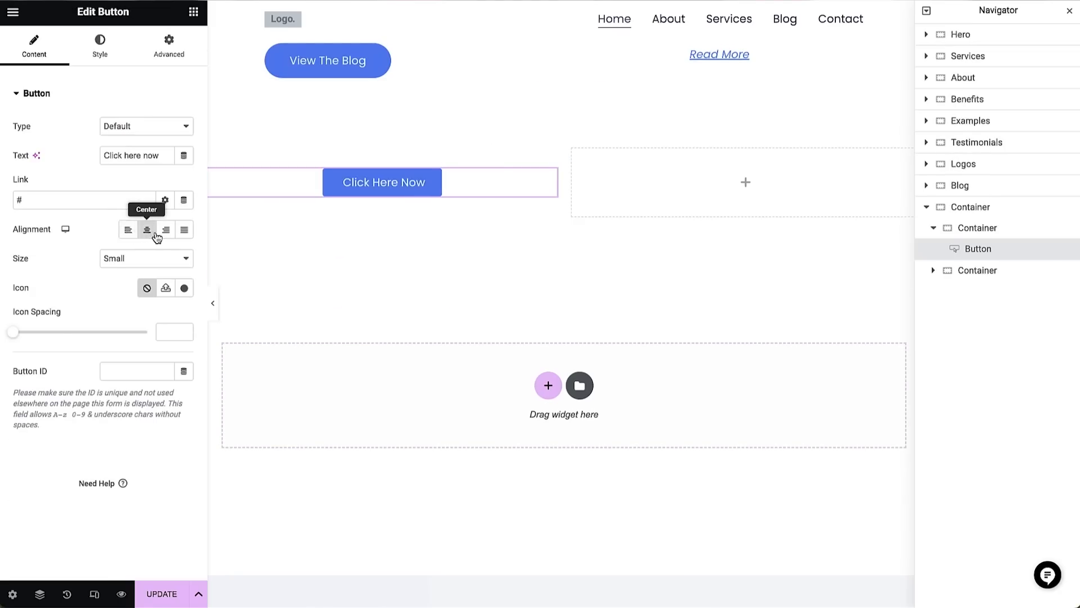
{"action": "left_click", "coordinate": [184, 229]}
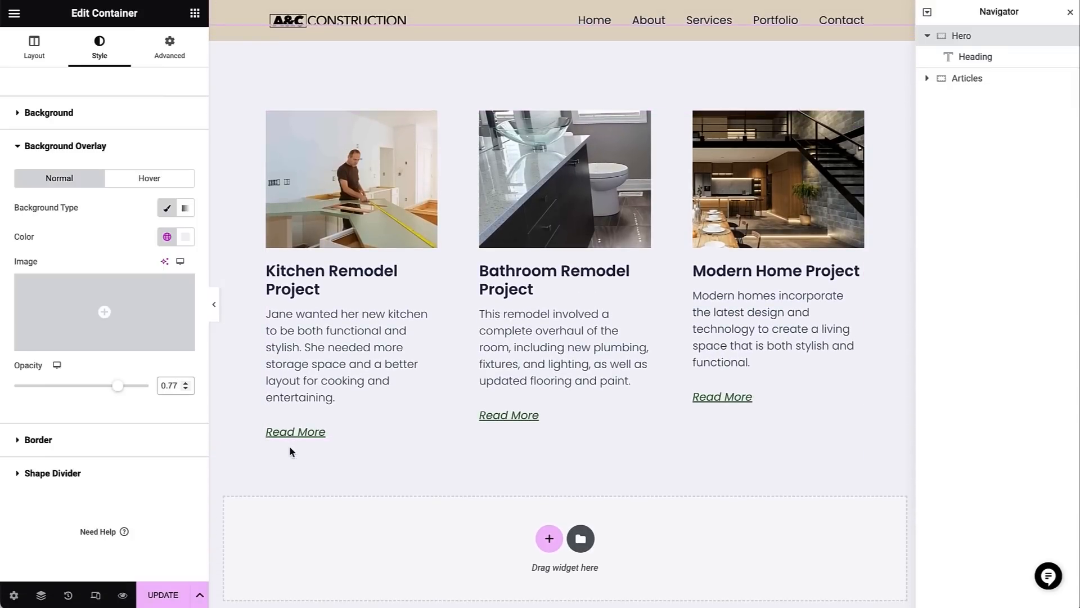
Step: Give the Our Portfolio hero container a hard-hat engineers background image and adjust its overlay colour
{"action": "left_click", "coordinate": [33, 46]}
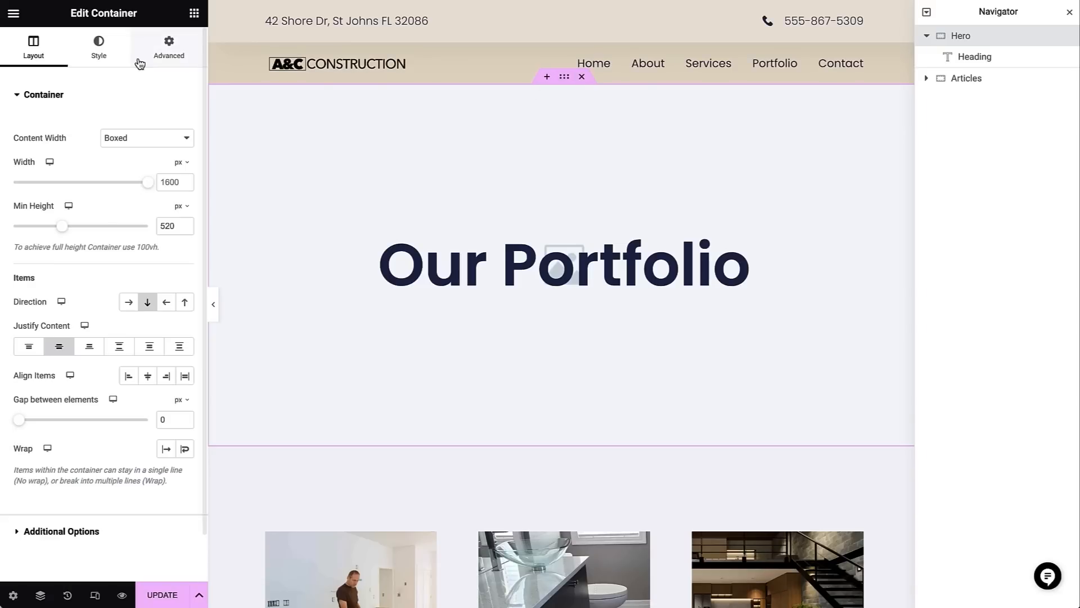
{"action": "left_click", "coordinate": [98, 46]}
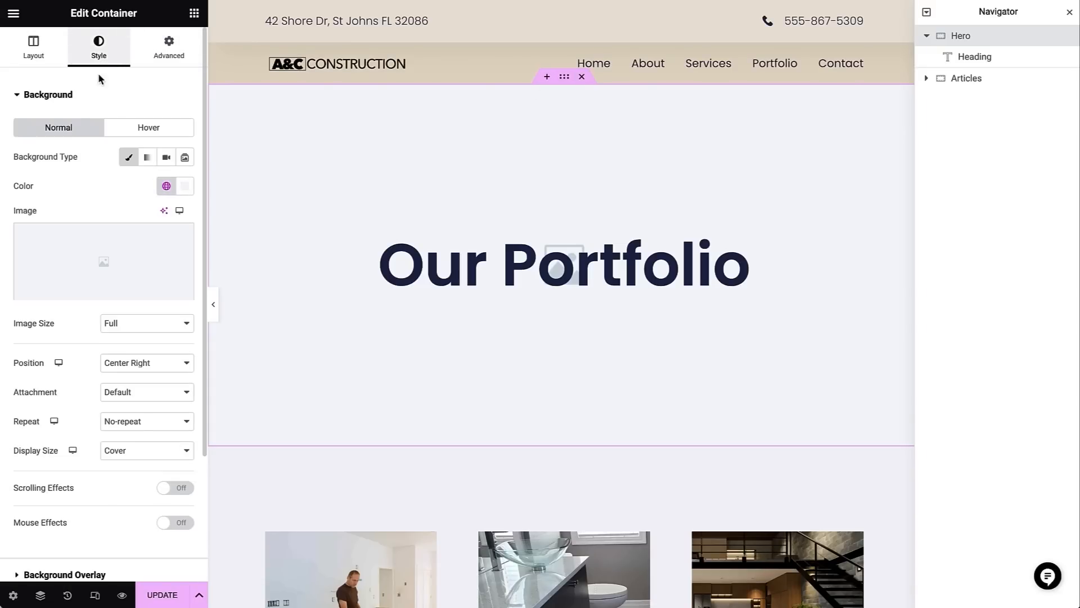
{"action": "left_click", "coordinate": [103, 261]}
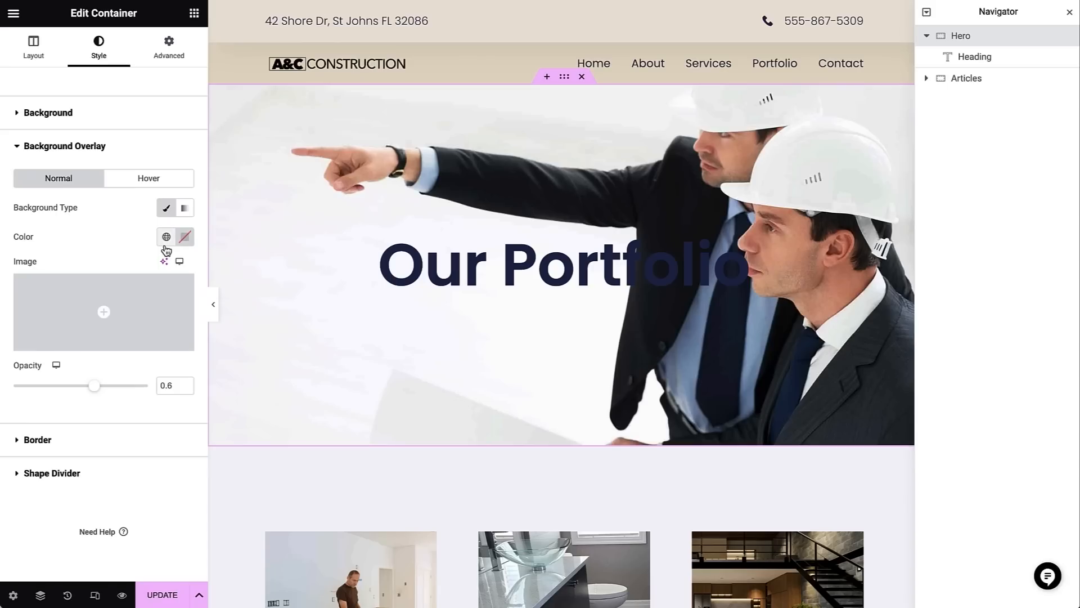
{"action": "left_click", "coordinate": [166, 236]}
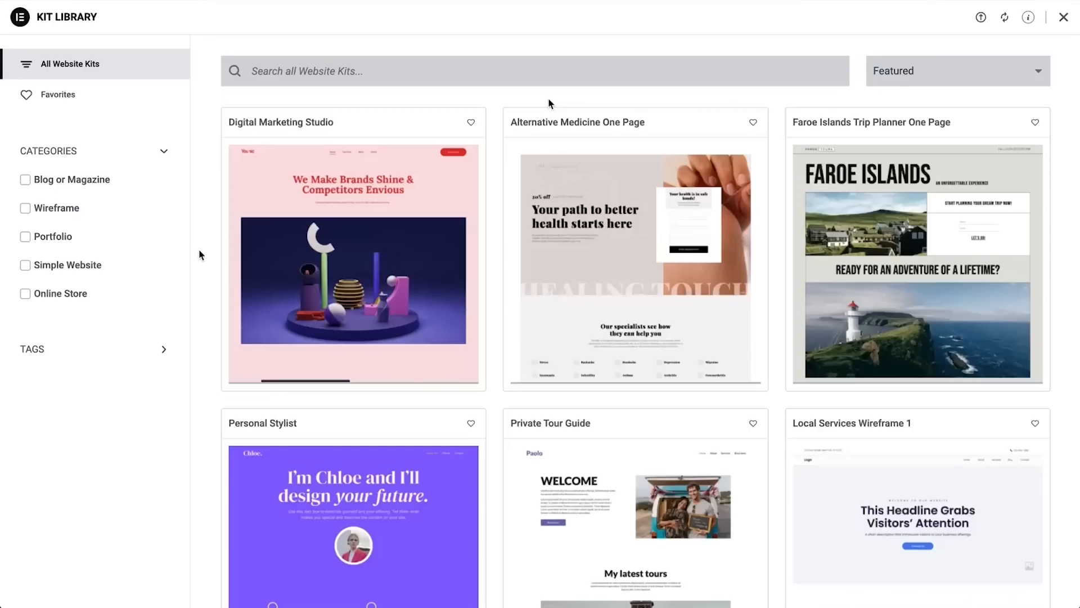
{"action": "scroll", "scroll_direction": "down", "scroll_amount": 3}
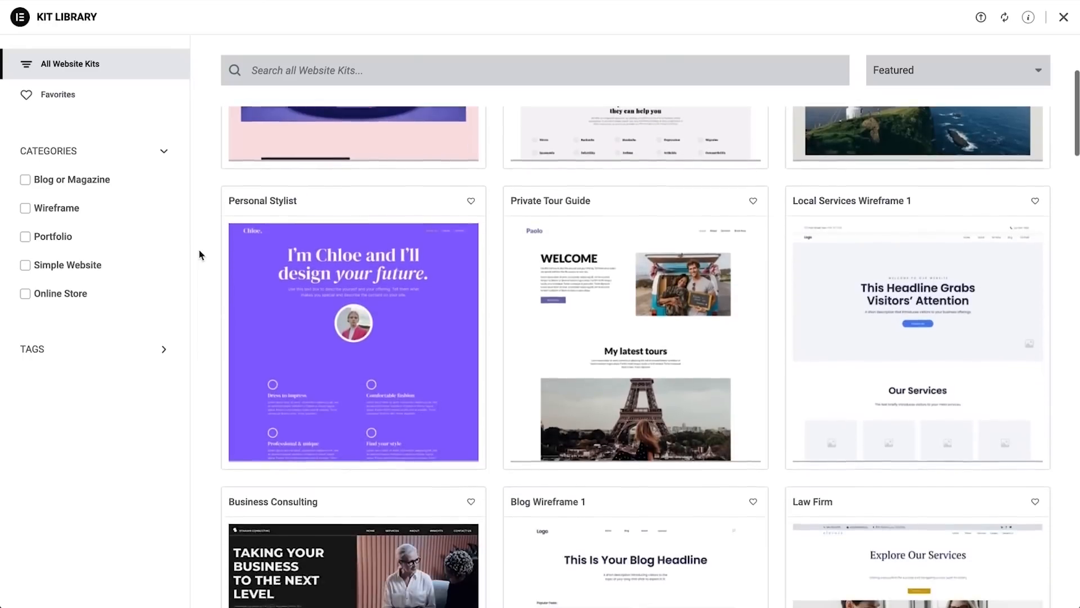
{"action": "scroll", "scroll_direction": "down", "scroll_amount": 3}
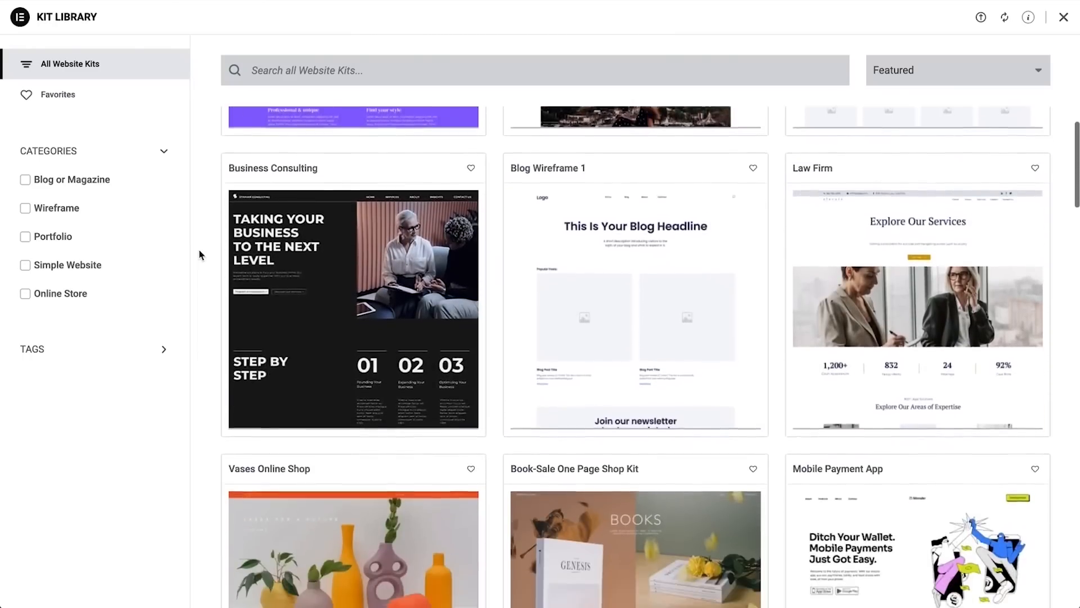
{"action": "scroll", "scroll_direction": "down", "scroll_amount": 3}
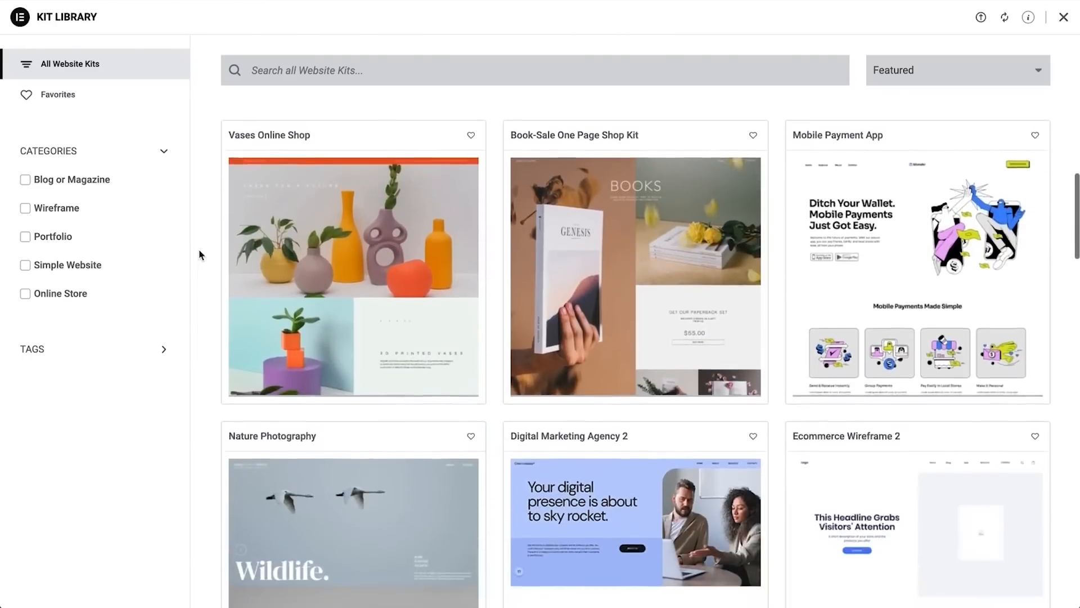
{"action": "scroll", "scroll_direction": "down", "scroll_amount": 3}
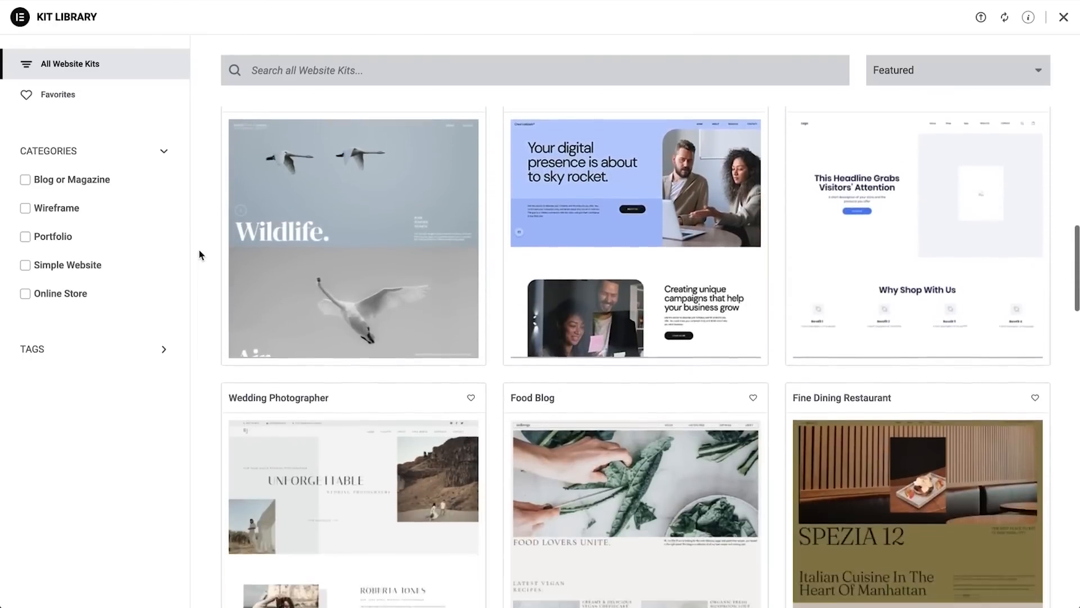
{"action": "scroll", "scroll_direction": "down", "scroll_amount": 3}
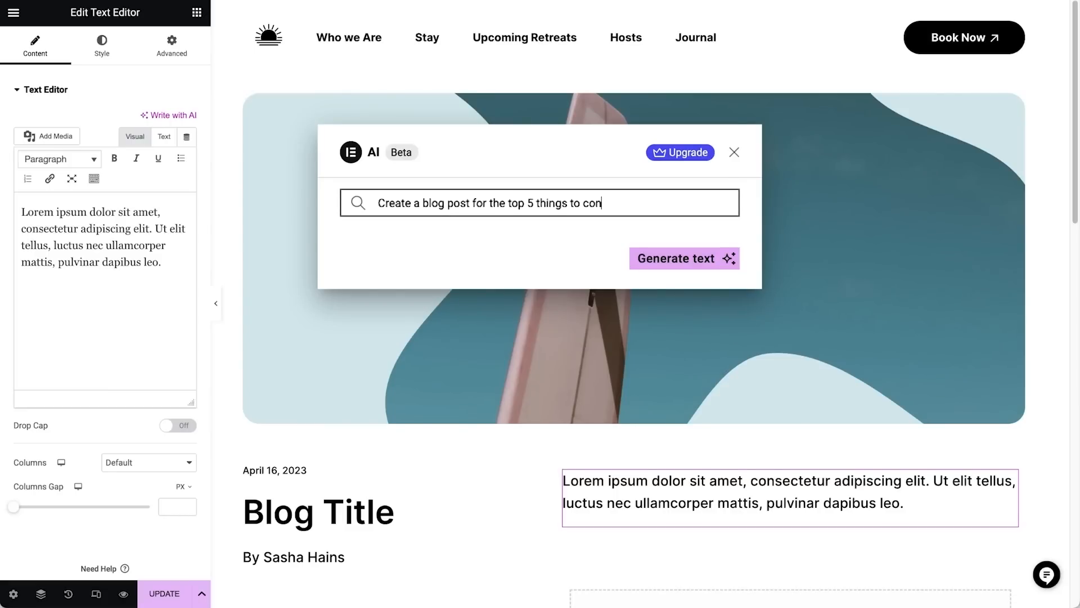
Step: Generate and accept the AI surf blog post, then insert the AI-written hover-fade container CSS
{"action": "type", "text": "sider when learning to surf"}
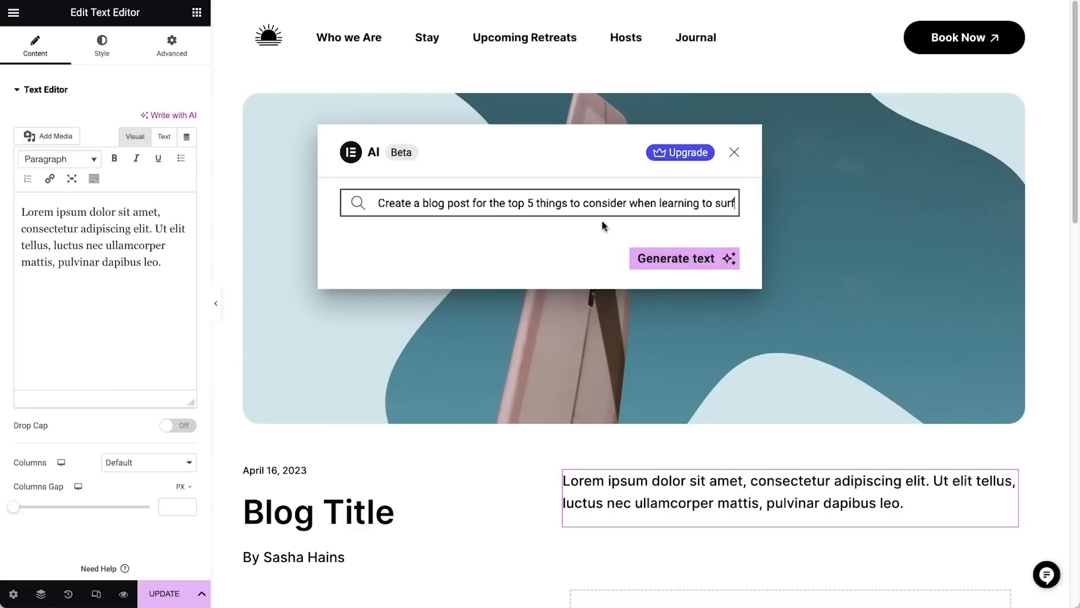
{"action": "left_click", "coordinate": [683, 258]}
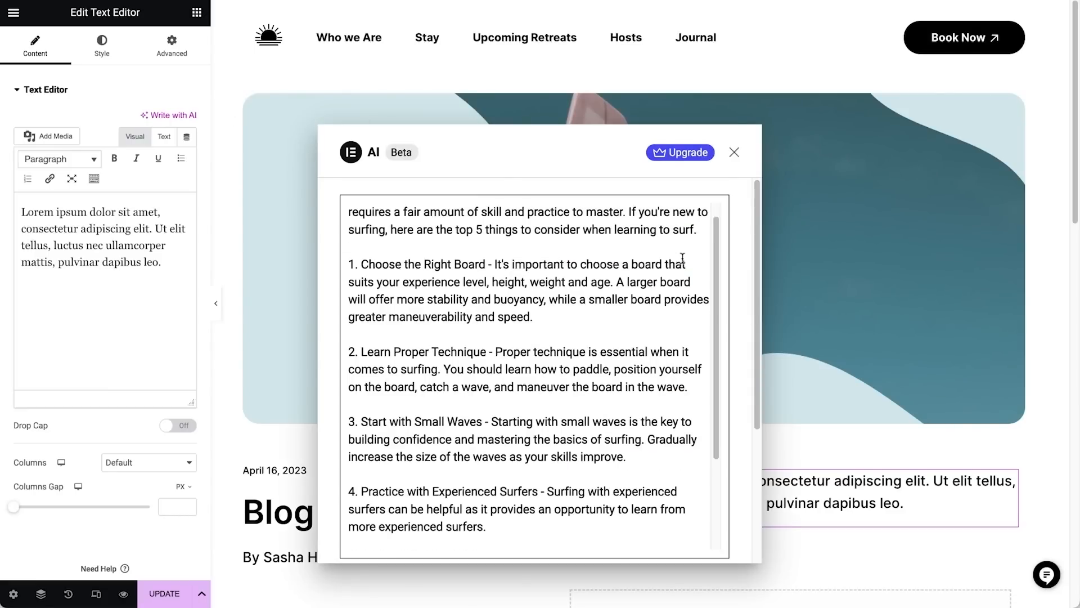
{"action": "scroll", "scroll_direction": "down", "scroll_amount": 3}
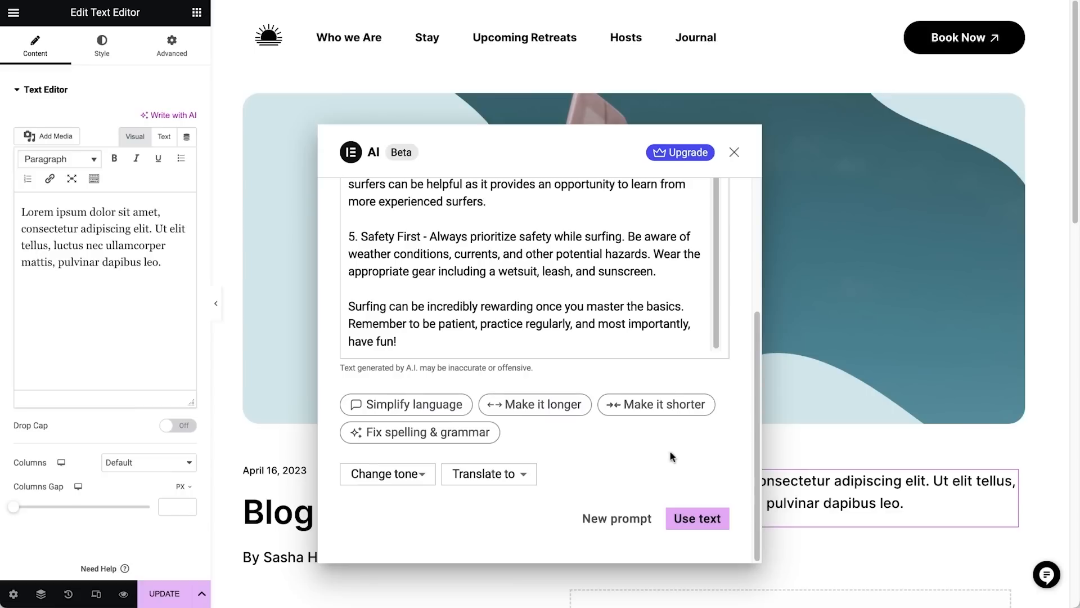
{"action": "left_click", "coordinate": [697, 517]}
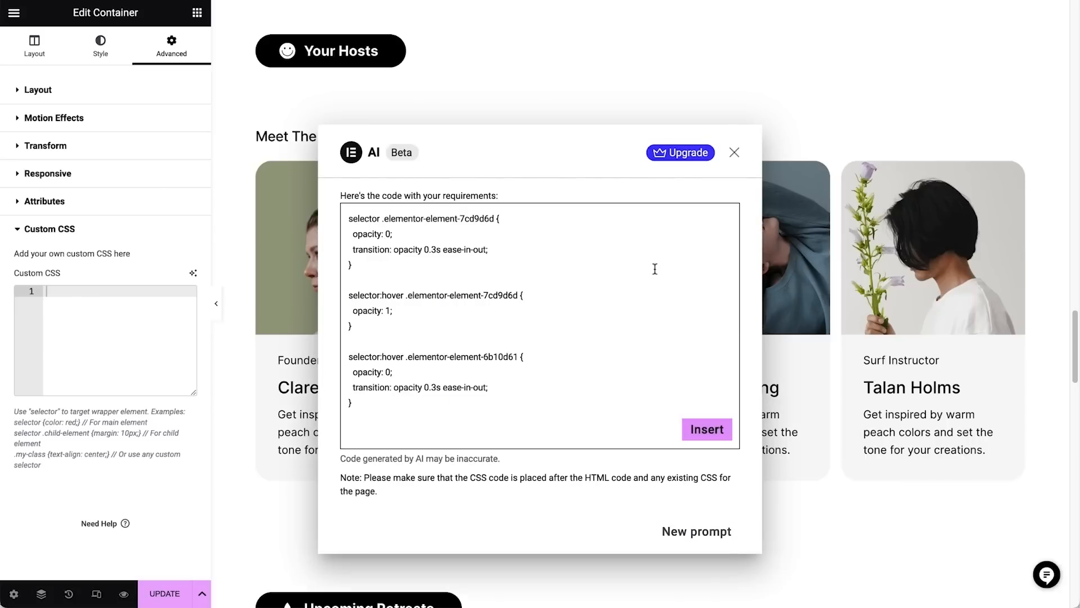
{"action": "left_click", "coordinate": [705, 429]}
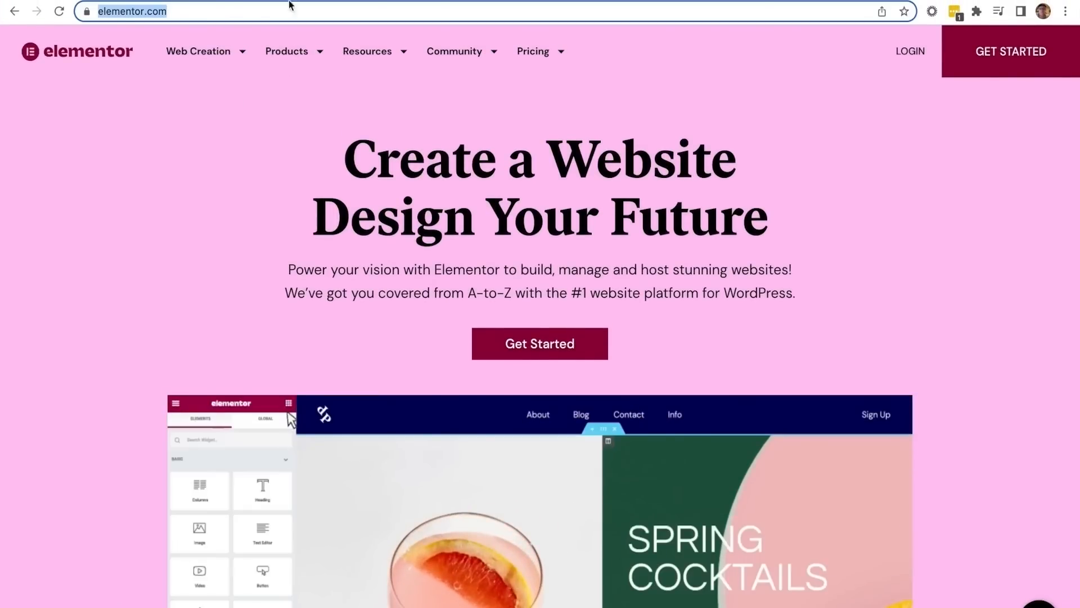
Step: Preview the Local Services Wireframe 1 design and scroll down its home page
{"action": "left_click", "coordinate": [538, 343]}
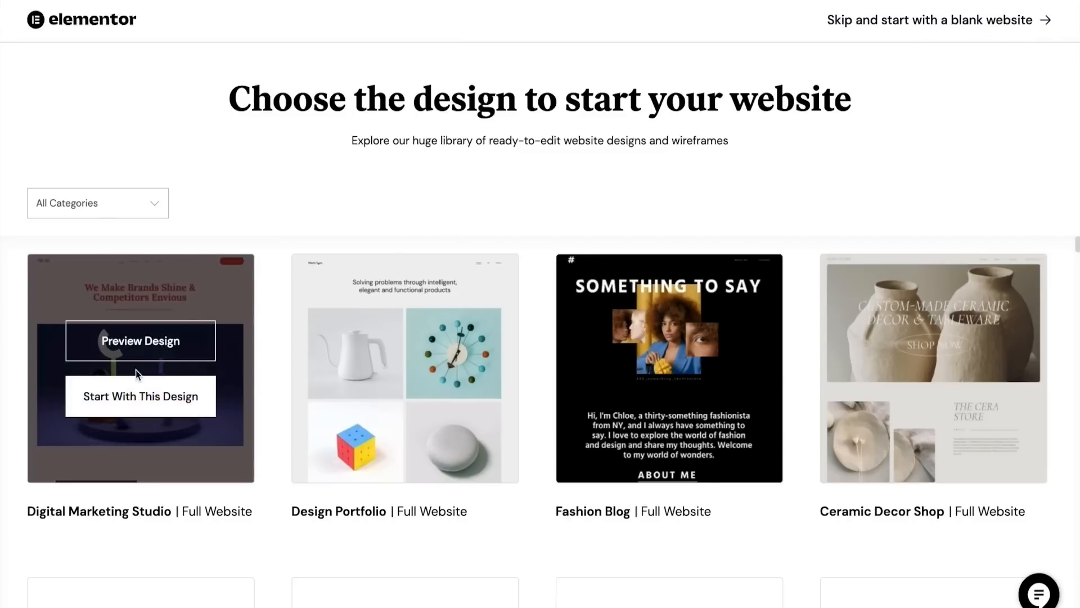
{"action": "mouse_move", "coordinate": [932, 368]}
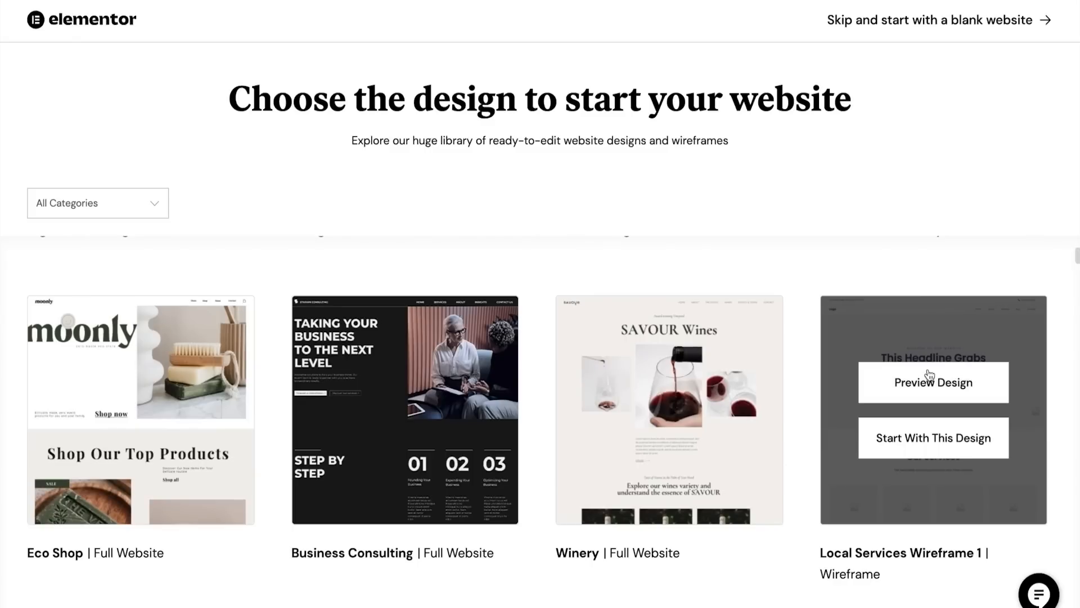
{"action": "left_click", "coordinate": [933, 382]}
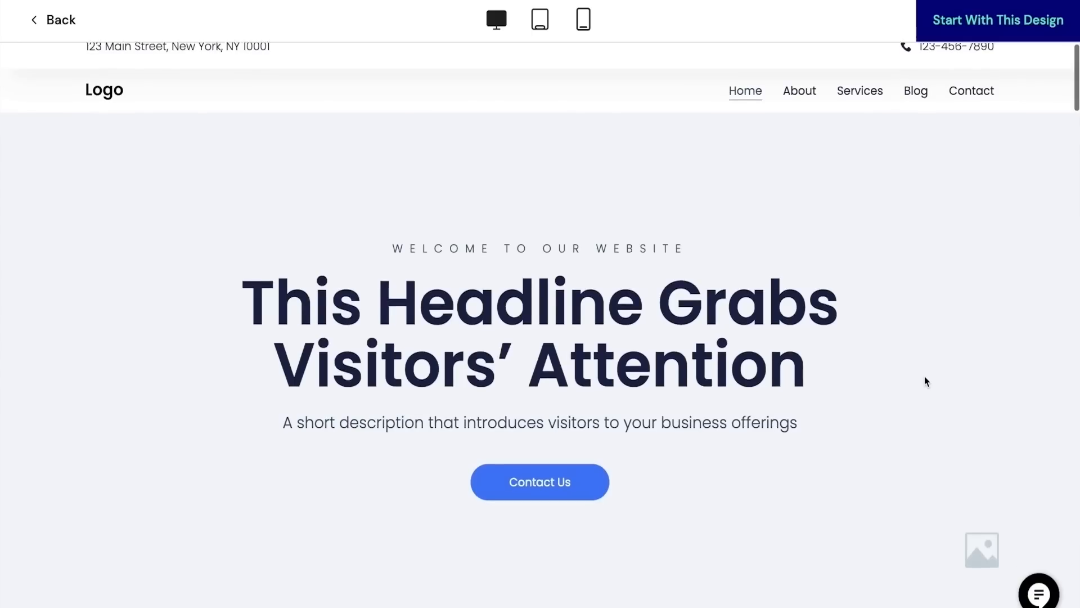
{"action": "scroll", "scroll_direction": "down", "scroll_amount": 3}
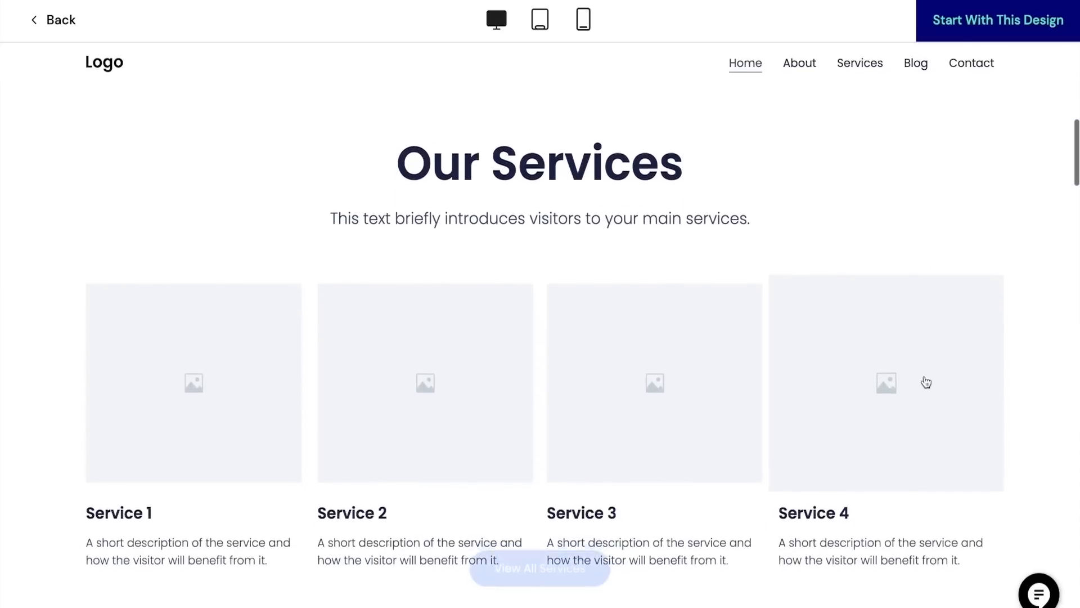
{"action": "scroll", "scroll_direction": "down", "scroll_amount": 3}
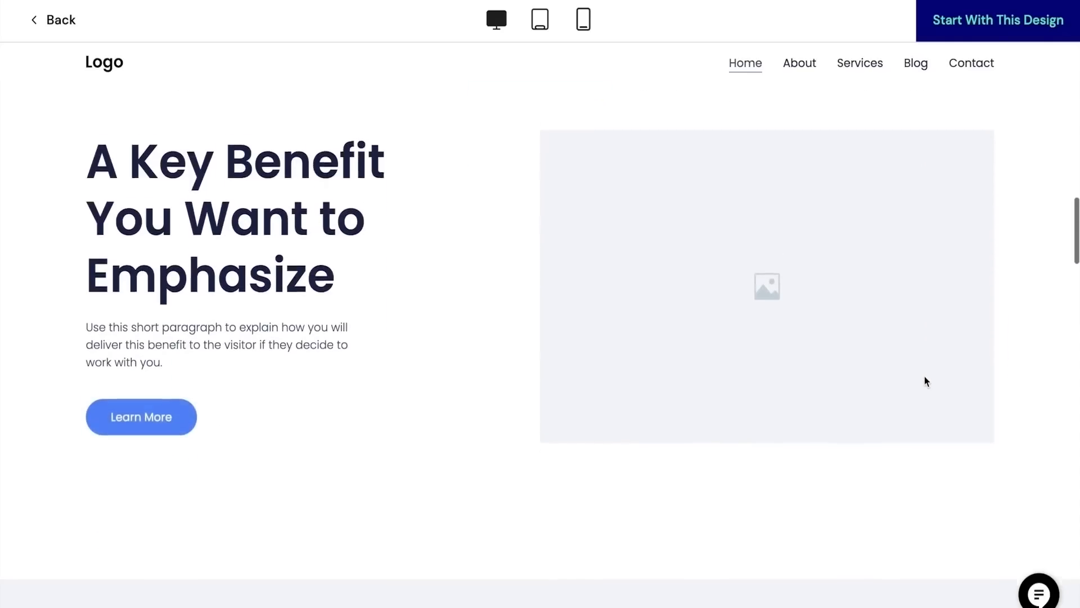
{"action": "scroll", "scroll_direction": "down", "scroll_amount": 3}
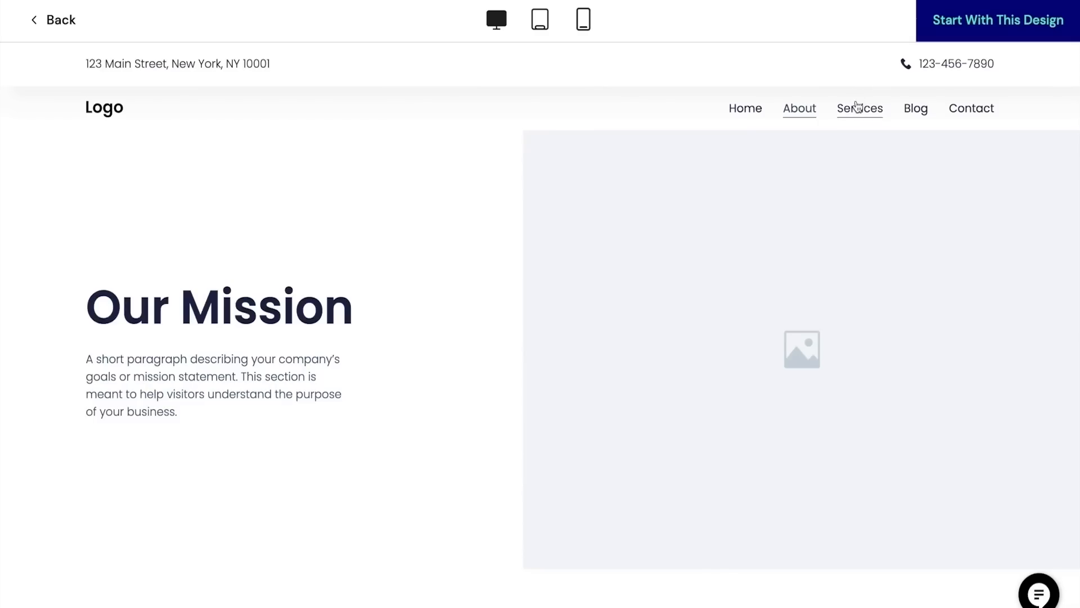
Step: Look through the previewed design's Blog and Contact pages
{"action": "left_click", "coordinate": [916, 108]}
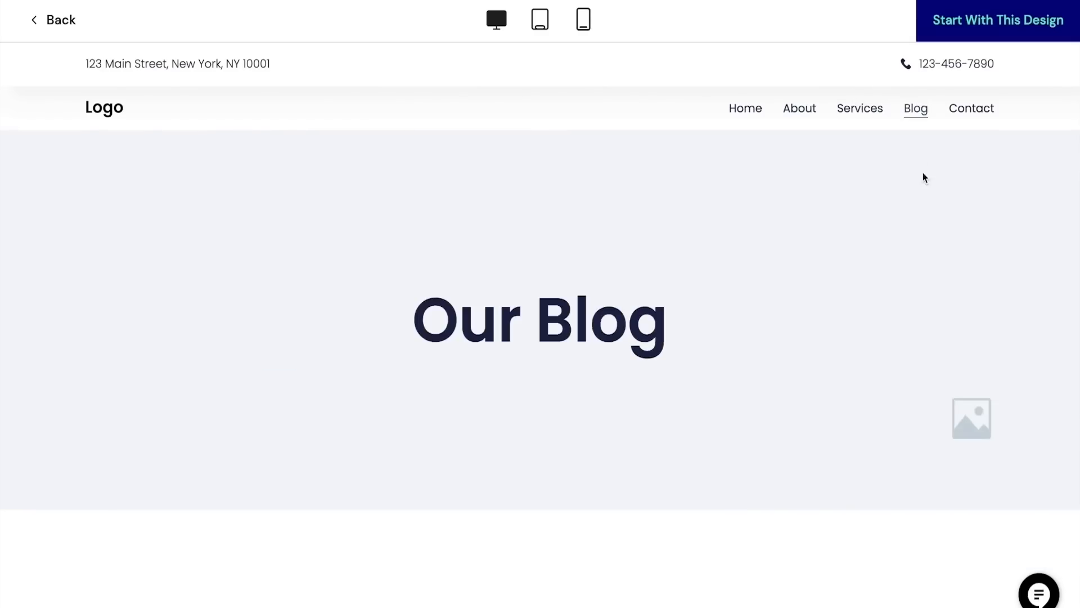
{"action": "scroll", "scroll_direction": "down", "scroll_amount": 3}
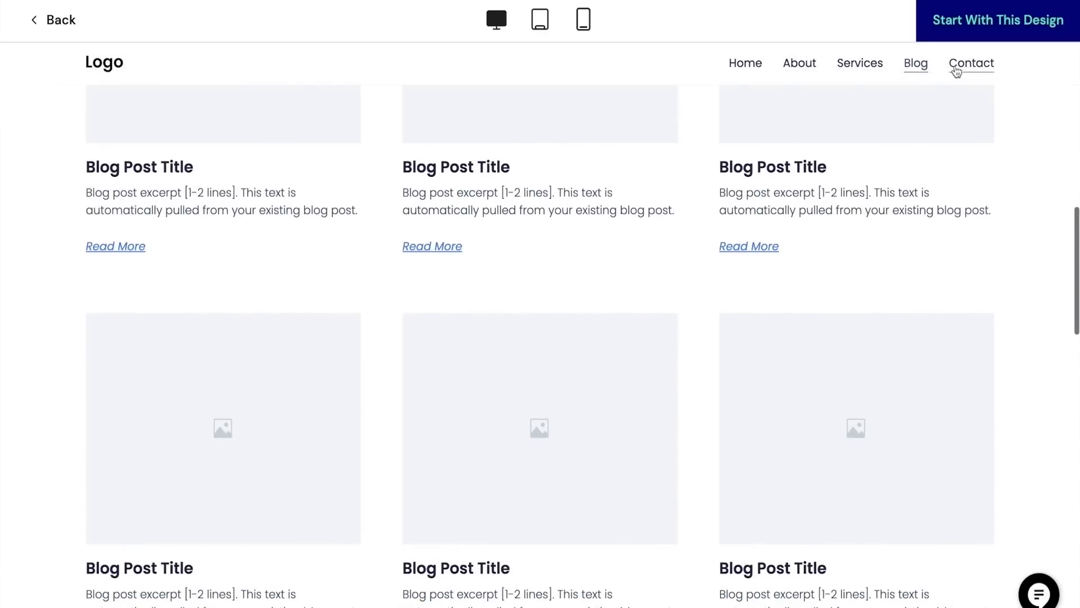
{"action": "left_click", "coordinate": [971, 63]}
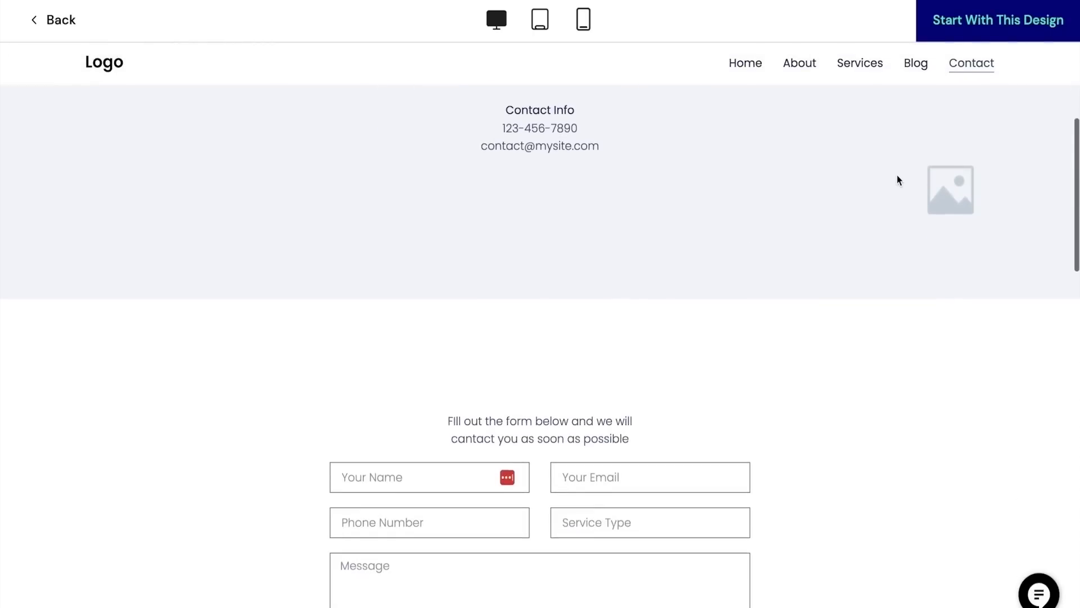
{"action": "scroll", "scroll_direction": "down", "scroll_amount": 3}
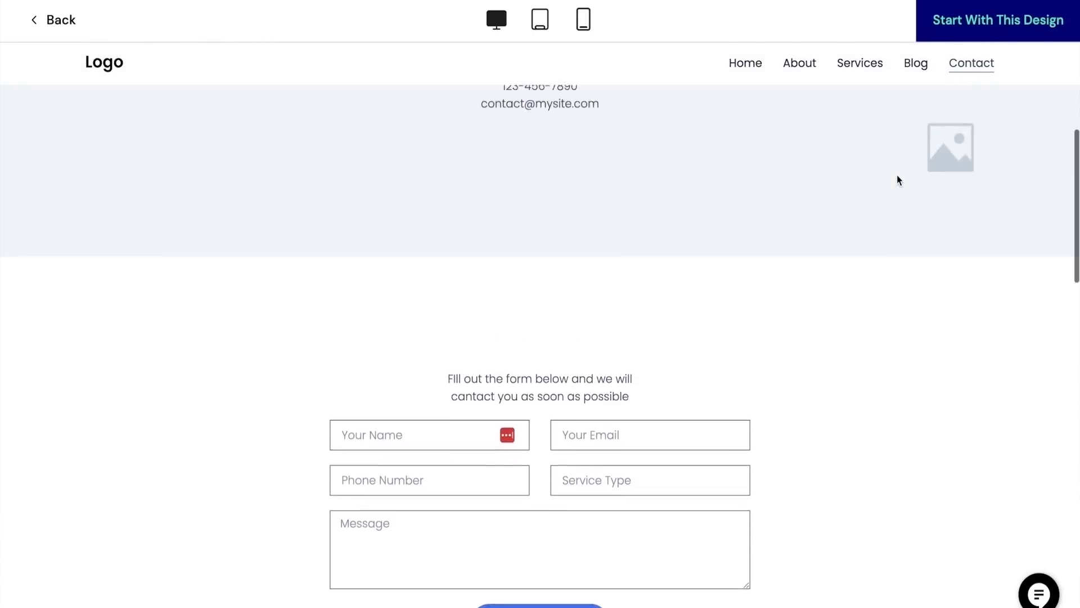
{"action": "scroll", "scroll_direction": "up", "scroll_amount": 3}
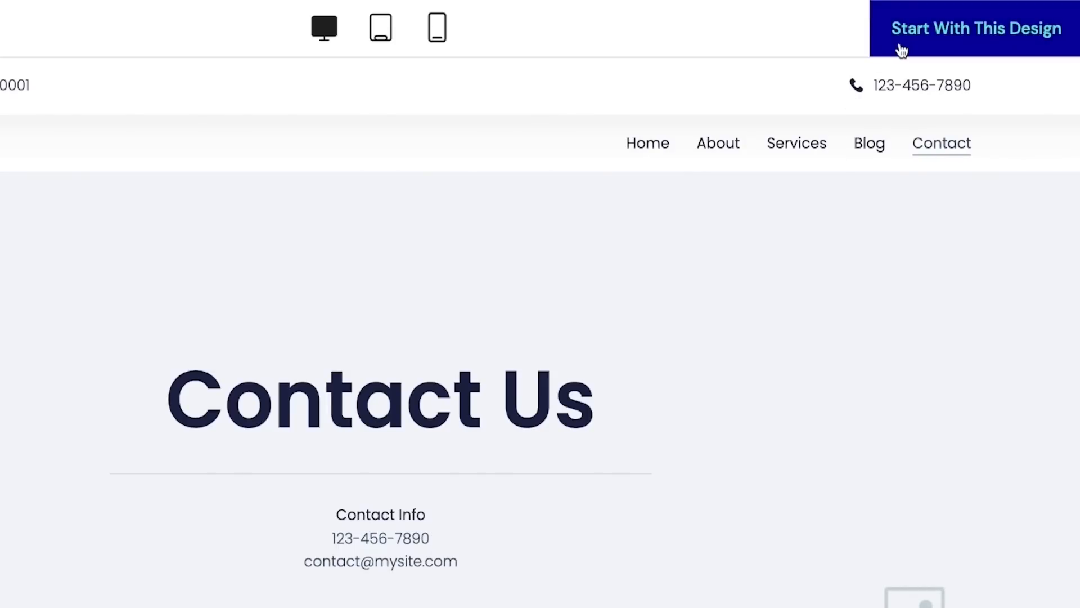
Step: Start with this design, buy the Basic hosting plan and pay with PayPal
{"action": "left_click", "coordinate": [975, 28]}
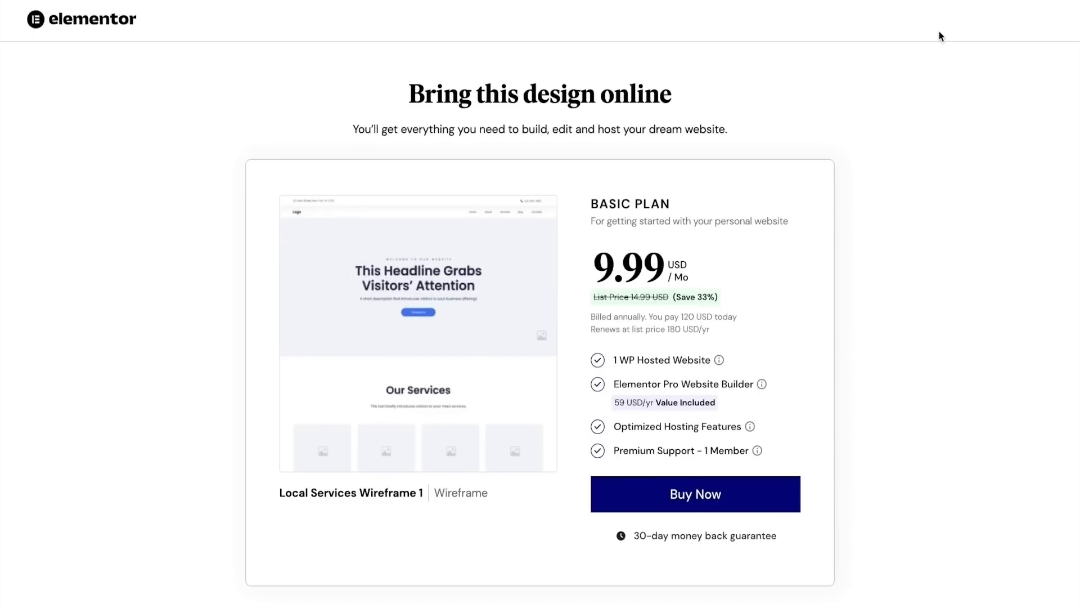
{"action": "mouse_move", "coordinate": [909, 340]}
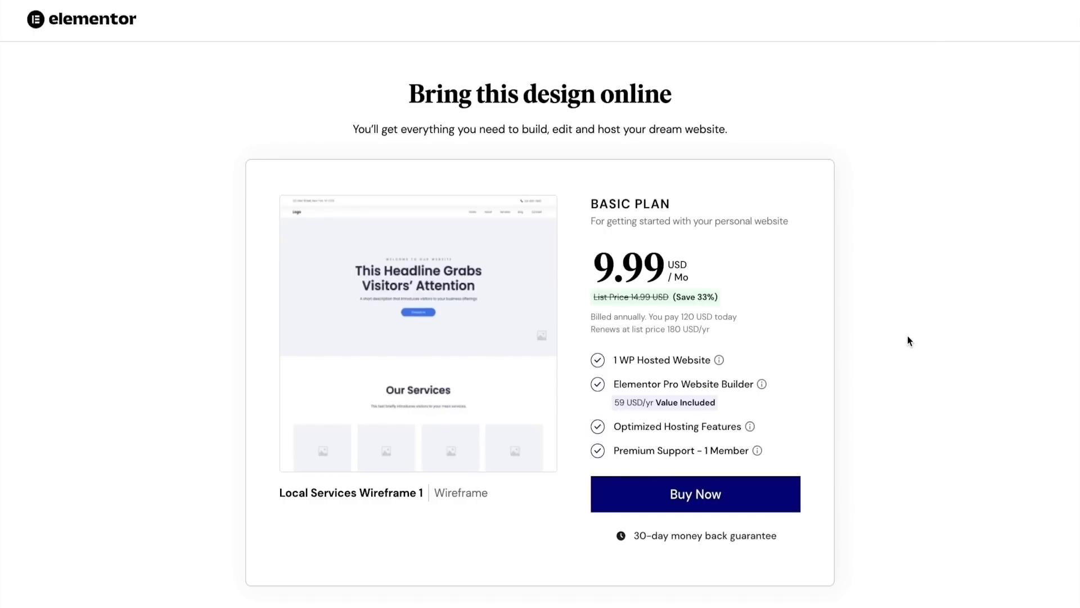
{"action": "scroll", "scroll_direction": "down", "scroll_amount": 3}
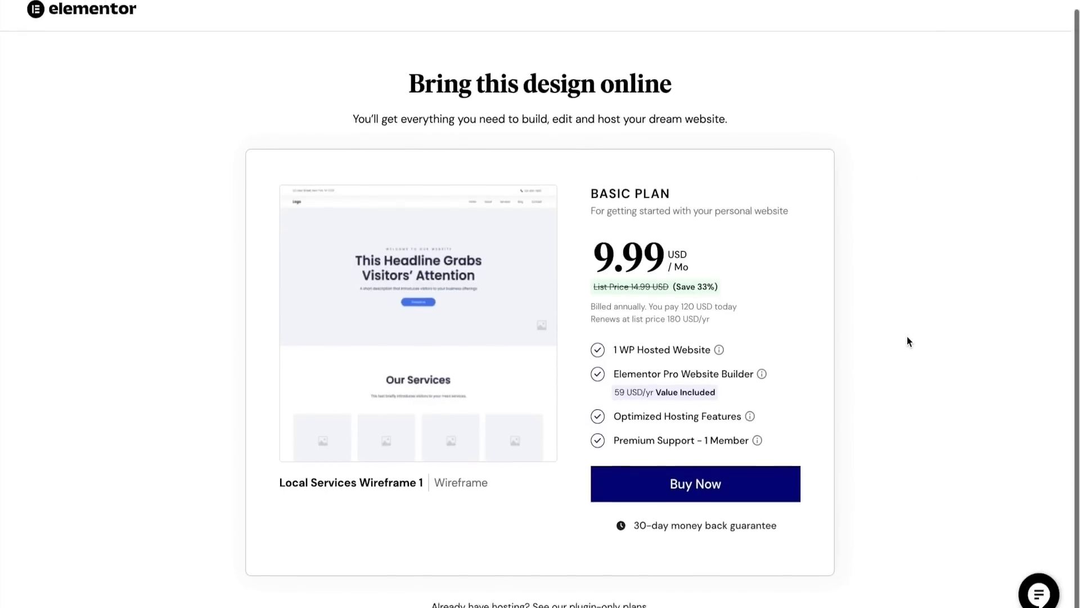
{"action": "left_click", "coordinate": [694, 483]}
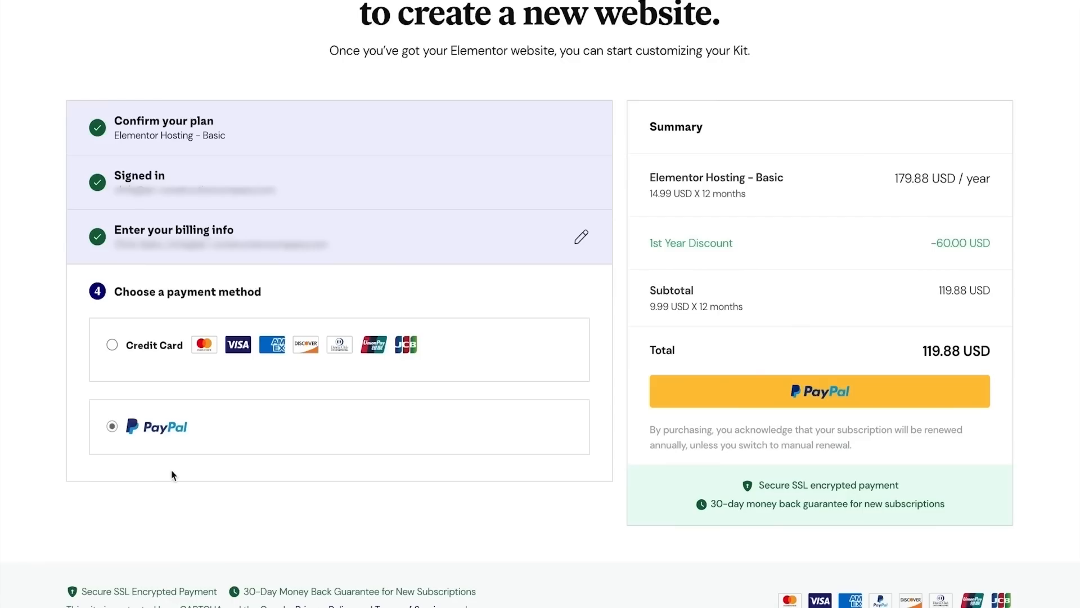
{"action": "left_click", "coordinate": [818, 391]}
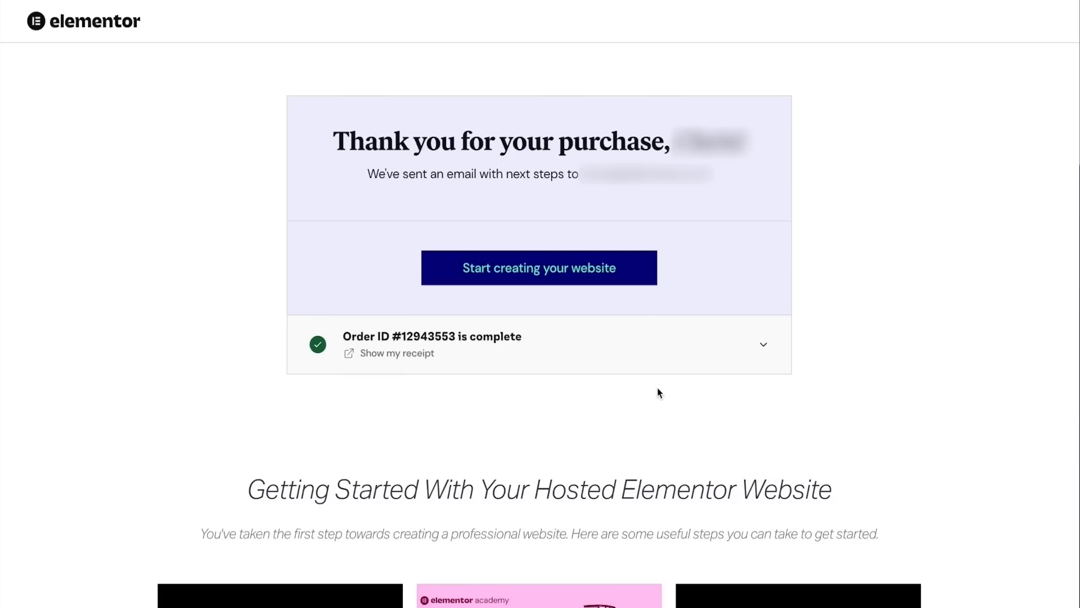
{"action": "mouse_move", "coordinate": [635, 305]}
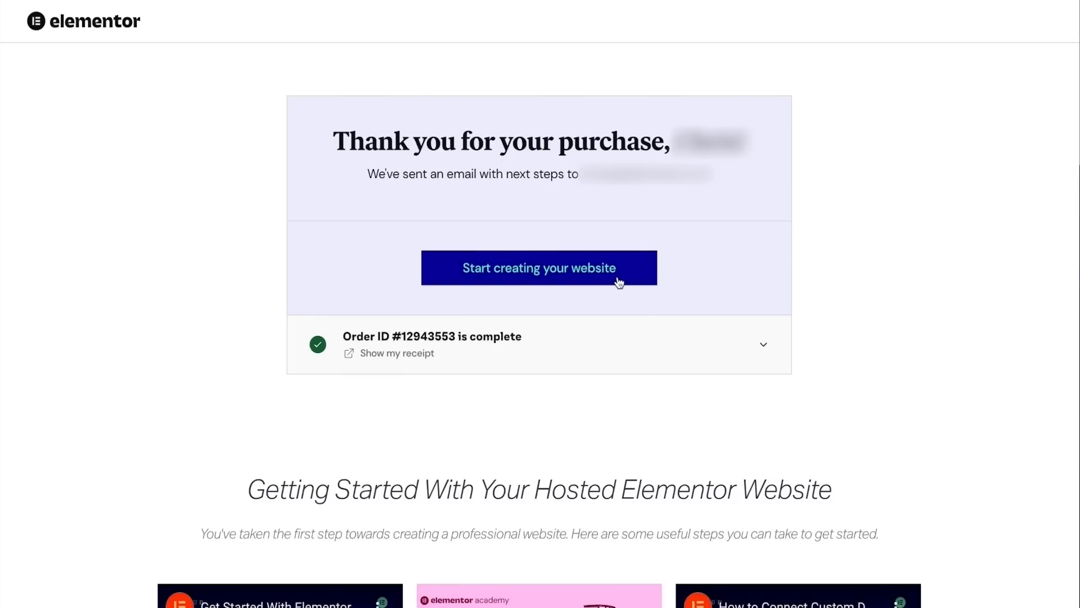
Step: Name the new hosted site 'ac construction' and accept the default acconstruction.elementor.cloud domain
{"action": "left_click", "coordinate": [539, 268]}
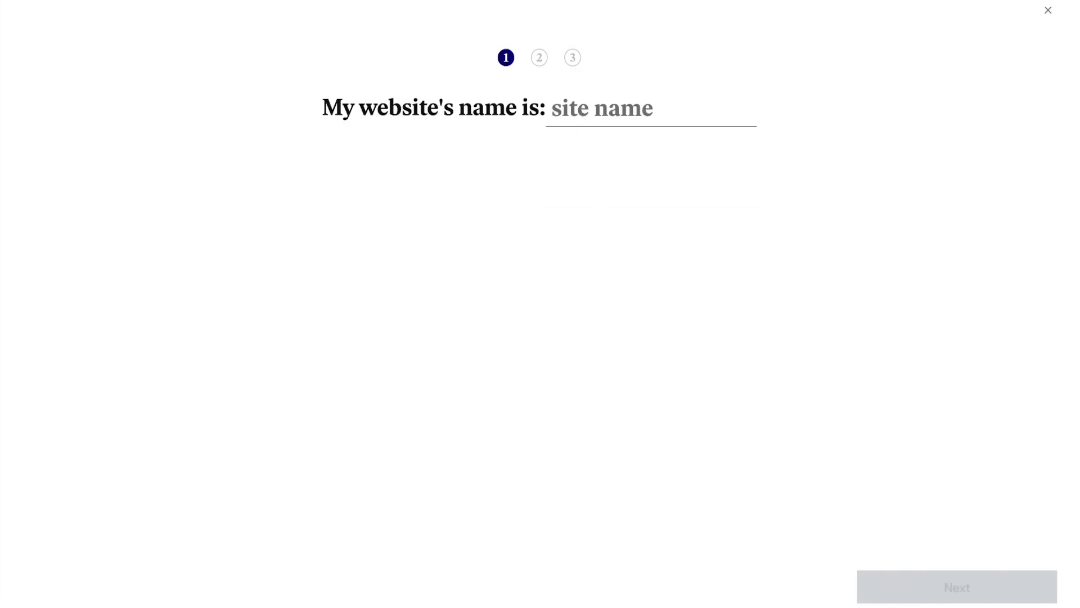
{"action": "type", "text": "ac construction"}
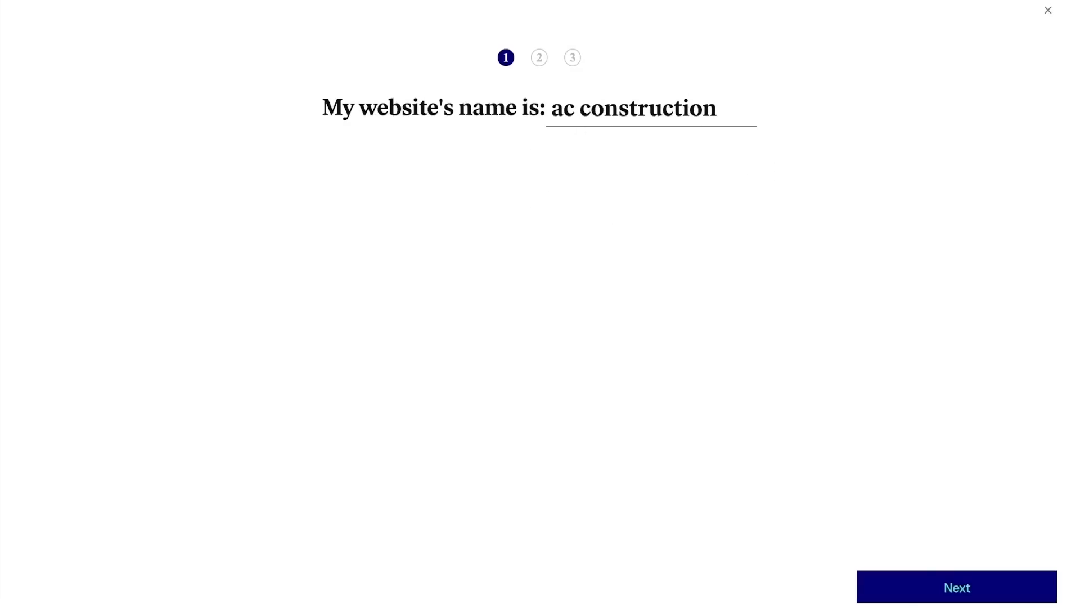
{"action": "left_click", "coordinate": [956, 587]}
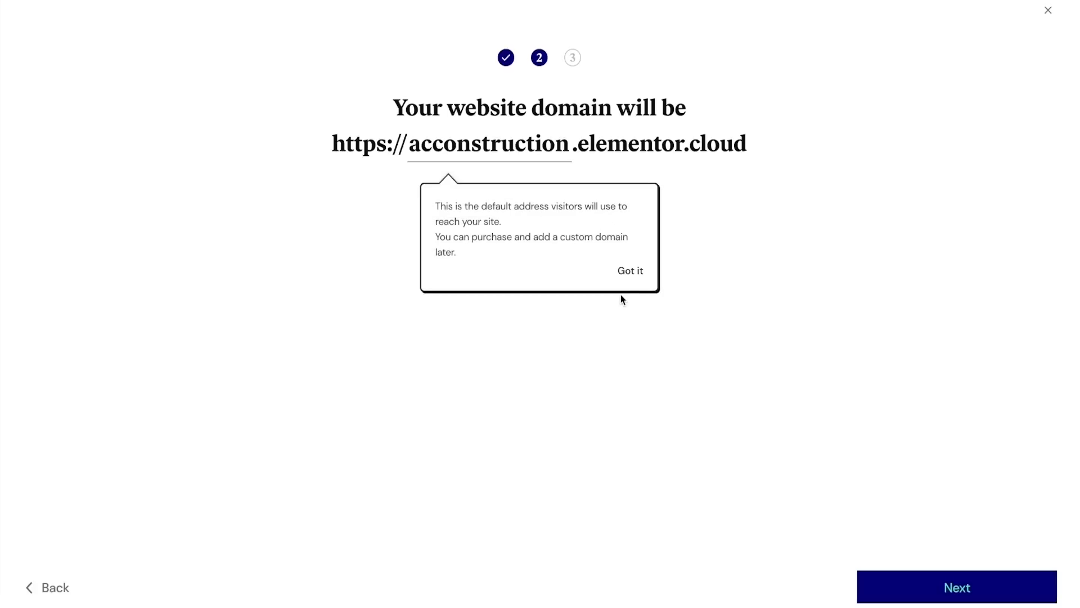
{"action": "left_click", "coordinate": [956, 588]}
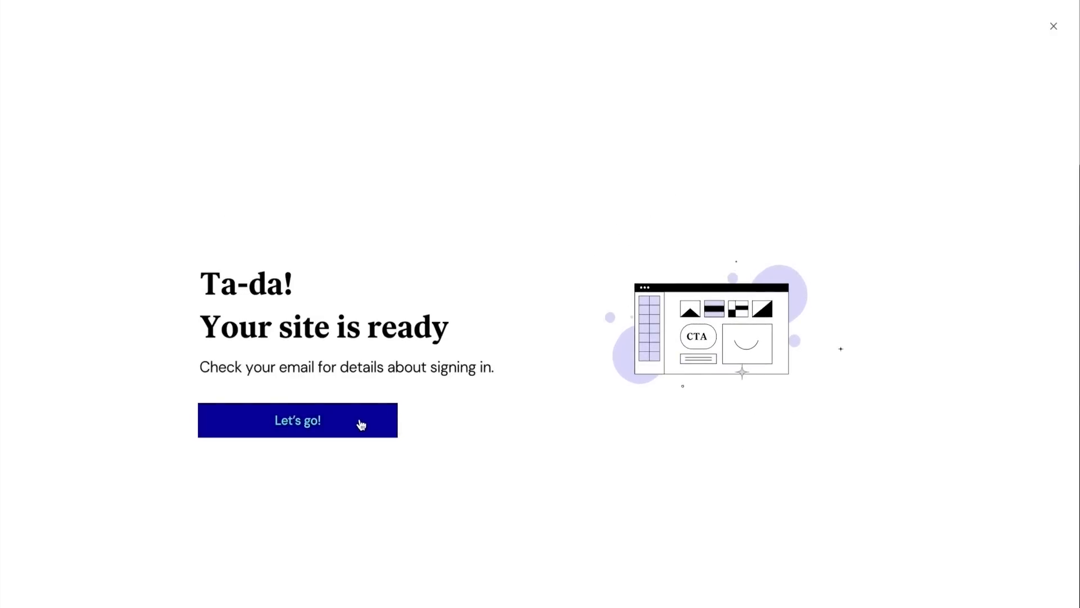
Step: Go to the My Elementor Websites dashboard listing the new ac construction site
{"action": "left_click", "coordinate": [297, 420]}
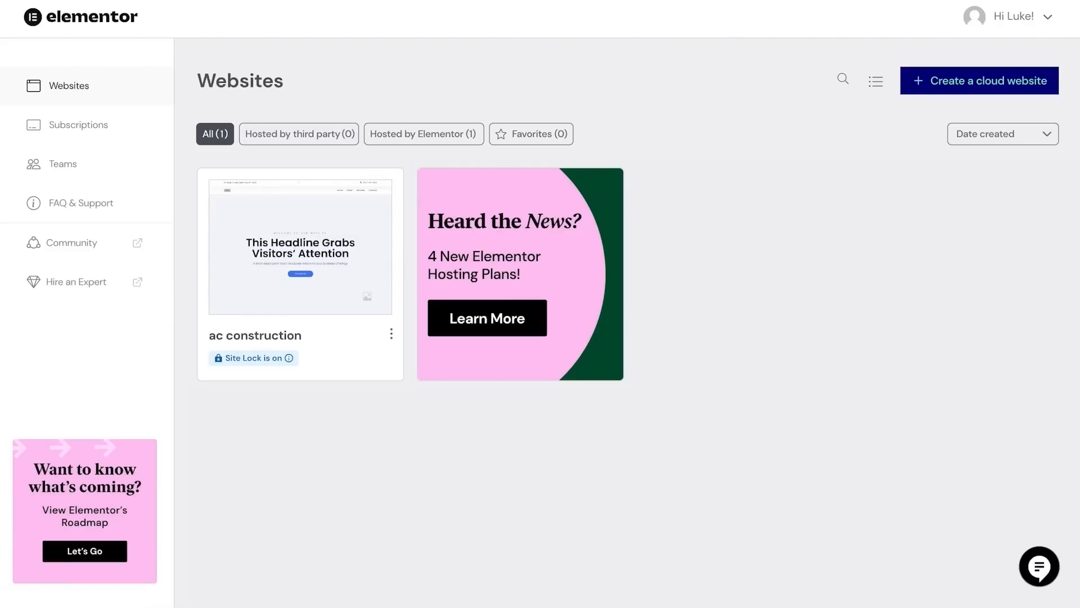
{"action": "mouse_move", "coordinate": [244, 216]}
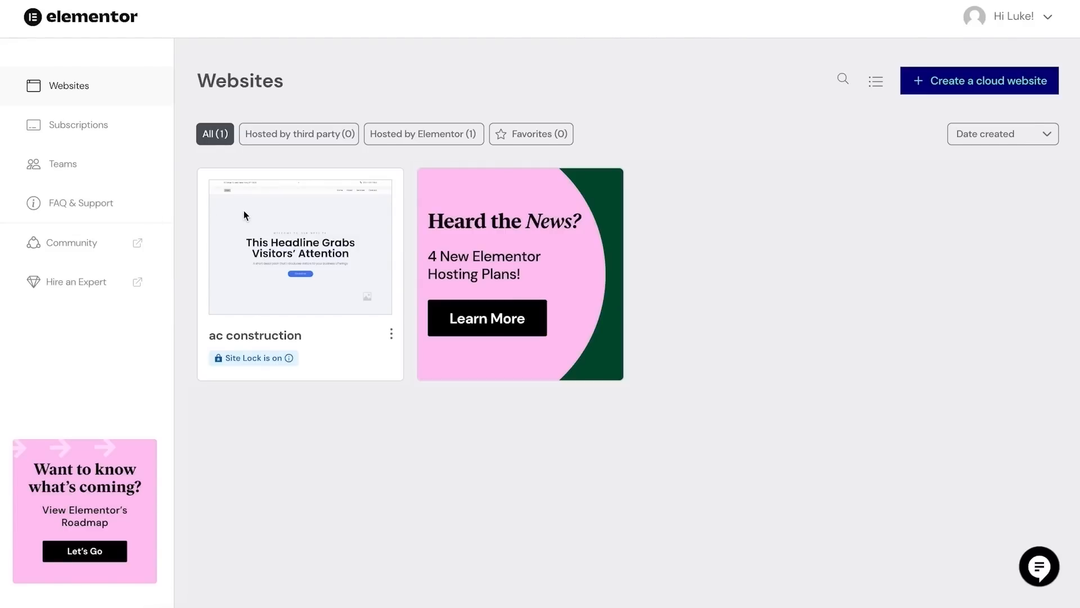
{"action": "mouse_move", "coordinate": [237, 216]}
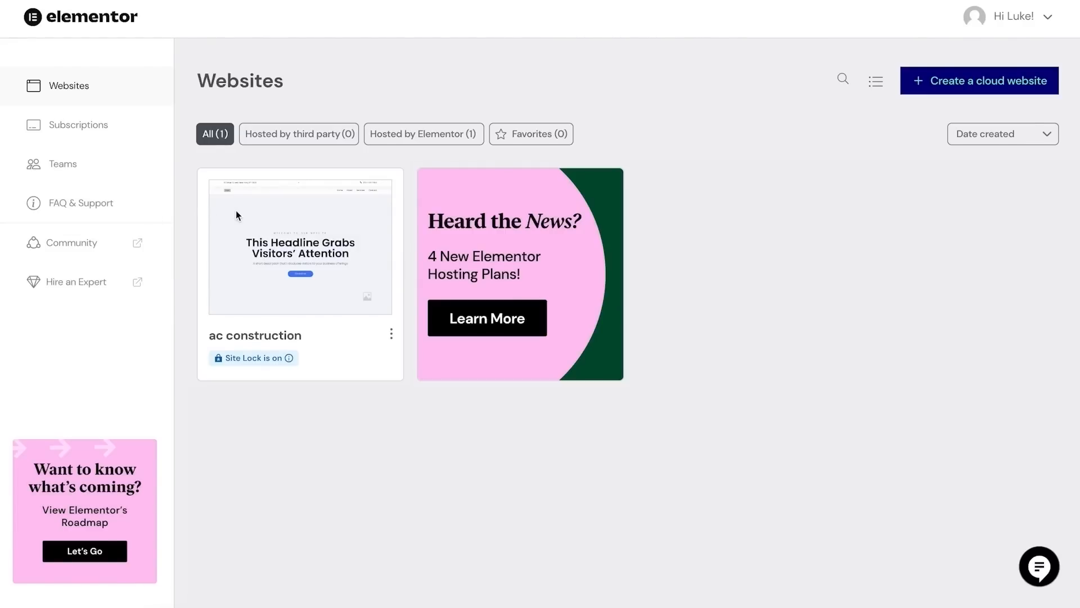
{"action": "mouse_move", "coordinate": [86, 88]}
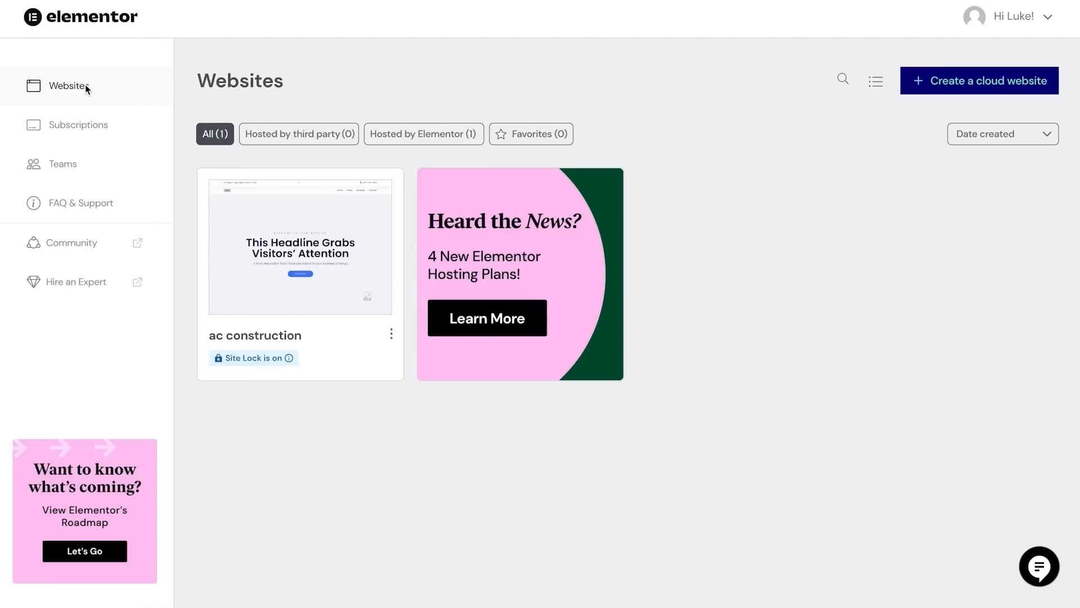
{"action": "mouse_move", "coordinate": [987, 19]}
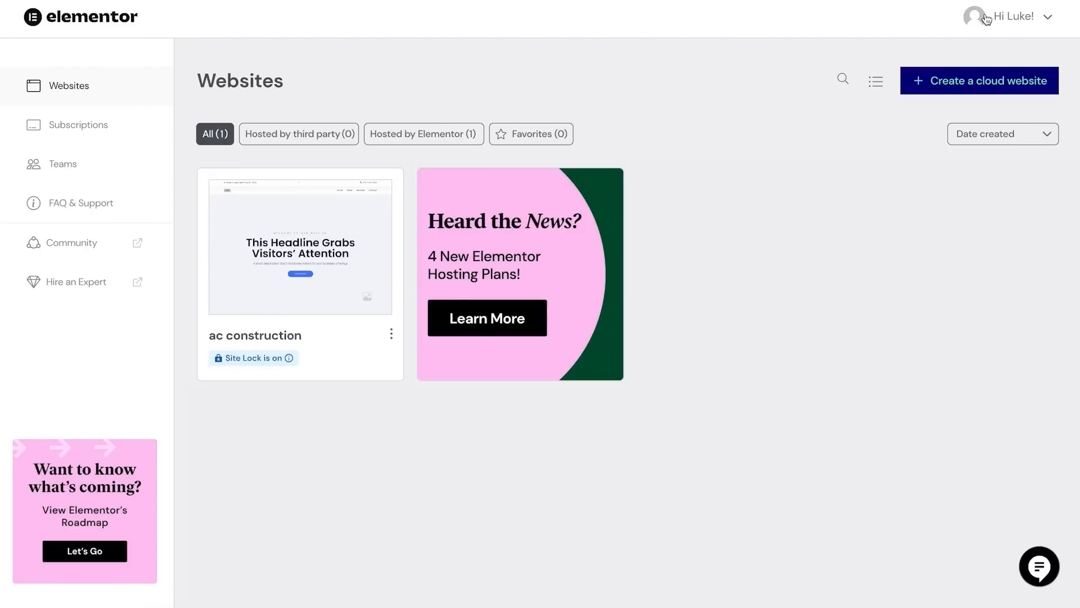
{"action": "left_click", "coordinate": [1013, 16]}
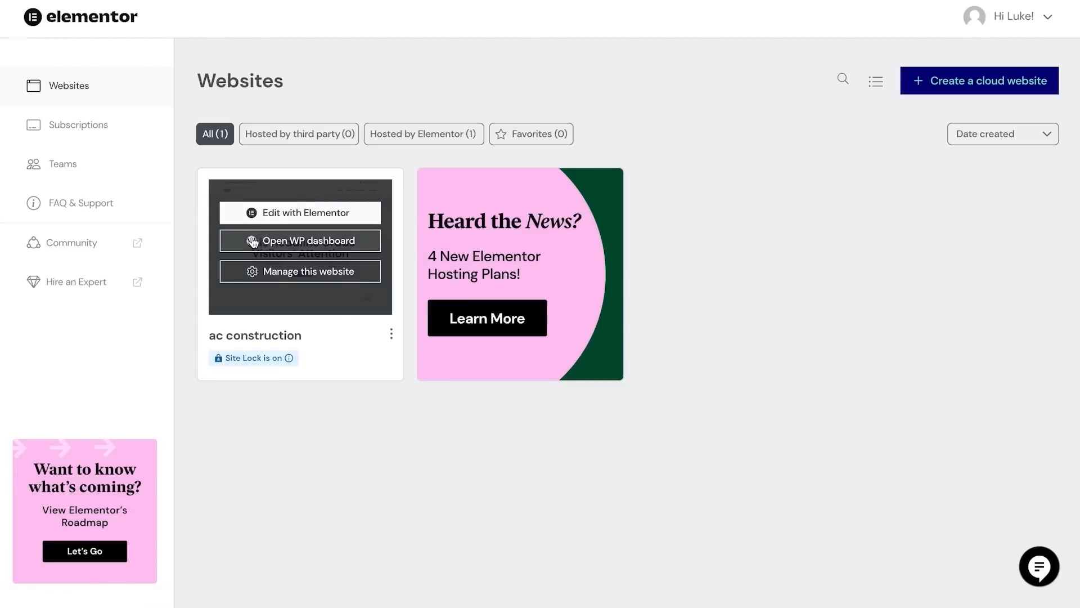
{"action": "left_click", "coordinate": [299, 271]}
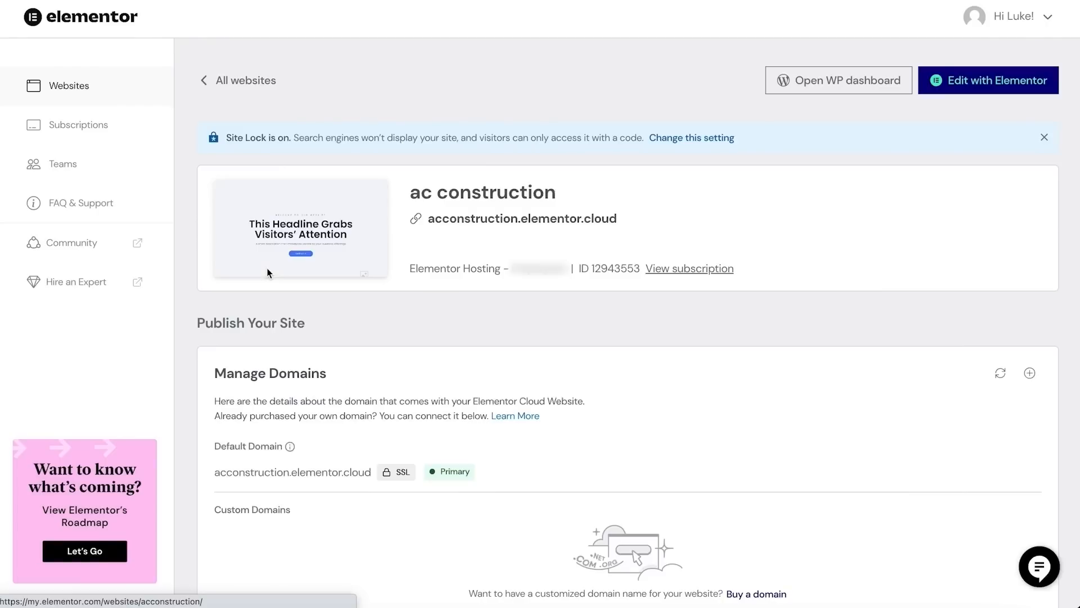
{"action": "scroll", "scroll_direction": "down", "scroll_amount": 3}
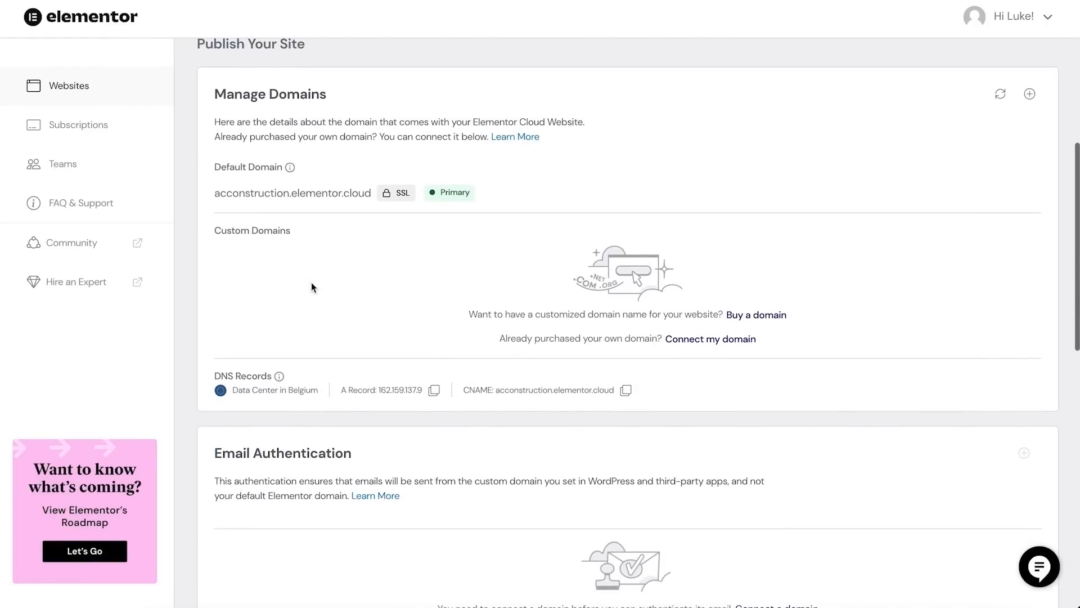
{"action": "mouse_move", "coordinate": [735, 345]}
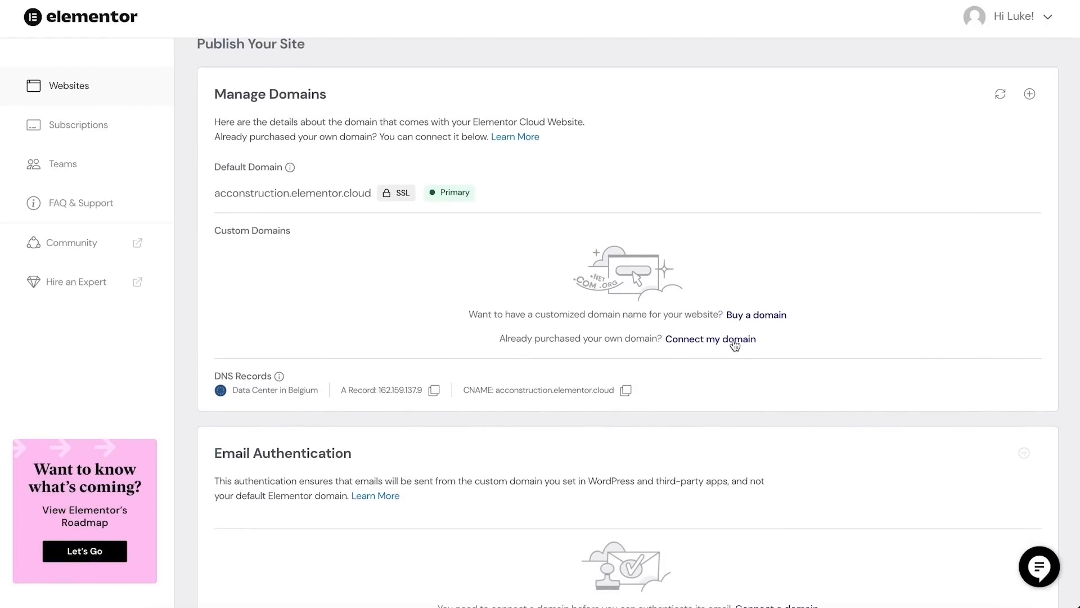
{"action": "scroll", "scroll_direction": "down", "scroll_amount": 3}
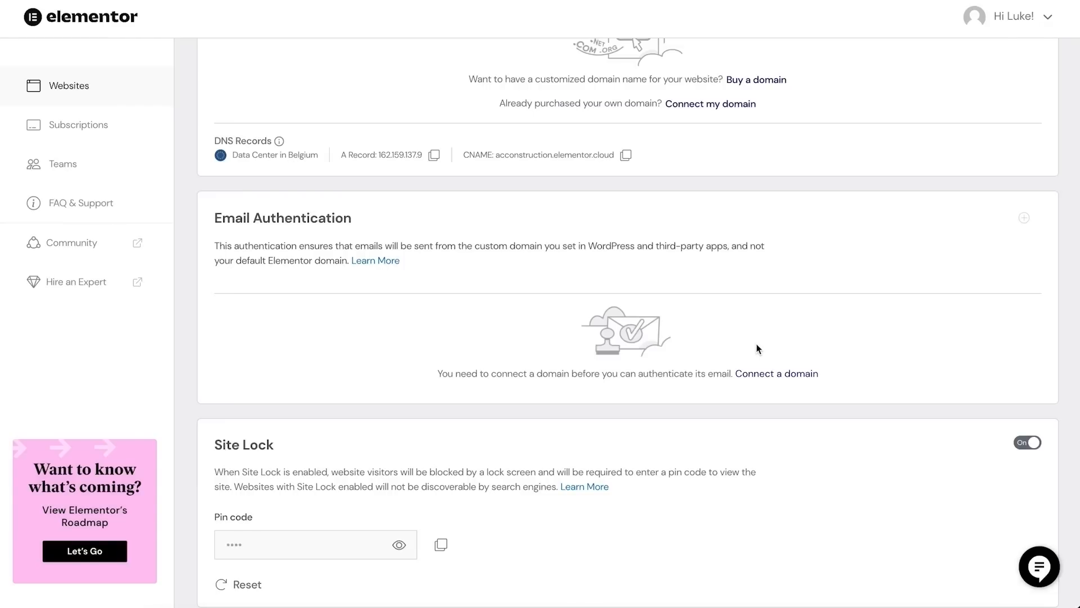
{"action": "scroll", "scroll_direction": "down", "scroll_amount": 3}
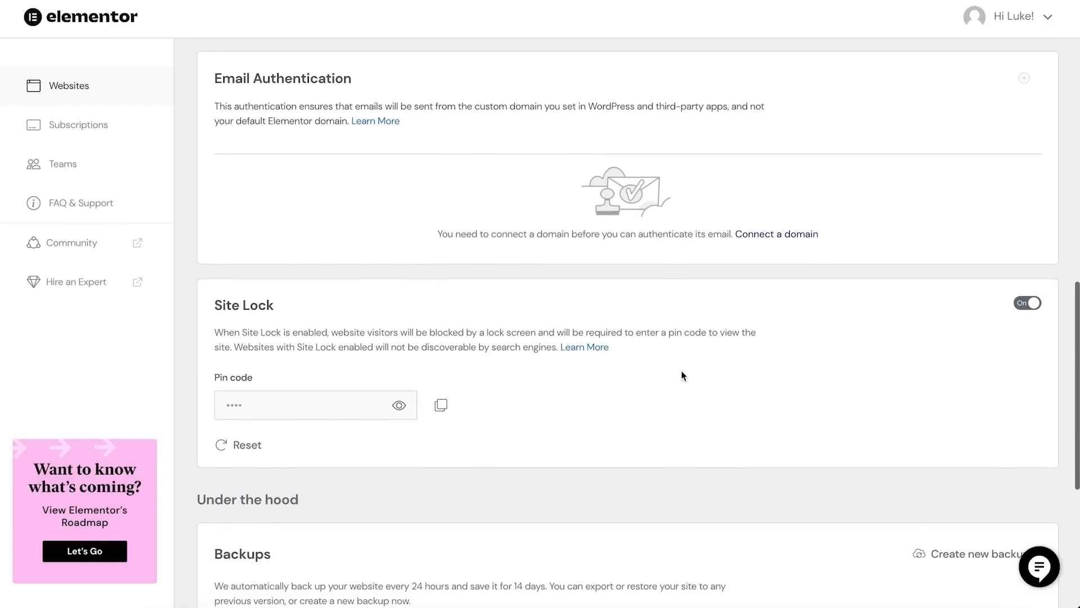
{"action": "scroll", "scroll_direction": "down", "scroll_amount": 3}
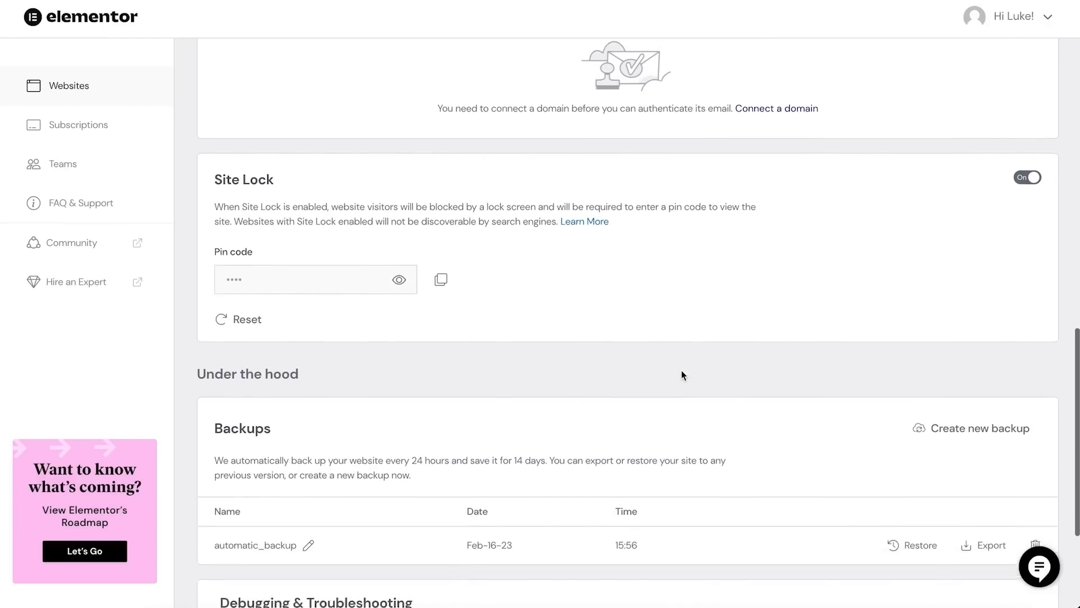
{"action": "scroll", "scroll_direction": "down", "scroll_amount": 3}
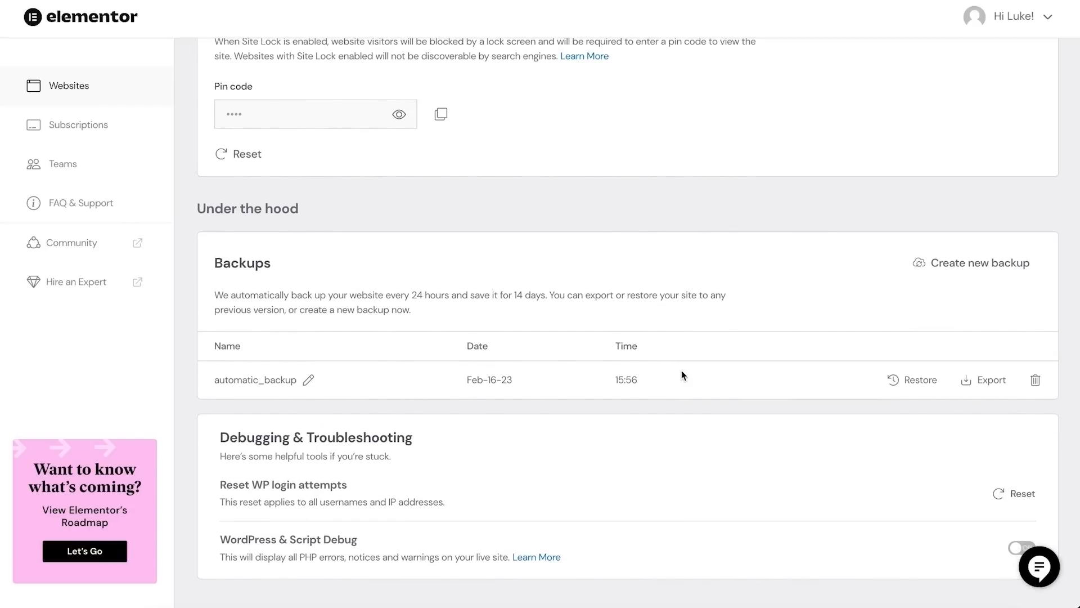
{"action": "scroll", "scroll_direction": "down", "scroll_amount": 3}
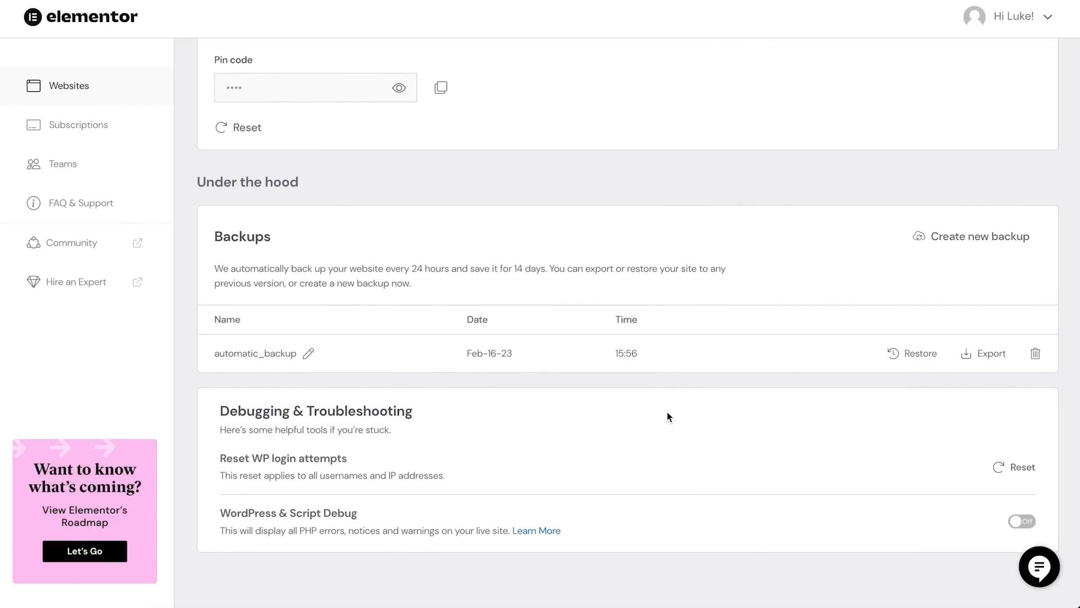
{"action": "mouse_move", "coordinate": [663, 451]}
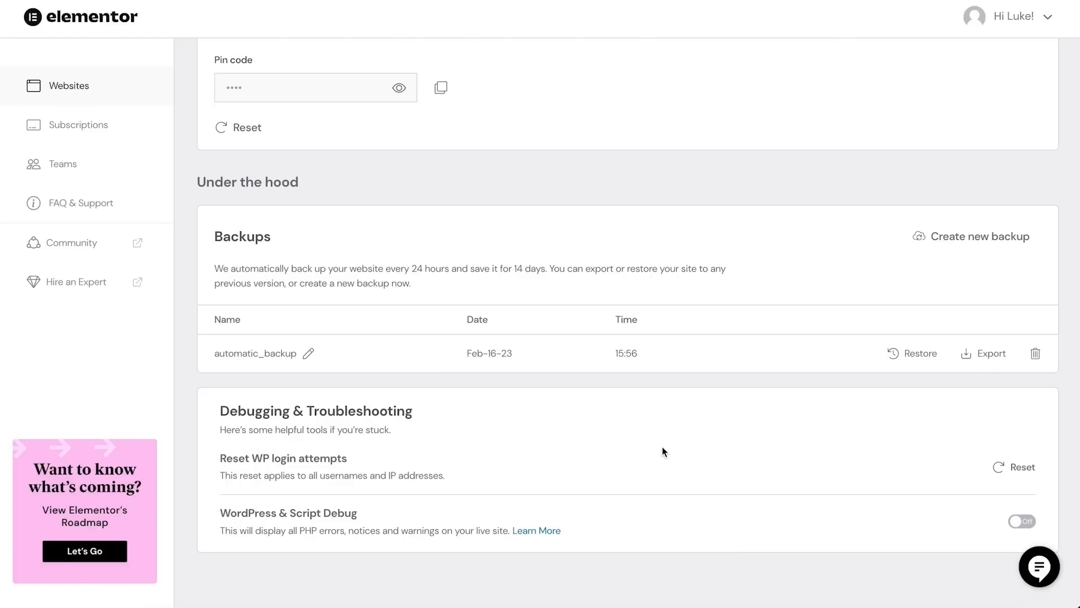
{"action": "scroll", "scroll_direction": "up", "scroll_amount": 3}
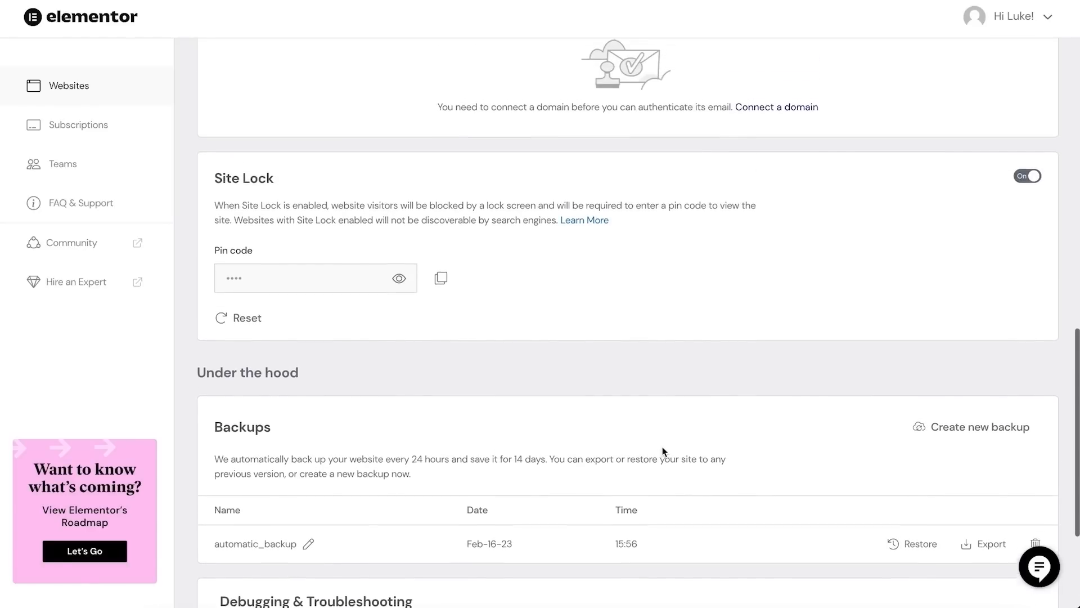
{"action": "scroll", "scroll_direction": "up", "scroll_amount": 3}
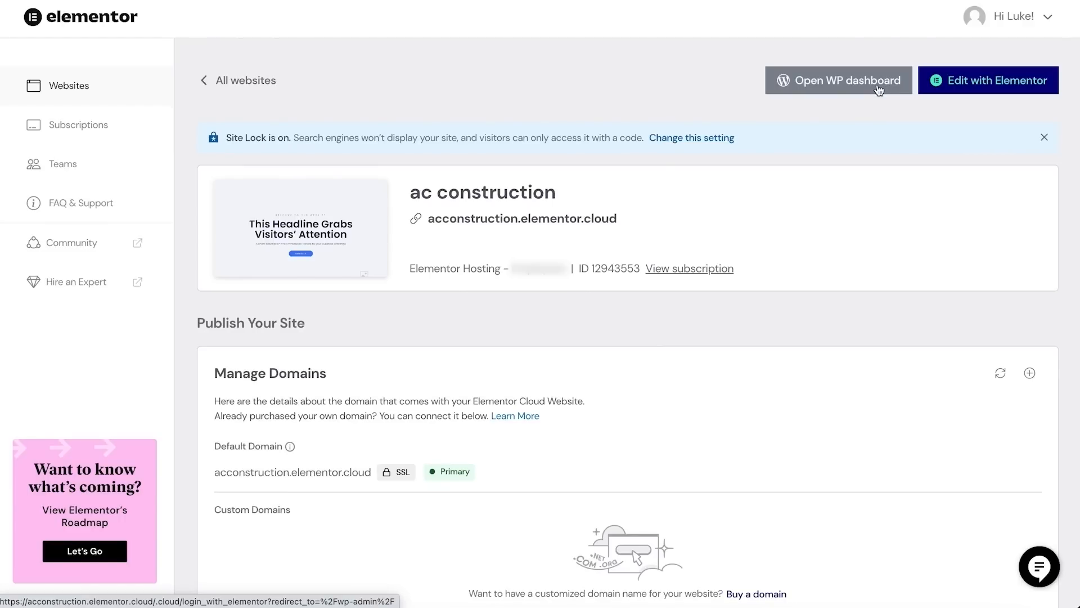
Step: Enter the WordPress admin, visit the live A&C Construction home page and scroll through it
{"action": "left_click", "coordinate": [837, 80]}
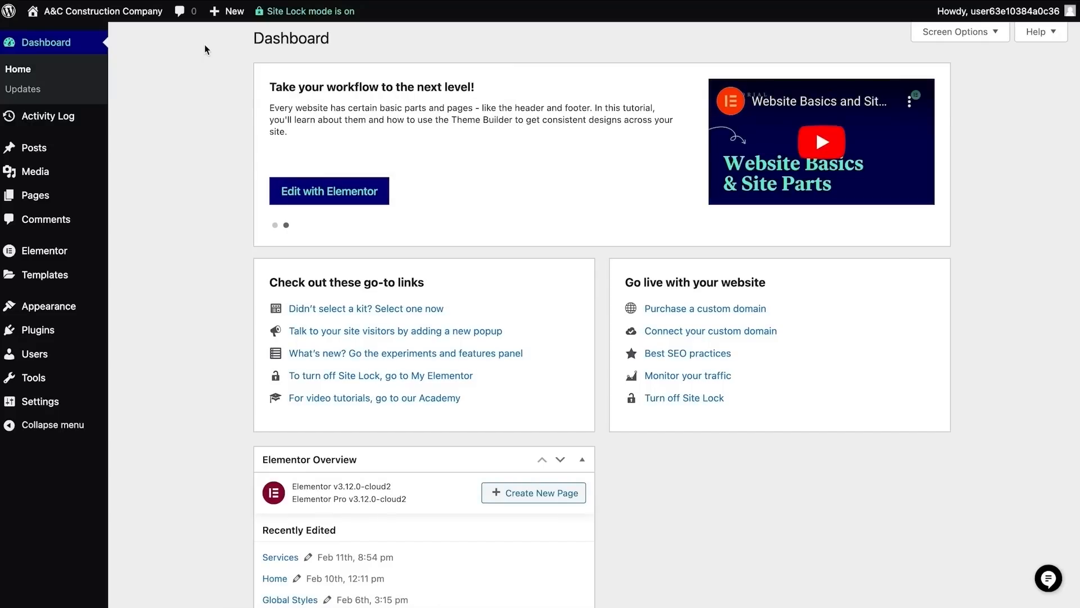
{"action": "mouse_move", "coordinate": [169, 35]}
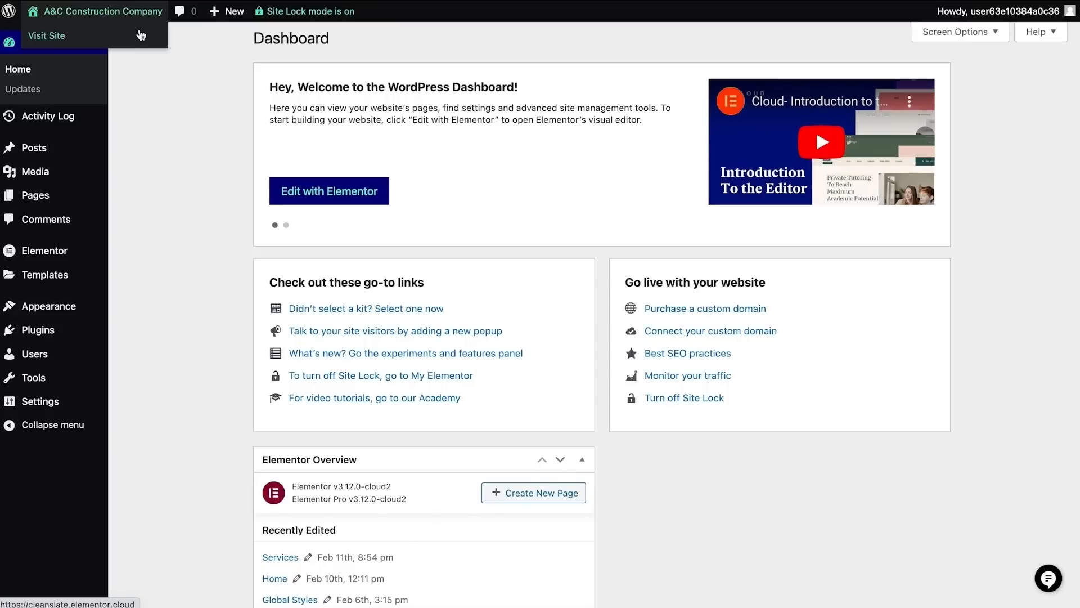
{"action": "left_click", "coordinate": [46, 35]}
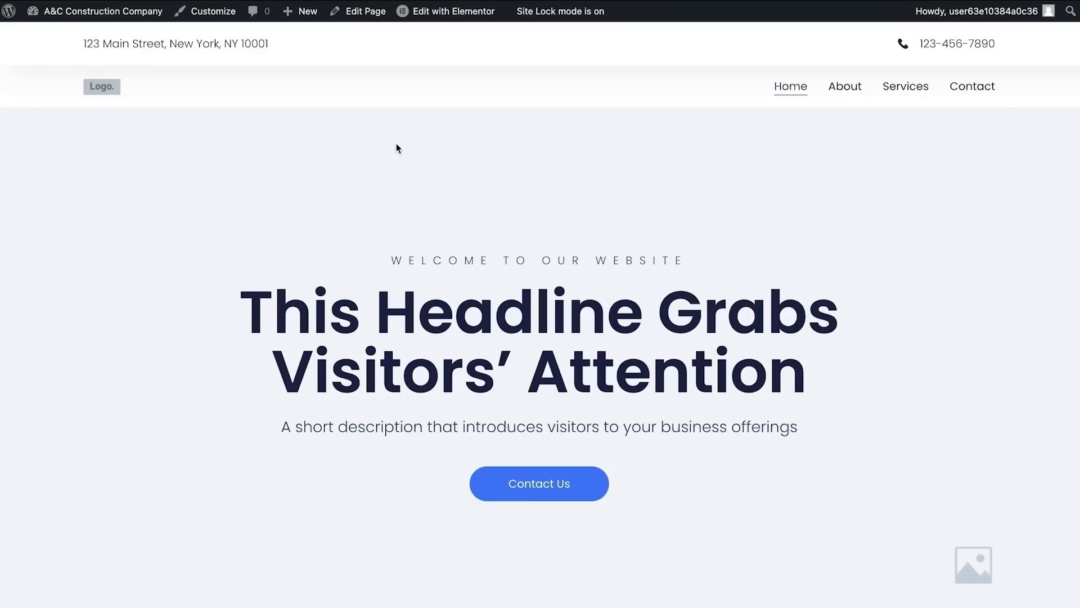
{"action": "scroll", "scroll_direction": "down", "scroll_amount": 3}
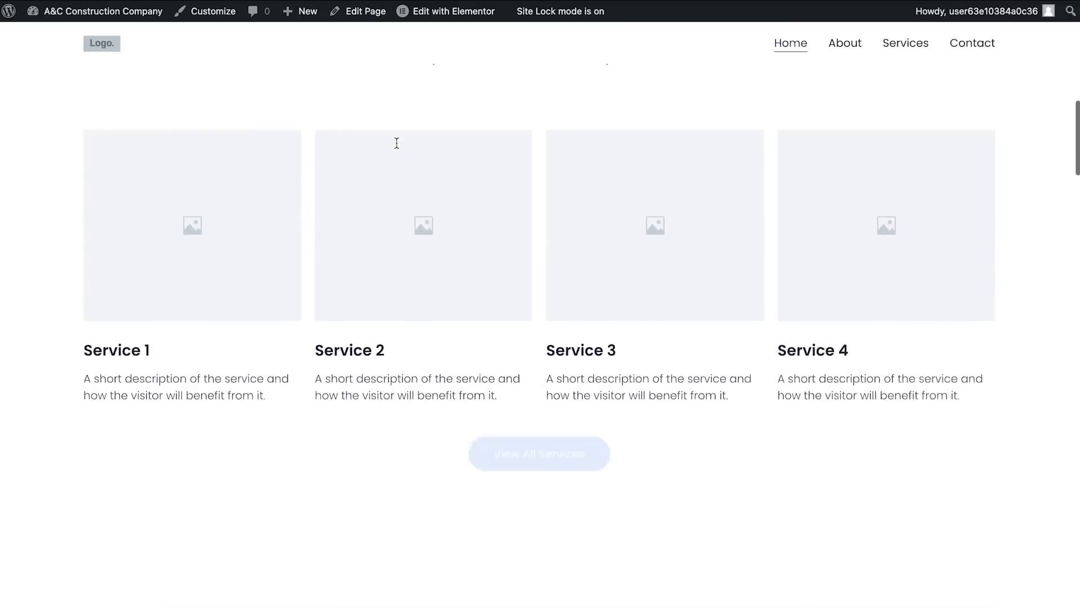
{"action": "scroll", "scroll_direction": "down", "scroll_amount": 3}
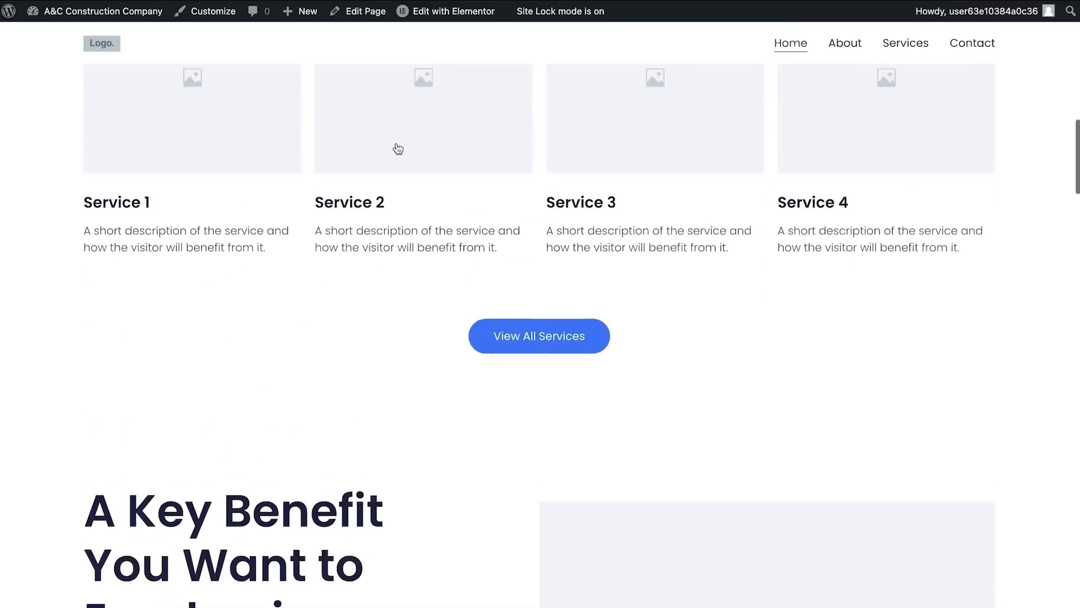
{"action": "scroll", "scroll_direction": "up", "scroll_amount": 3}
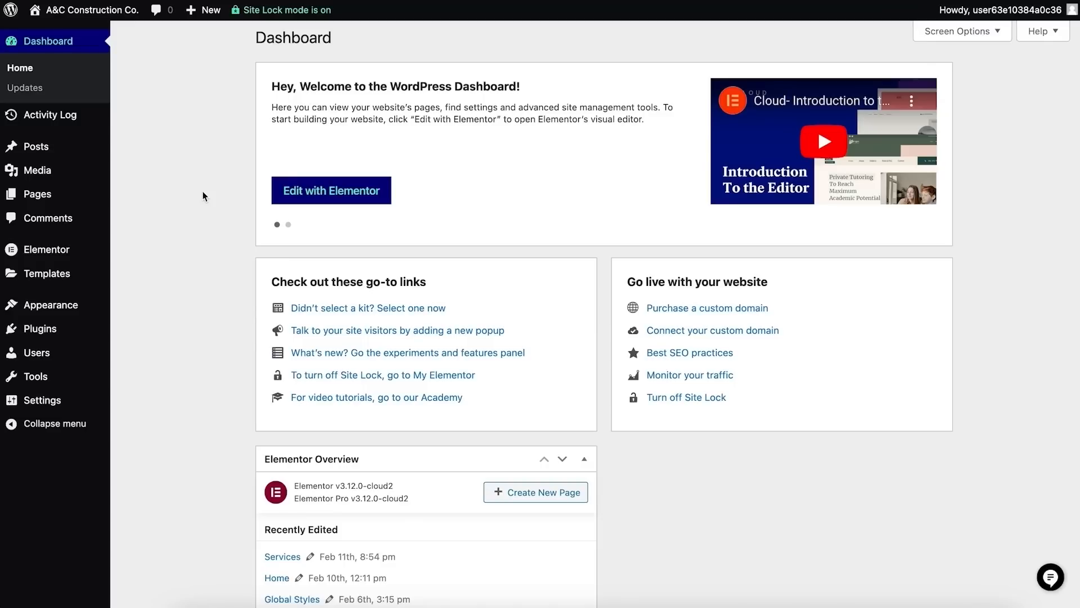
{"action": "left_click", "coordinate": [288, 225]}
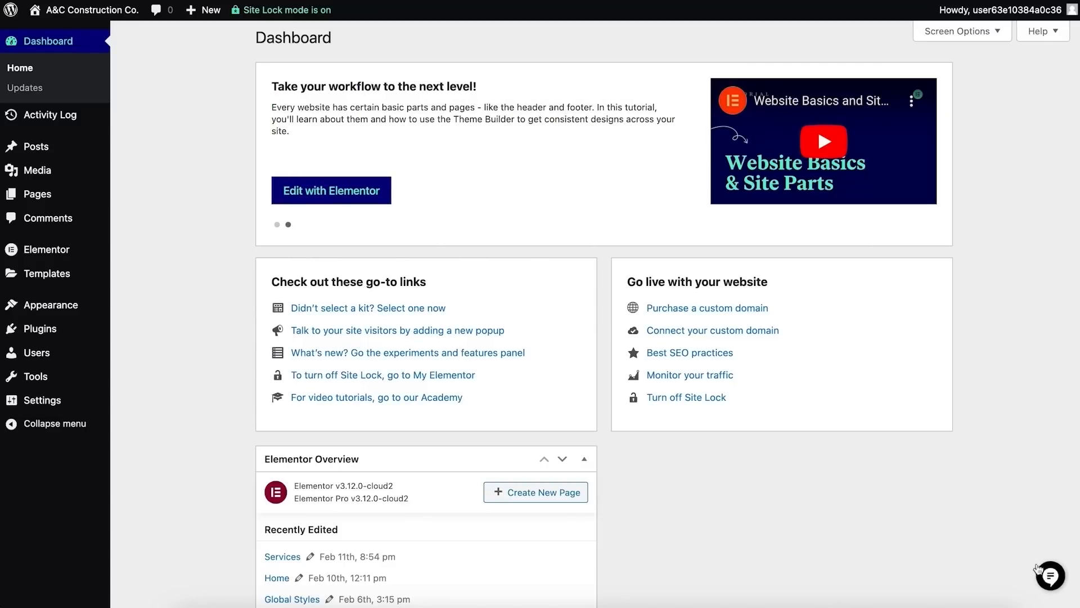
{"action": "left_click", "coordinate": [1048, 576]}
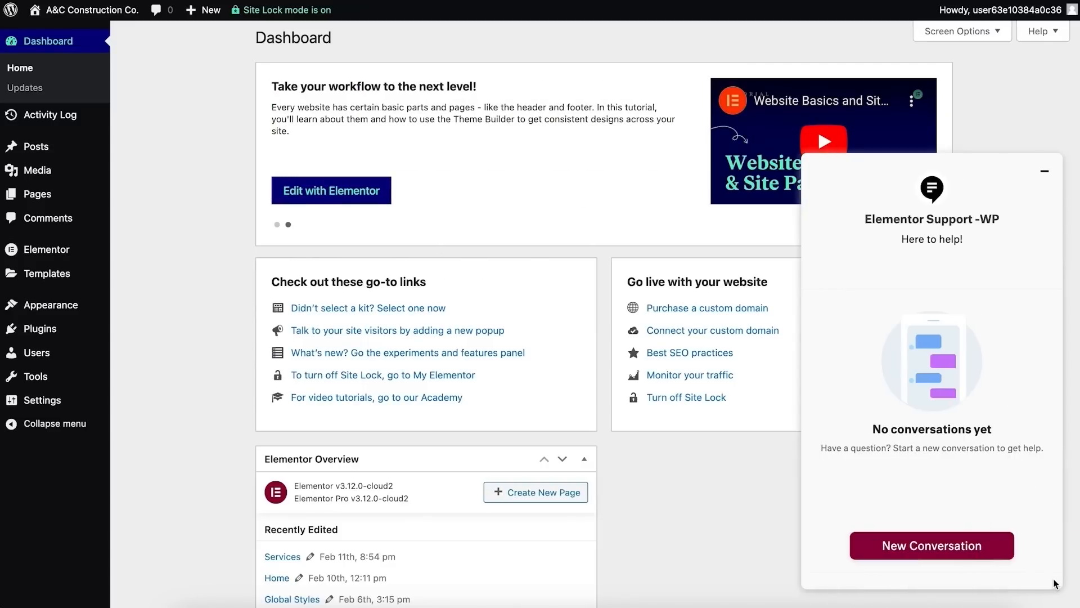
{"action": "left_click", "coordinate": [1044, 171]}
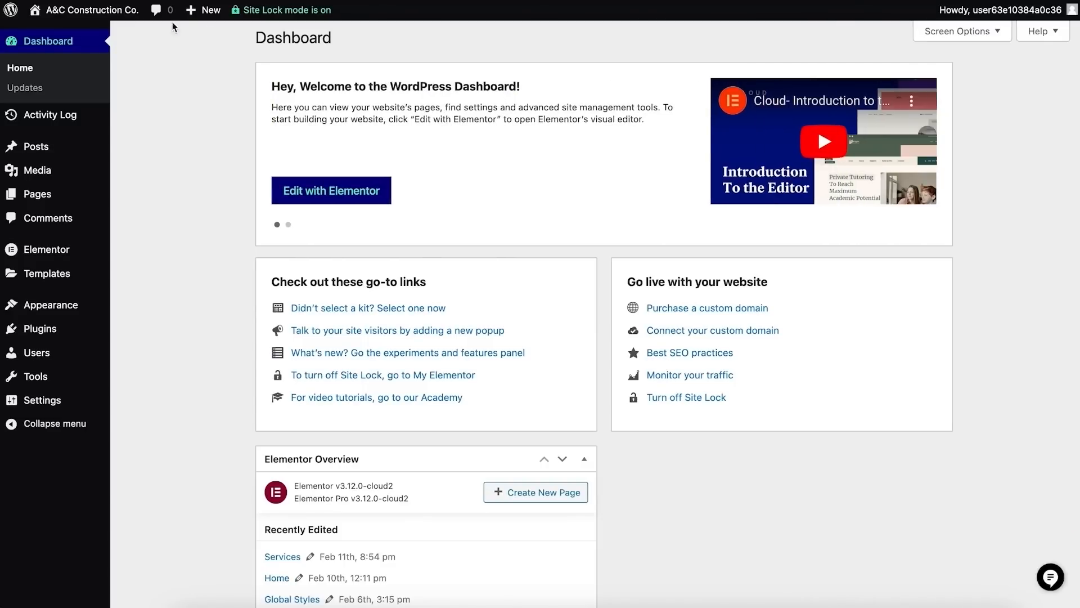
{"action": "left_click", "coordinate": [209, 11]}
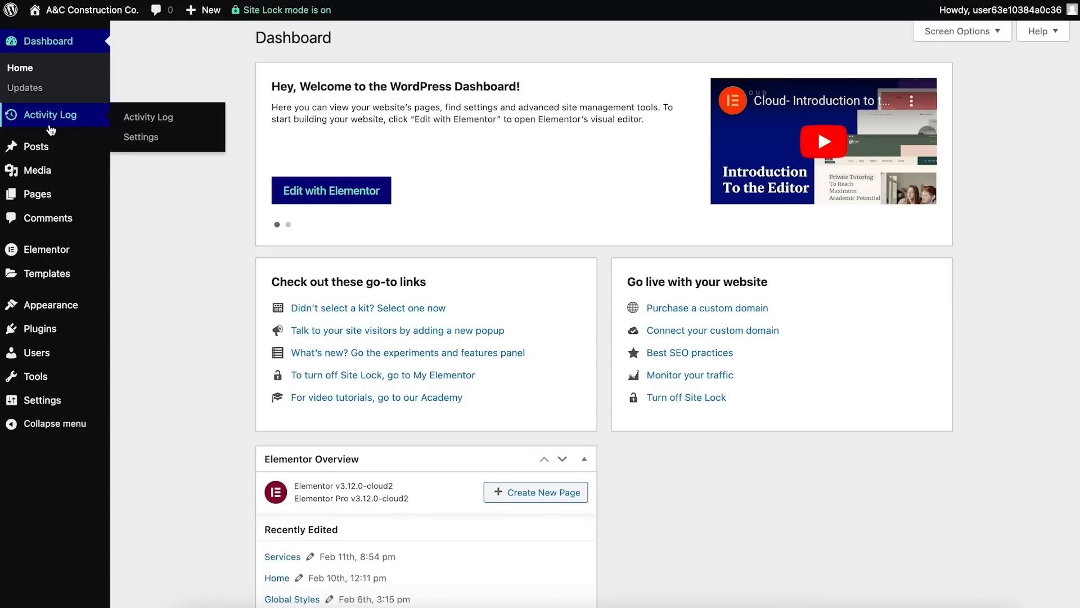
{"action": "left_click", "coordinate": [287, 224]}
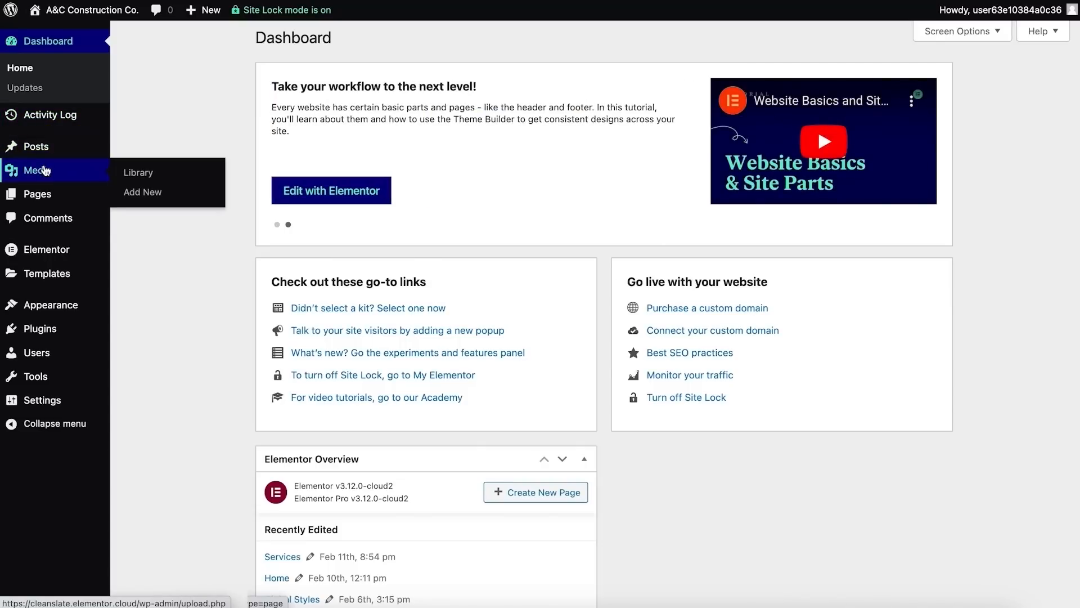
{"action": "mouse_move", "coordinate": [39, 194]}
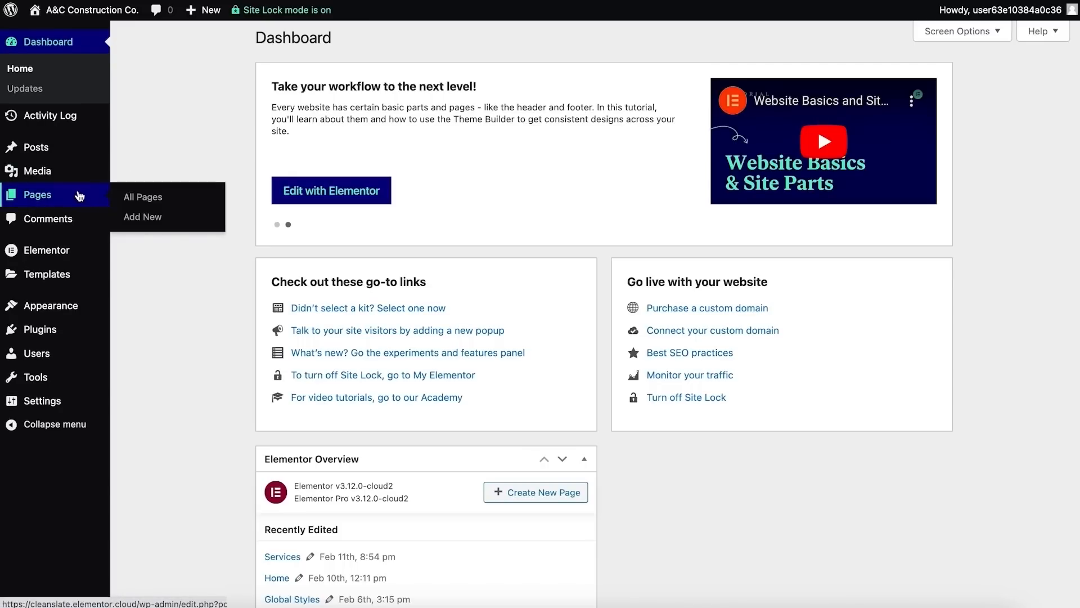
{"action": "mouse_move", "coordinate": [143, 196]}
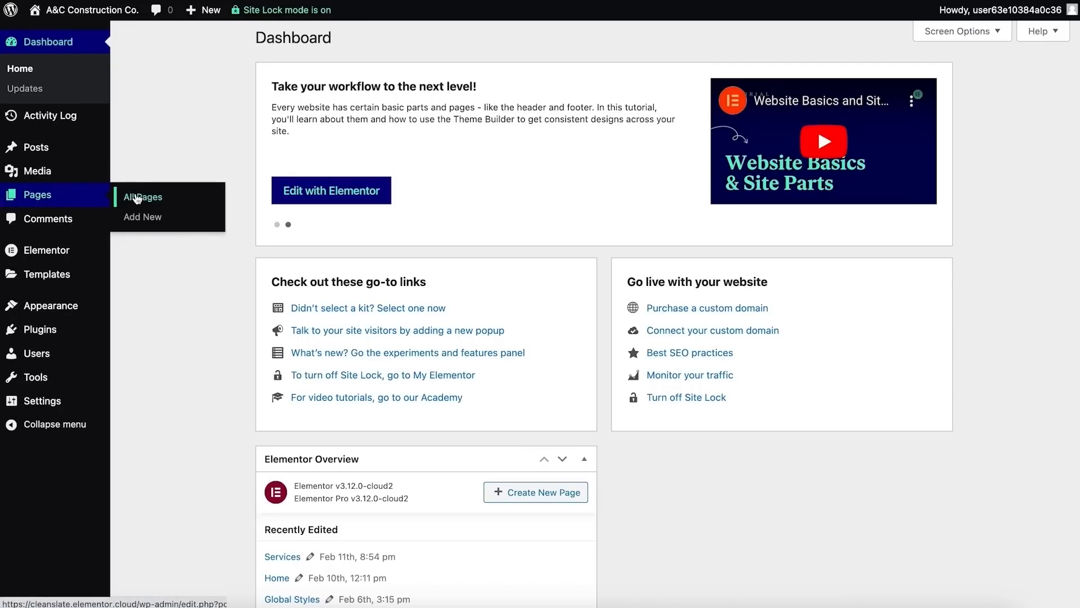
Step: List all pages (About, Contact, Global Styles, Home, Services) and peek at the Home page's extra actions
{"action": "left_click", "coordinate": [143, 197]}
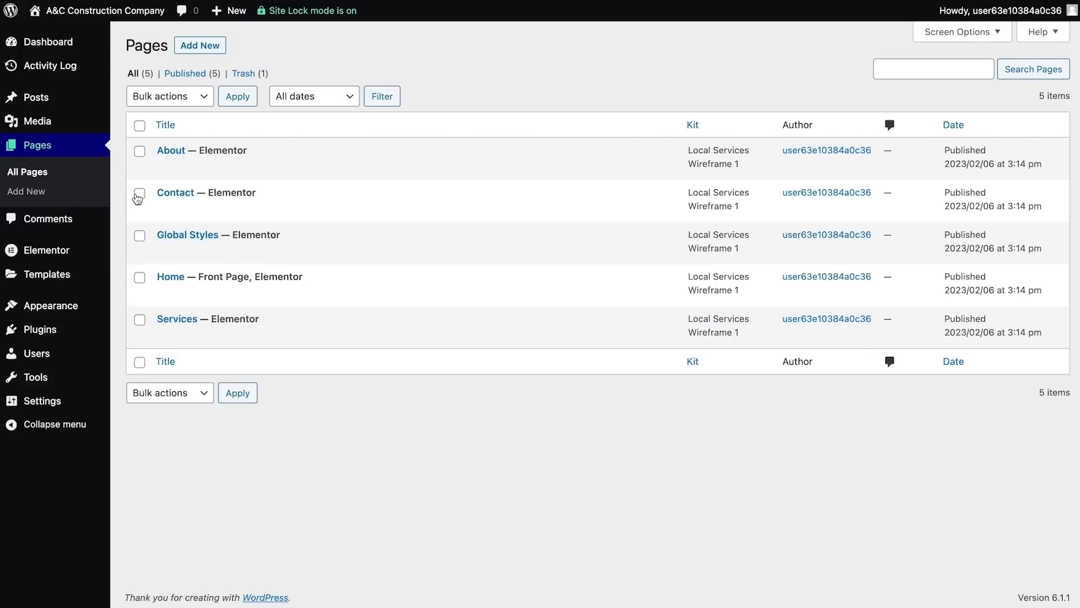
{"action": "mouse_move", "coordinate": [175, 193]}
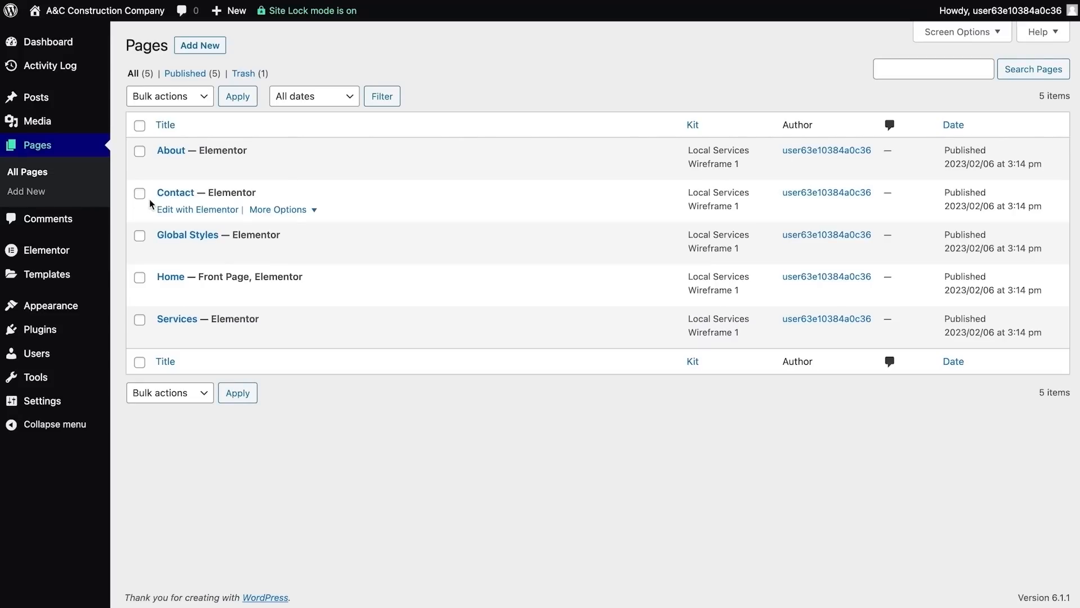
{"action": "mouse_move", "coordinate": [198, 293]}
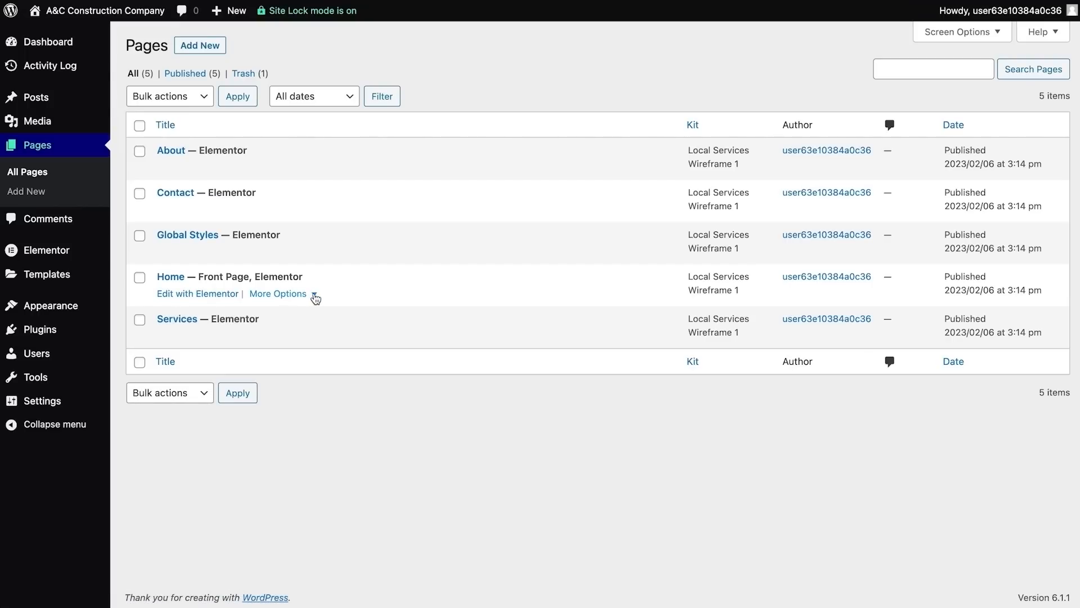
{"action": "left_click", "coordinate": [277, 294]}
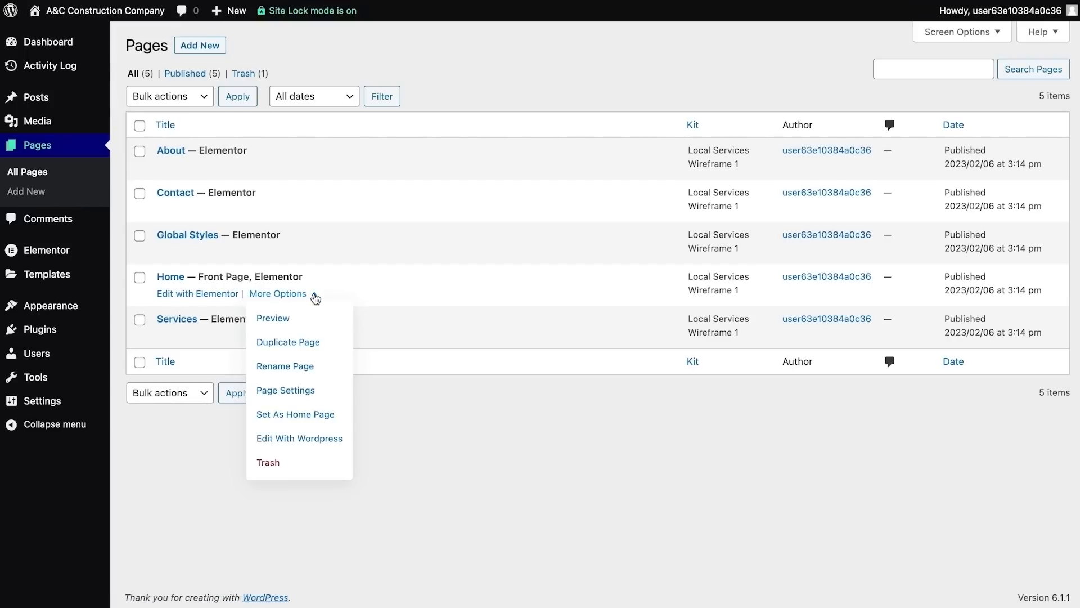
{"action": "left_click", "coordinate": [250, 49]}
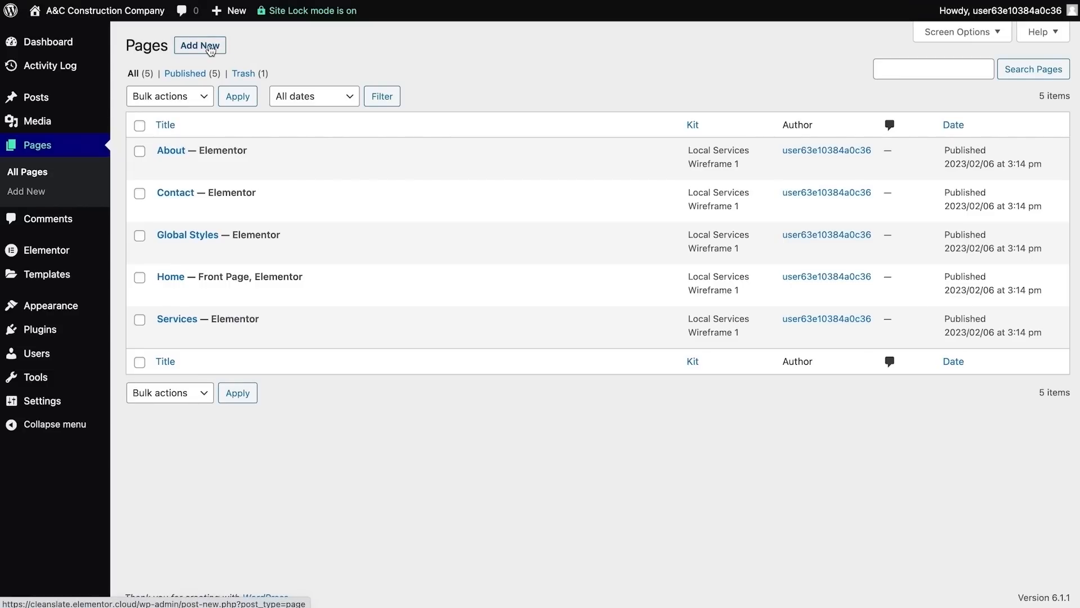
Step: Create and publish a new page titled 'Portfolio', then go to the Posts list
{"action": "left_click", "coordinate": [200, 45]}
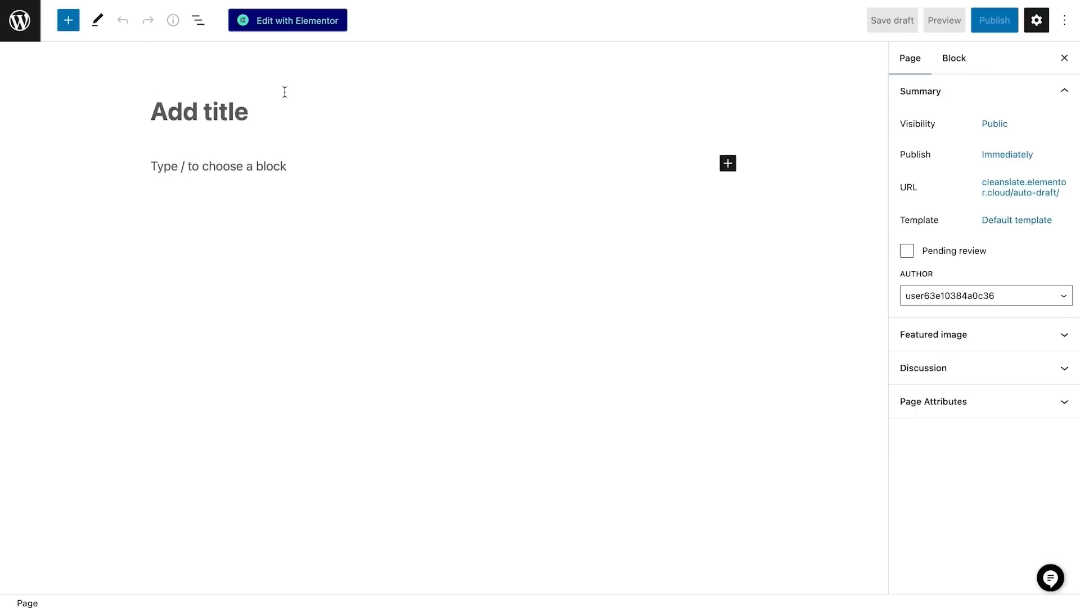
{"action": "type", "text": "Portfolio"}
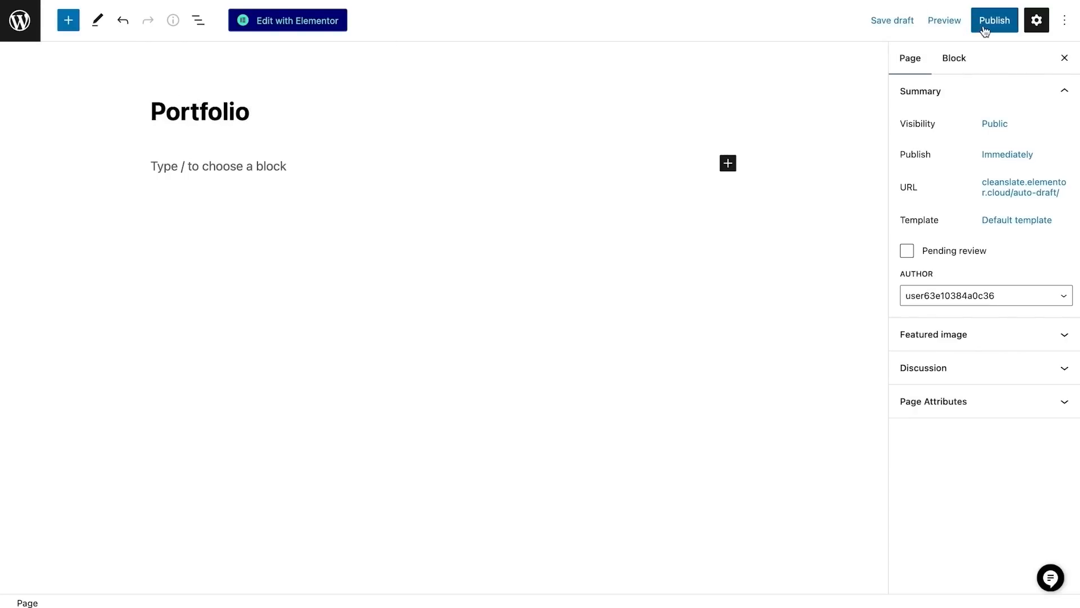
{"action": "left_click", "coordinate": [993, 20]}
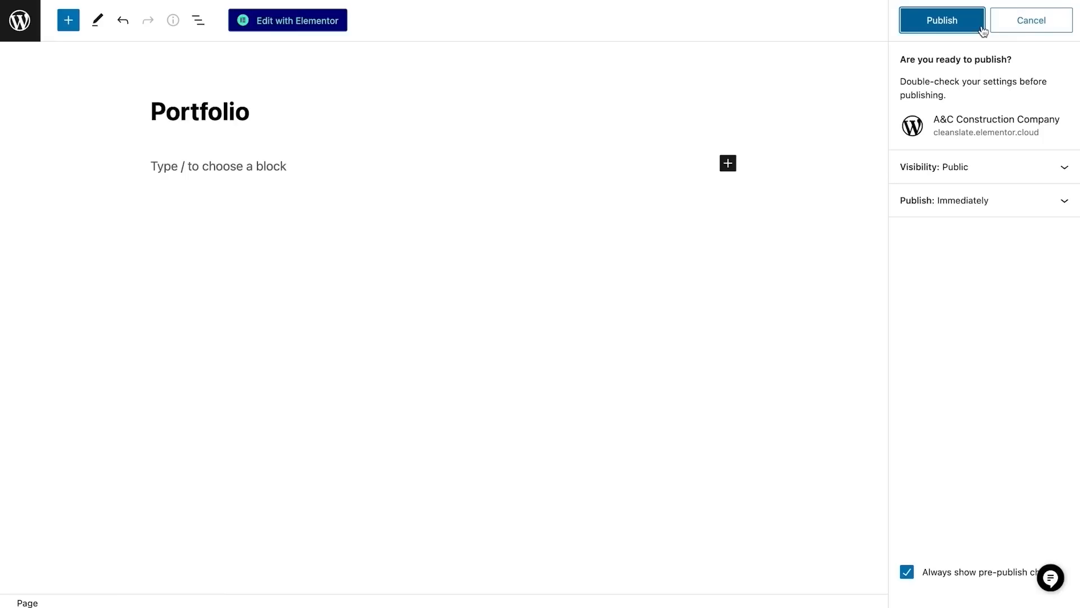
{"action": "left_click", "coordinate": [940, 20]}
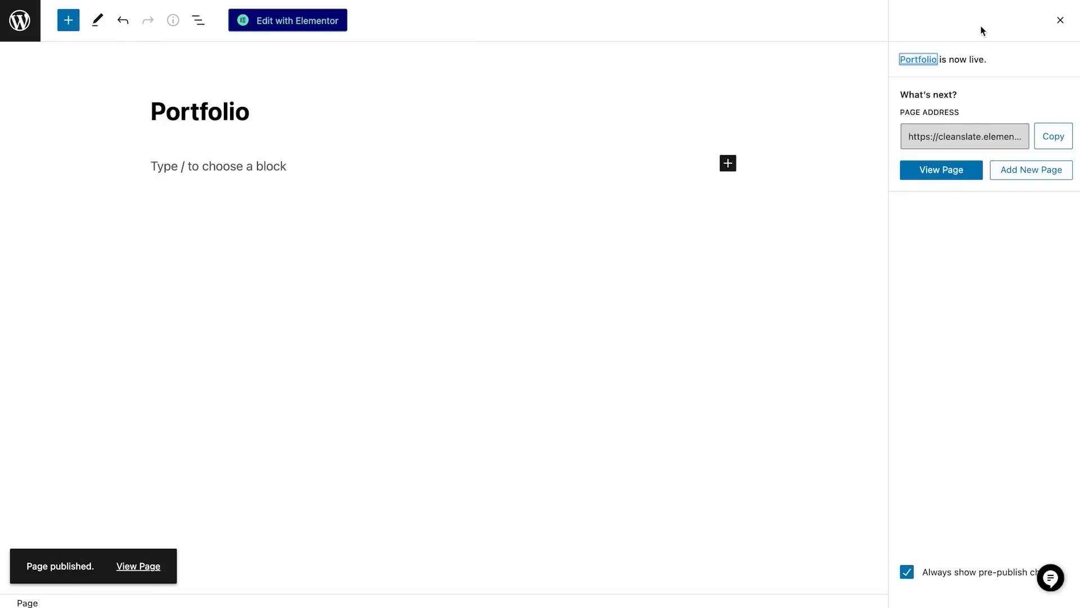
{"action": "mouse_move", "coordinate": [756, 19]}
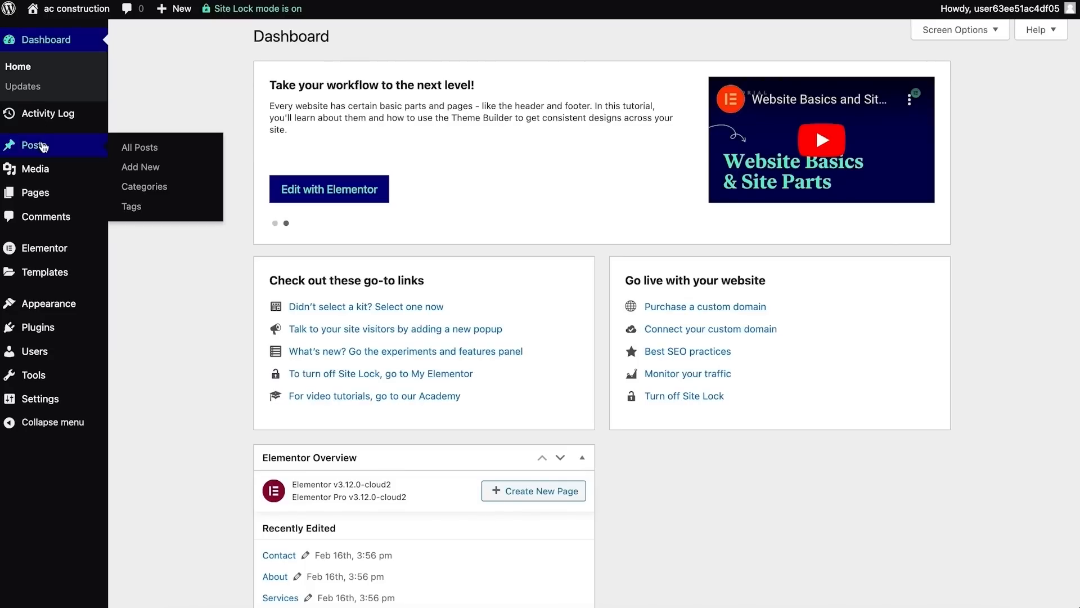
{"action": "left_click", "coordinate": [140, 146]}
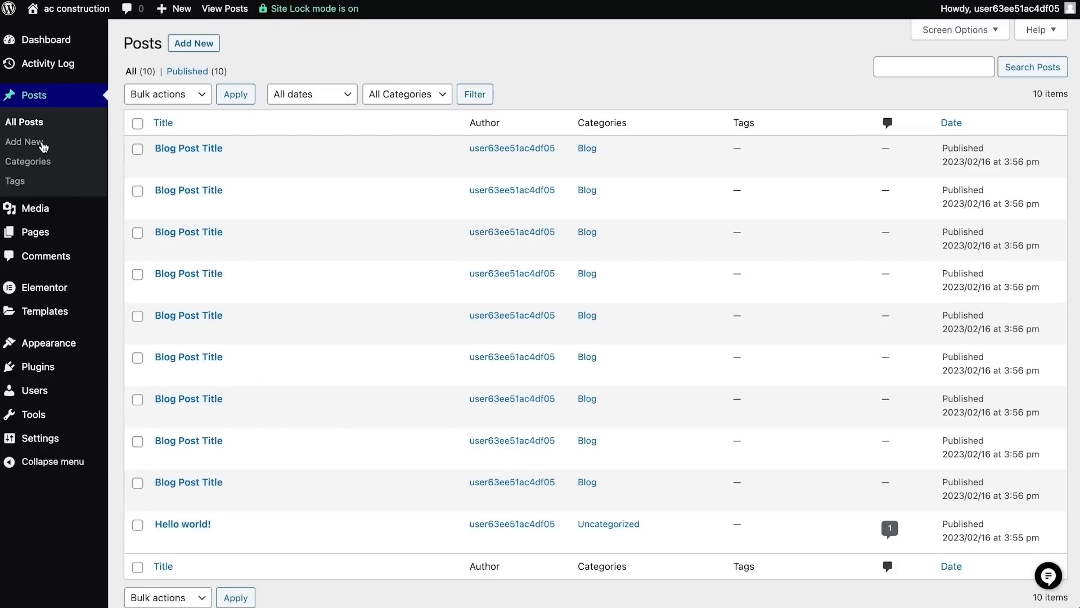
{"action": "mouse_move", "coordinate": [90, 156]}
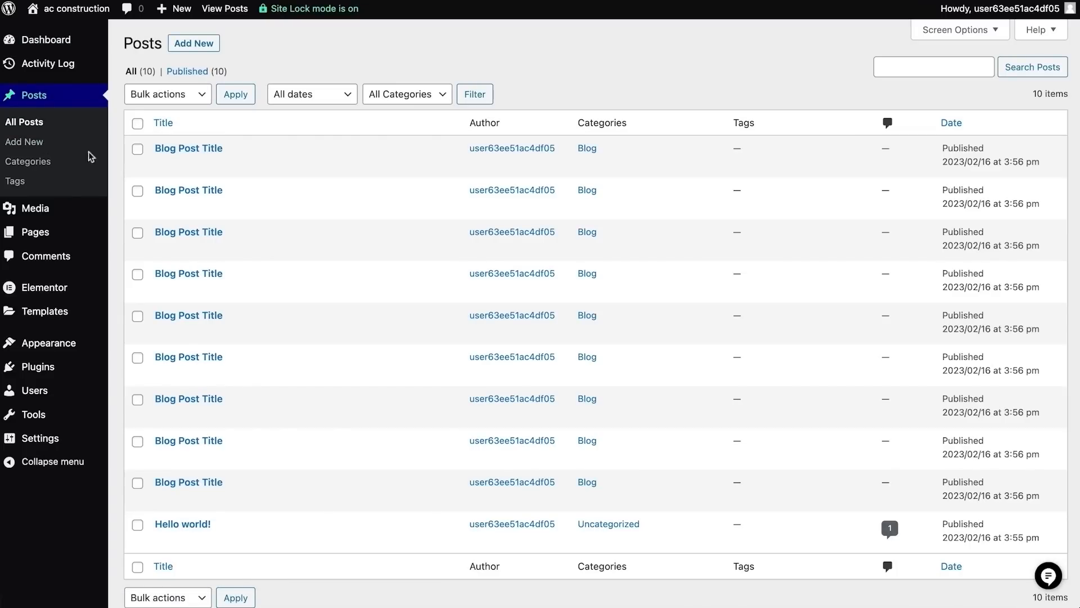
{"action": "mouse_move", "coordinate": [188, 149]}
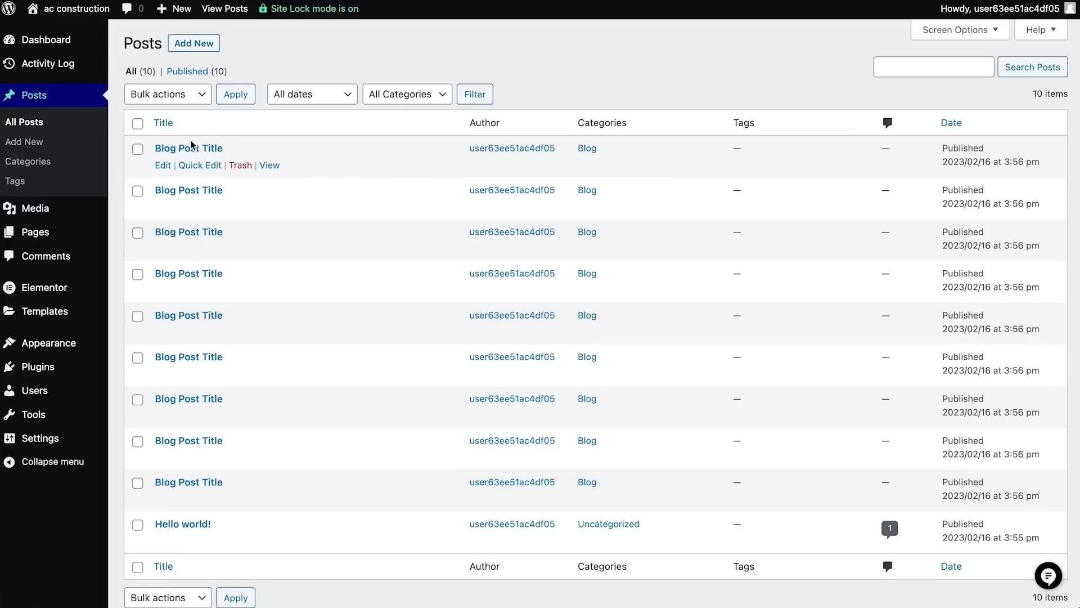
Step: Inspect the first Blog Post Title post, scrolling through its content
{"action": "left_click", "coordinate": [188, 148]}
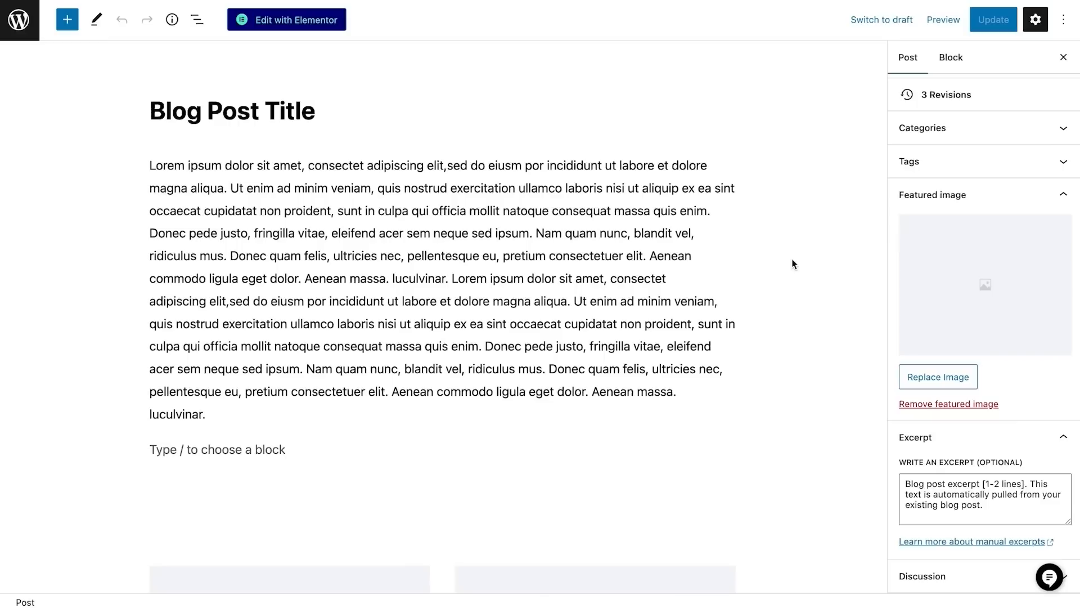
{"action": "scroll", "scroll_direction": "up", "scroll_amount": 3}
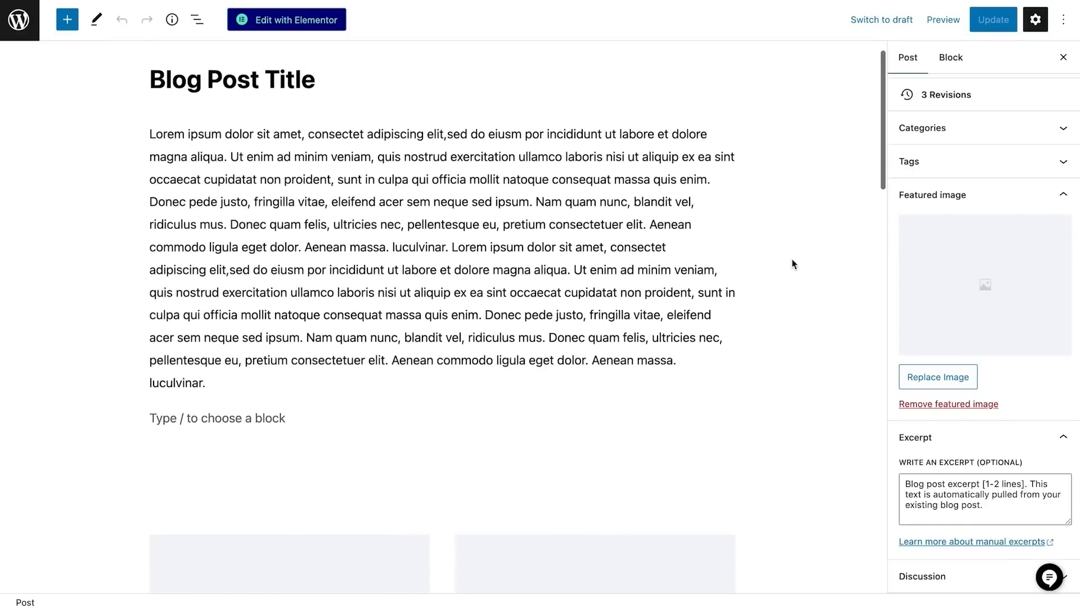
{"action": "scroll", "scroll_direction": "down", "scroll_amount": 3}
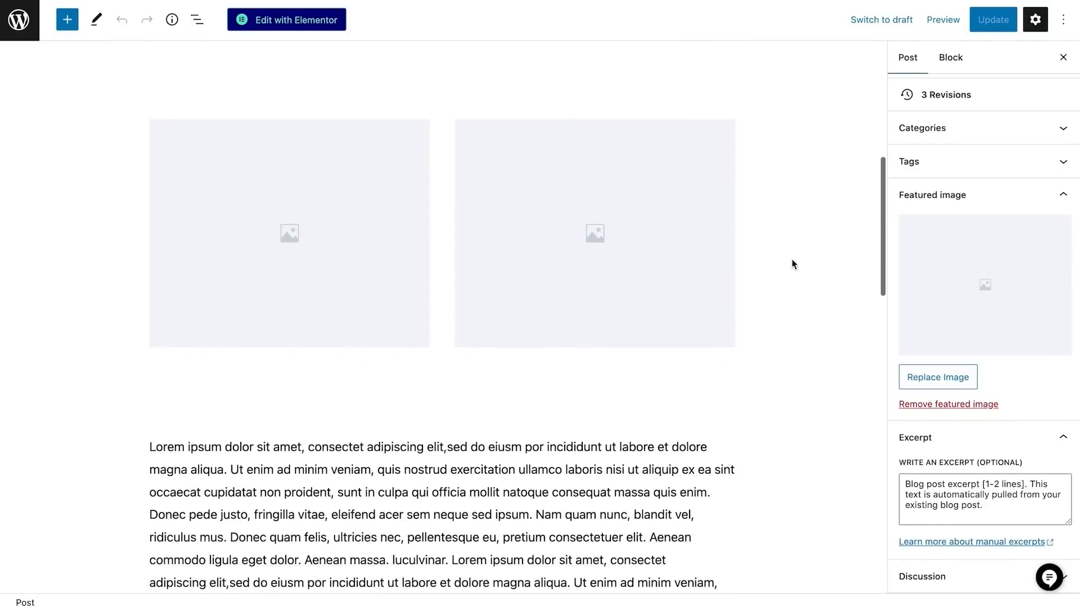
{"action": "scroll", "scroll_direction": "down", "scroll_amount": 3}
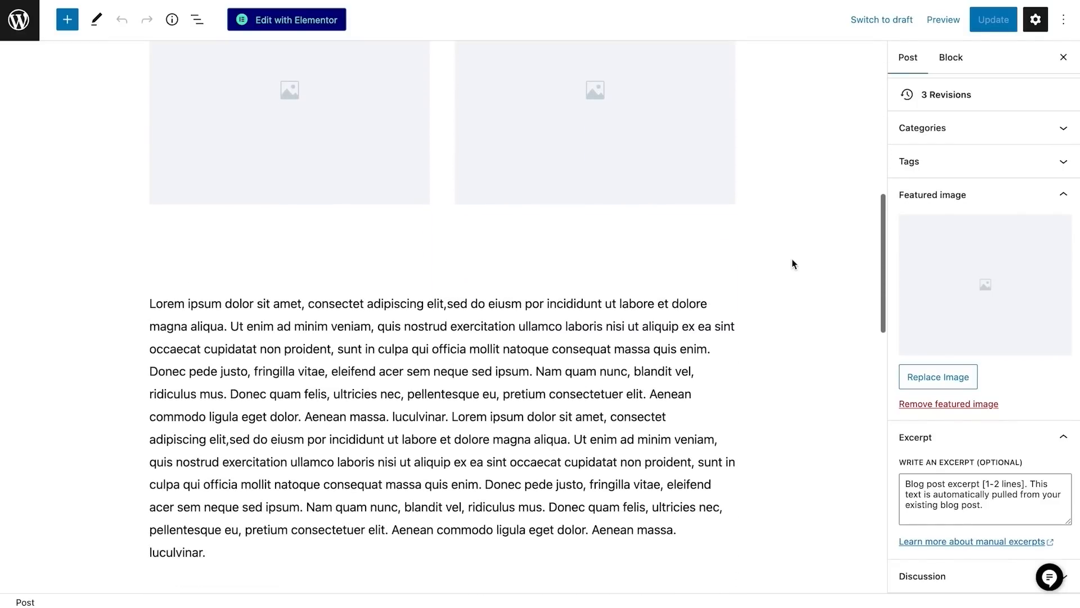
{"action": "scroll", "scroll_direction": "down", "scroll_amount": 3}
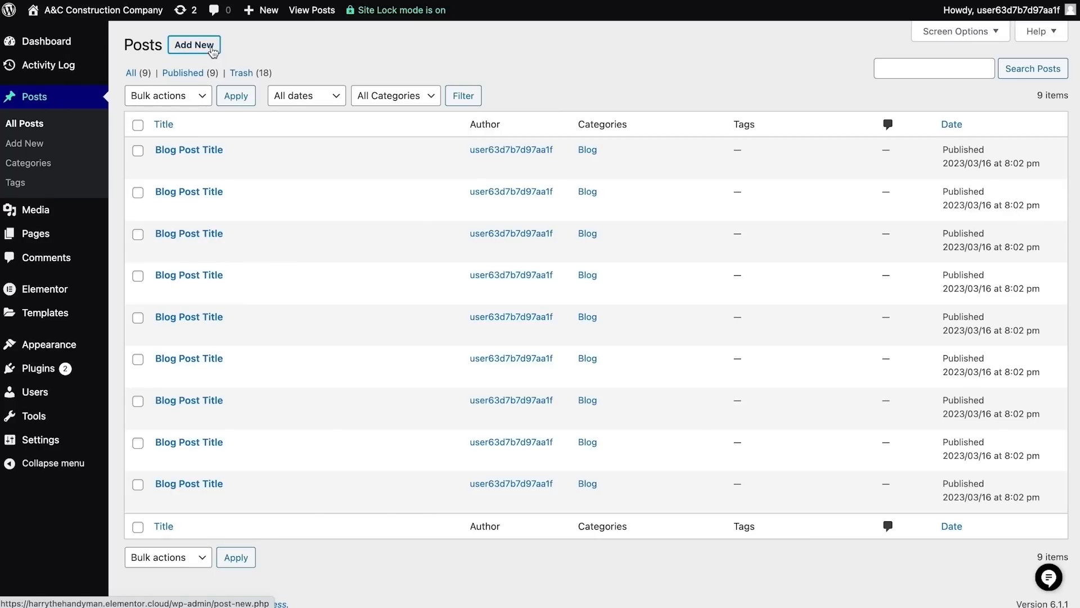
Step: Start a new post titled 'Kitchen Remodel Project' with an excerpt about Jane's functional, stylish kitchen
{"action": "left_click", "coordinate": [193, 45]}
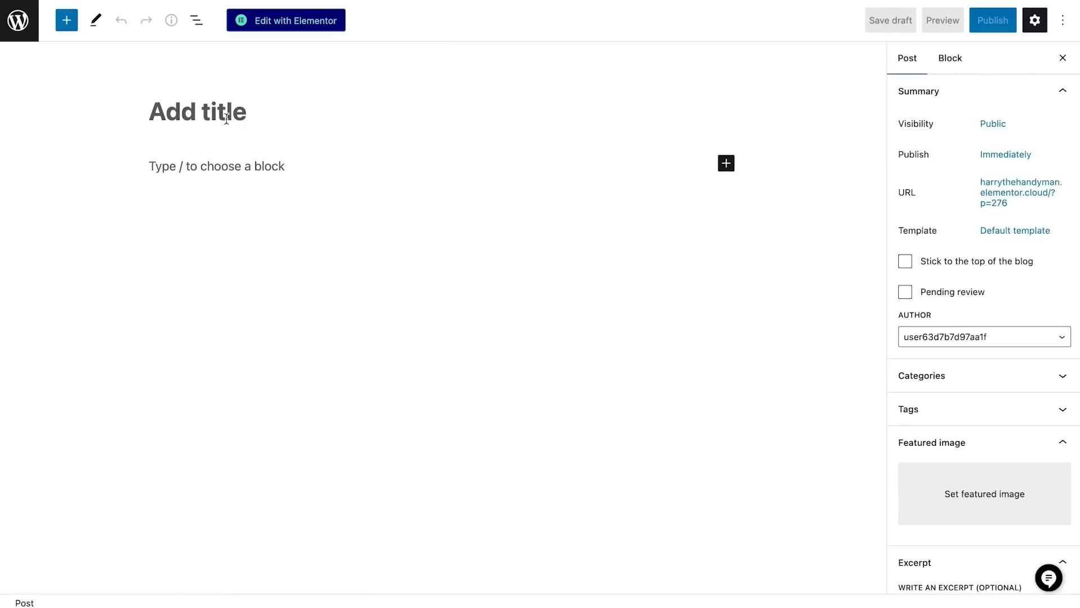
{"action": "type", "text": "Kitchen Remodel Pr"}
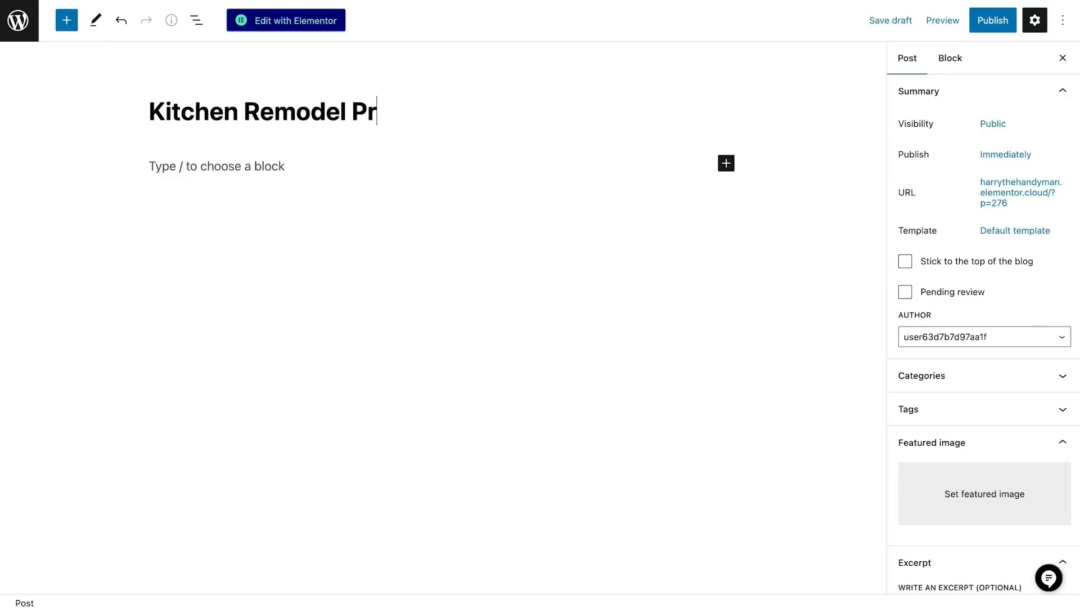
{"action": "type", "text": "oject"}
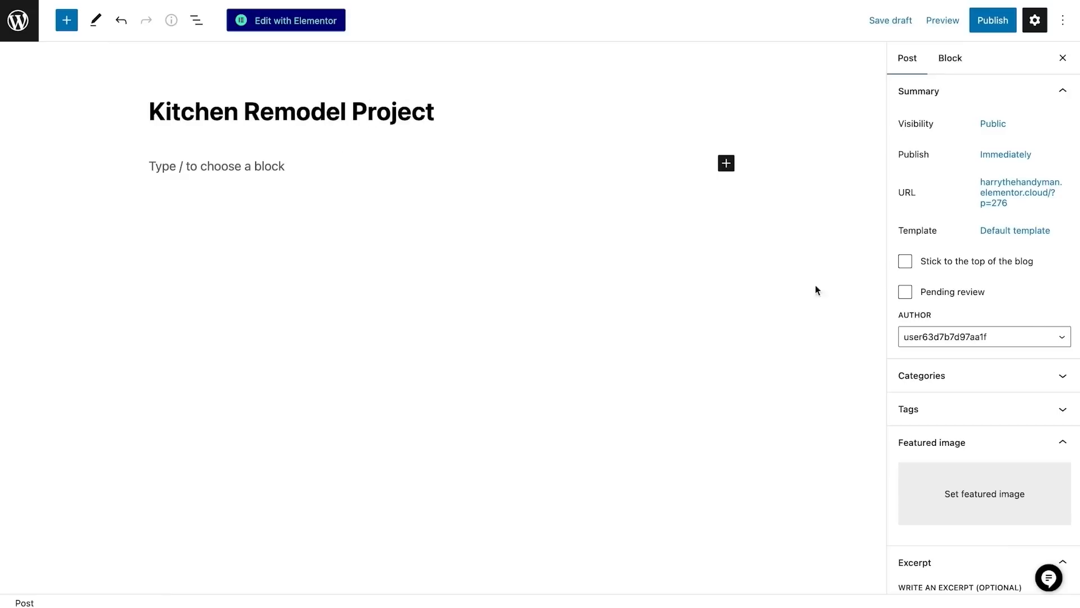
{"action": "type", "text": "Jane wanted her new kitchen to be both functional and stylish. She needed more storage space and a better layout for cooking and entertaining."}
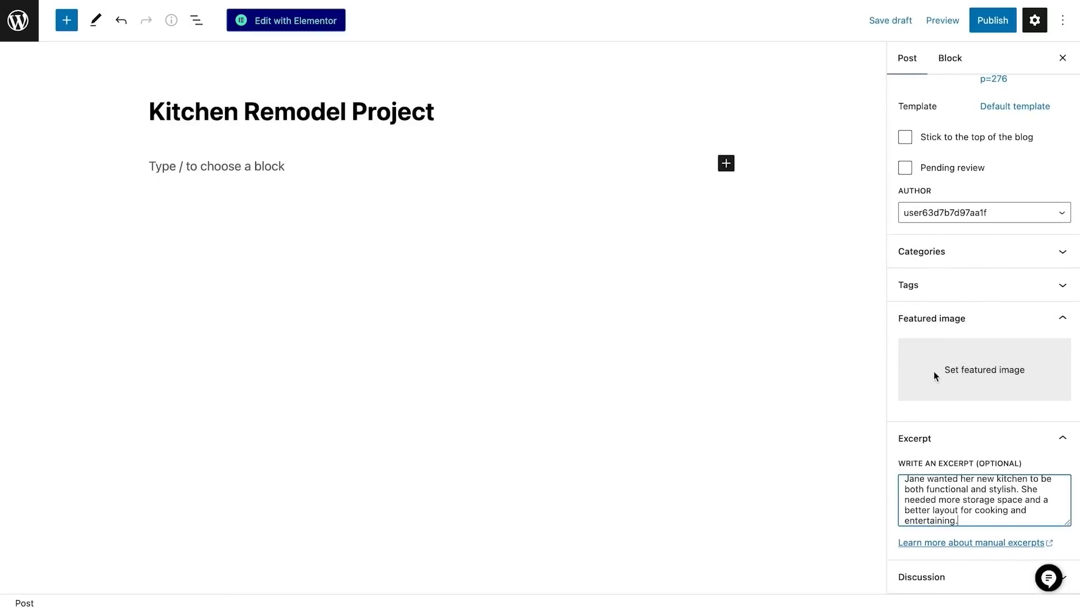
Step: Set the post's featured image, publish it and view it on the live site
{"action": "left_click", "coordinate": [983, 369]}
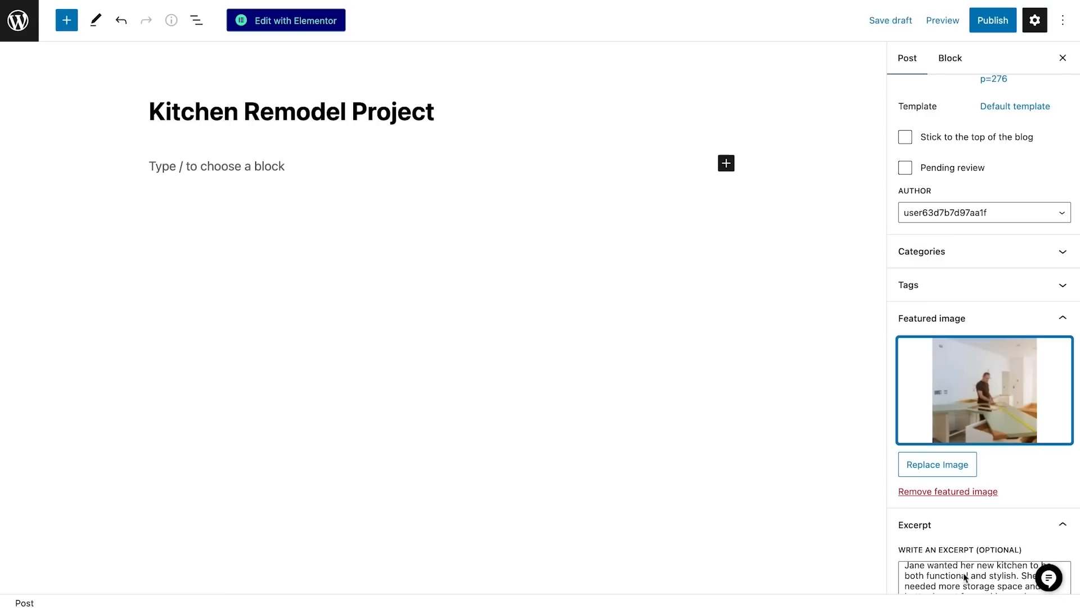
{"action": "left_click", "coordinate": [216, 167]}
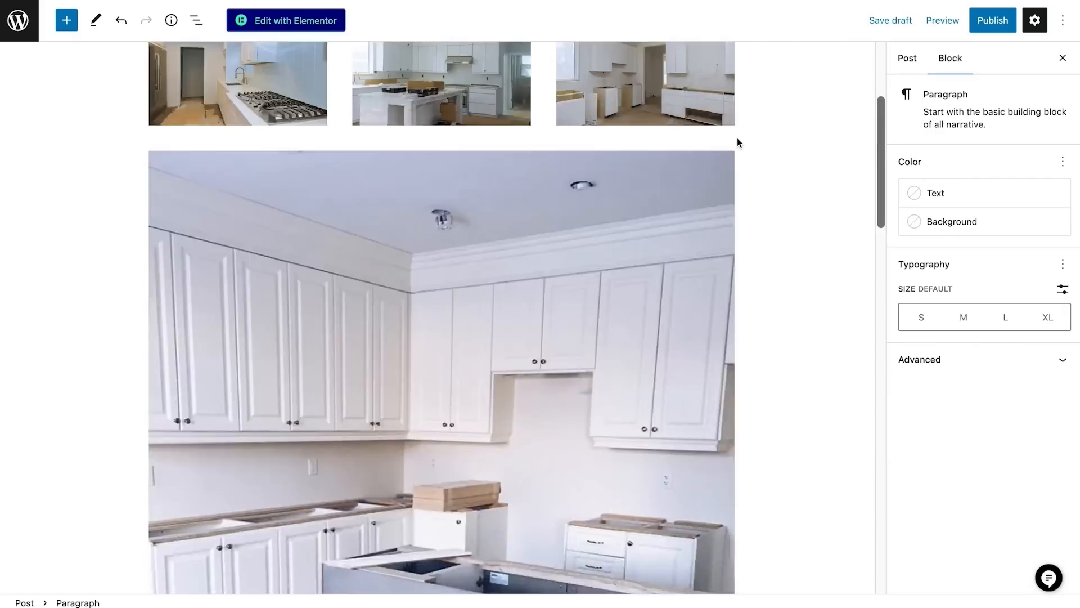
{"action": "scroll", "scroll_direction": "up", "scroll_amount": 3}
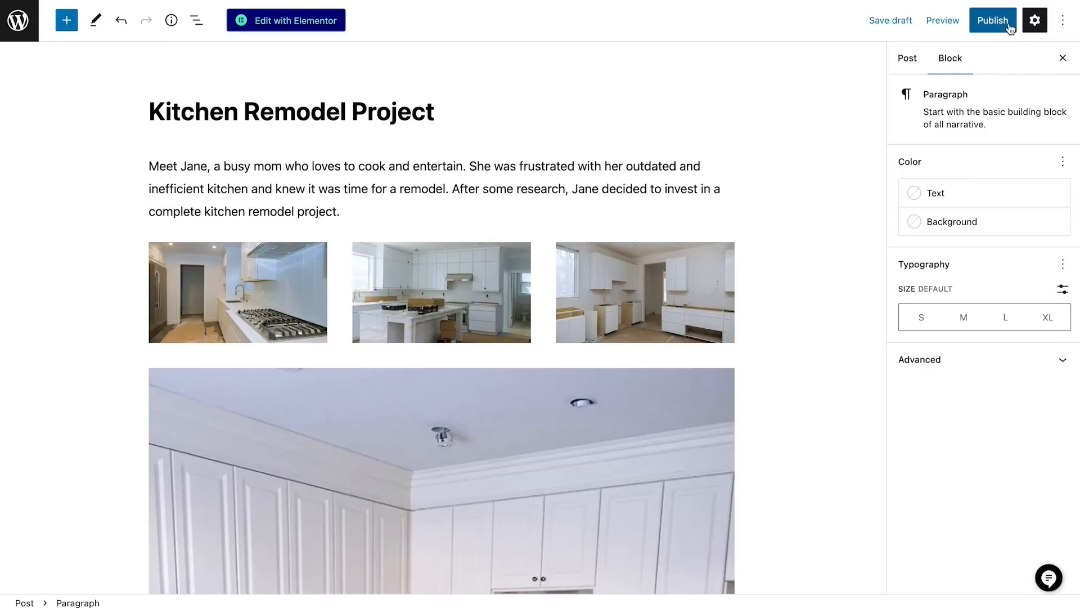
{"action": "left_click", "coordinate": [993, 20]}
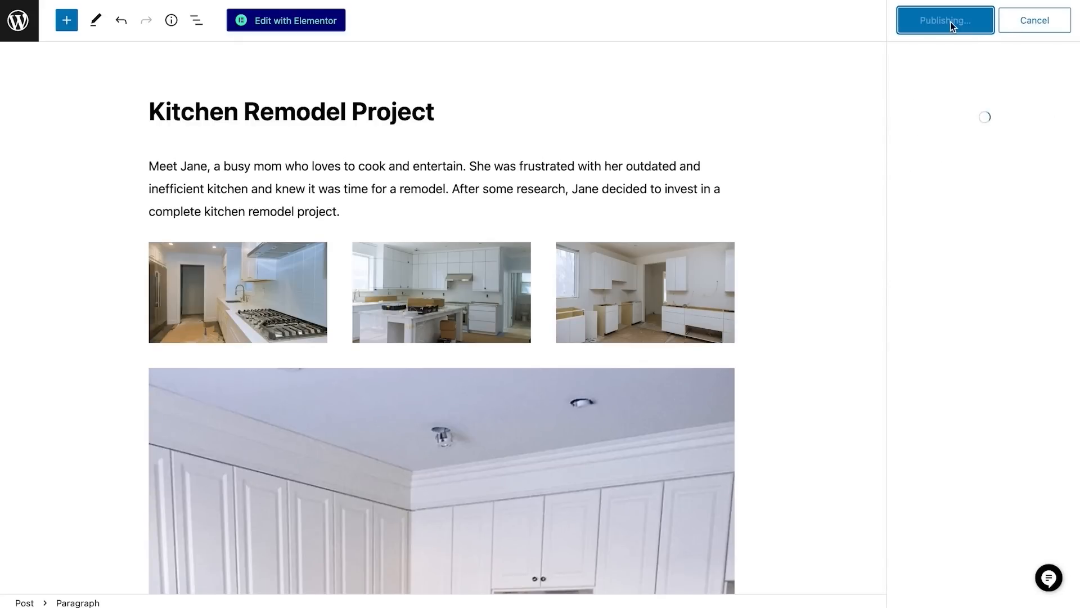
{"action": "left_click", "coordinate": [944, 21]}
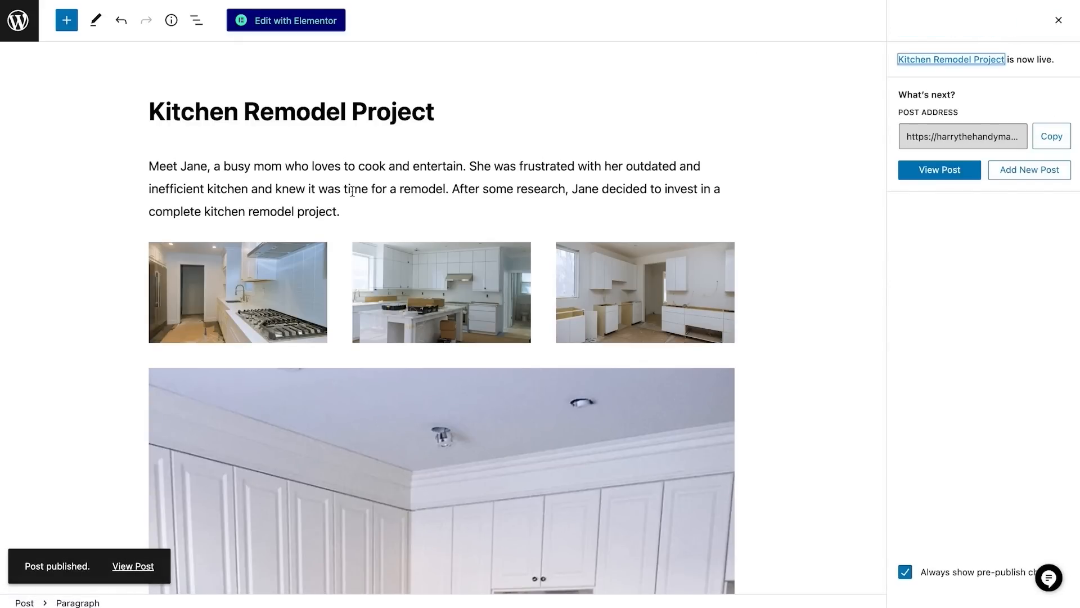
{"action": "mouse_move", "coordinate": [133, 566]}
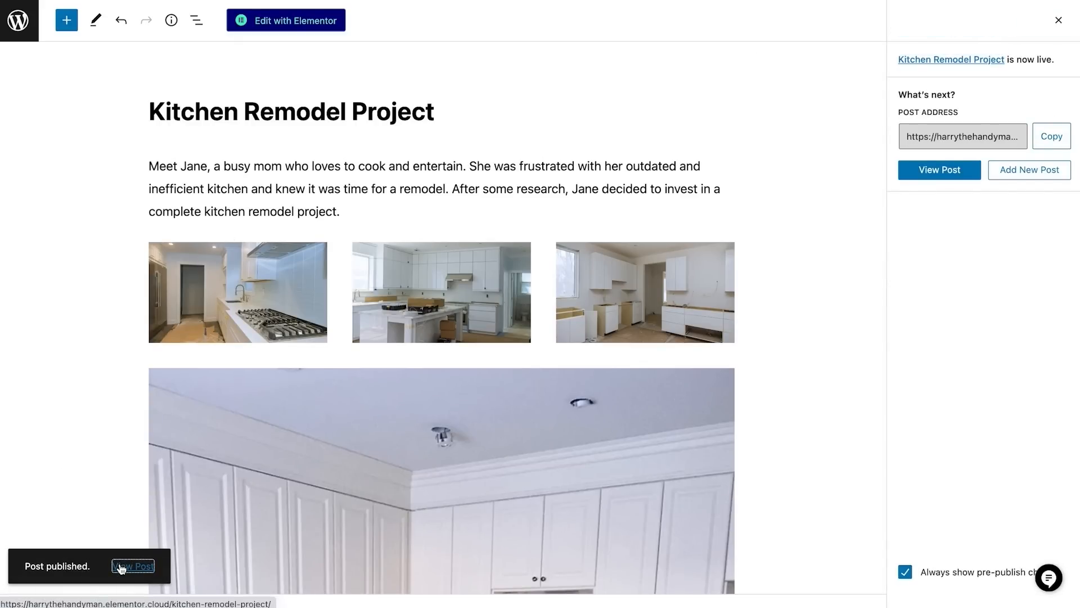
{"action": "left_click", "coordinate": [133, 566]}
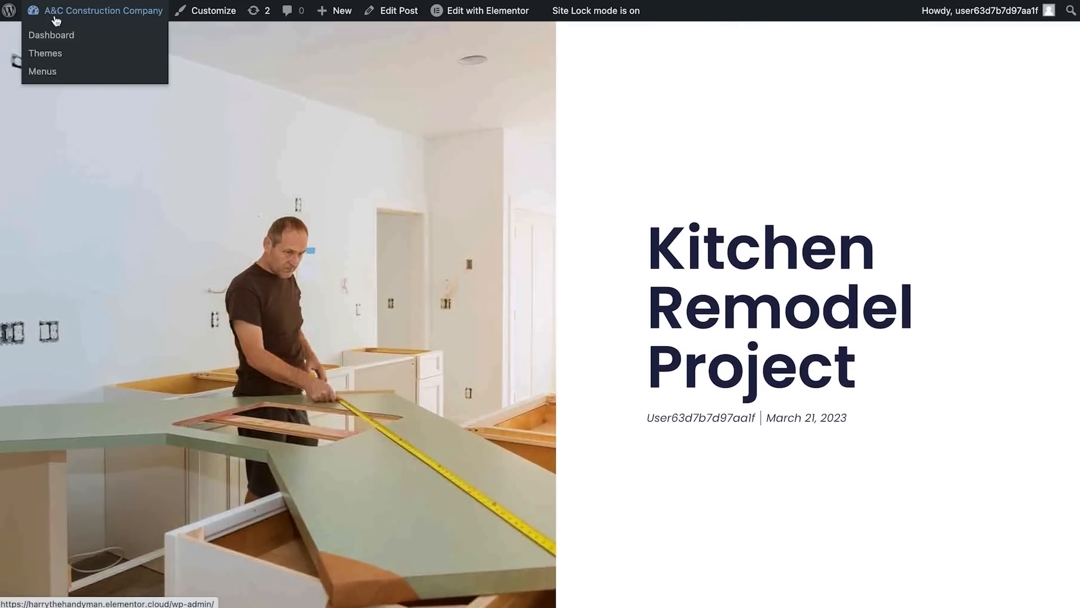
Step: Go from the live post to the admin dashboard and view the Our Blog page
{"action": "left_click", "coordinate": [51, 35]}
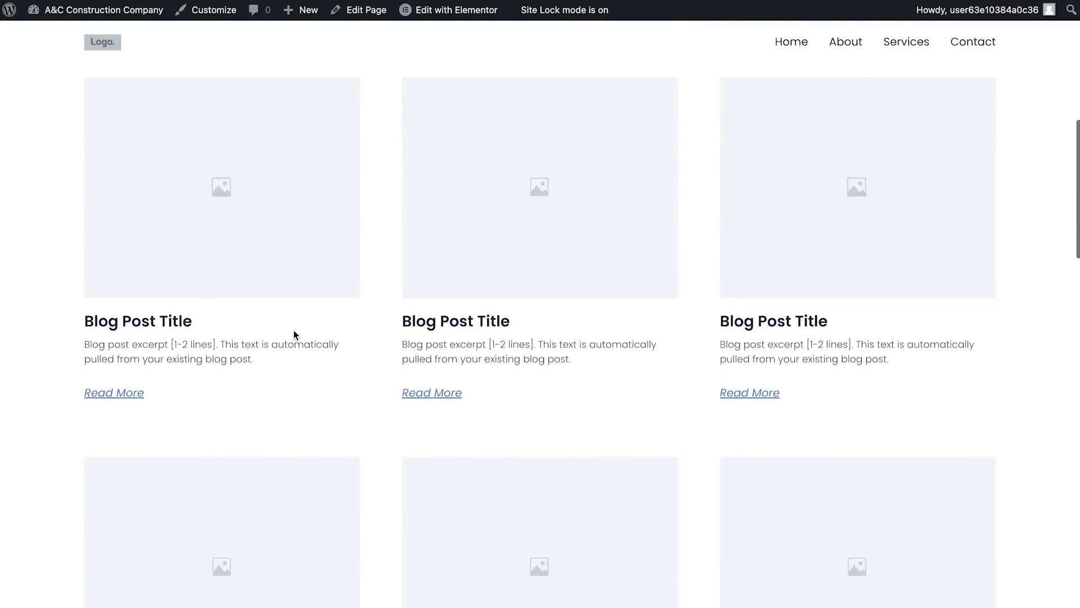
{"action": "scroll", "scroll_direction": "up", "scroll_amount": 3}
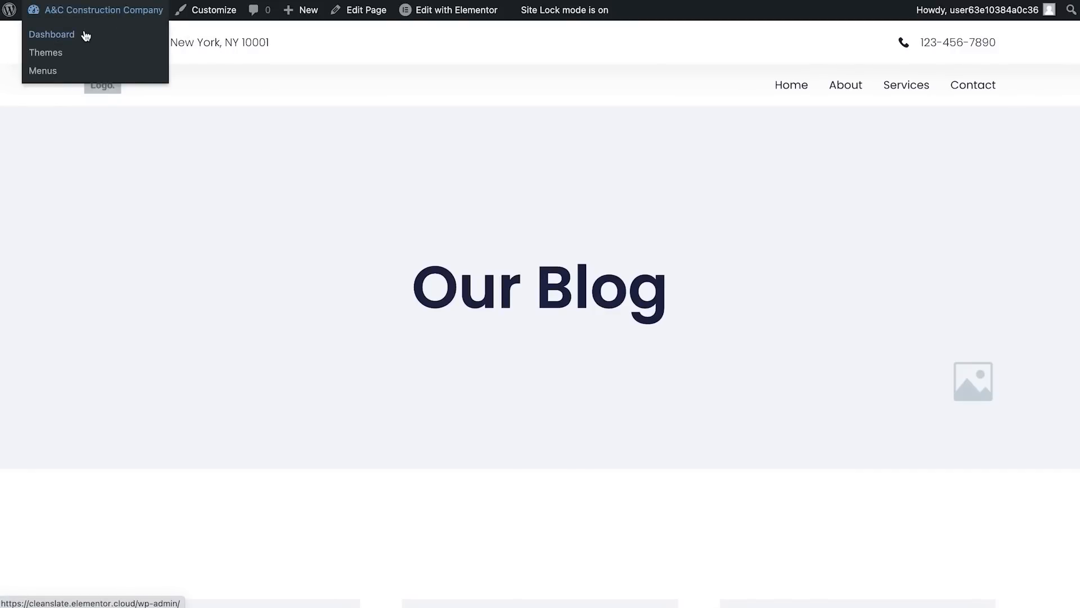
Step: In Reading settings, make Portfolio the posts page with Home as homepage, and save
{"action": "left_click", "coordinate": [52, 35]}
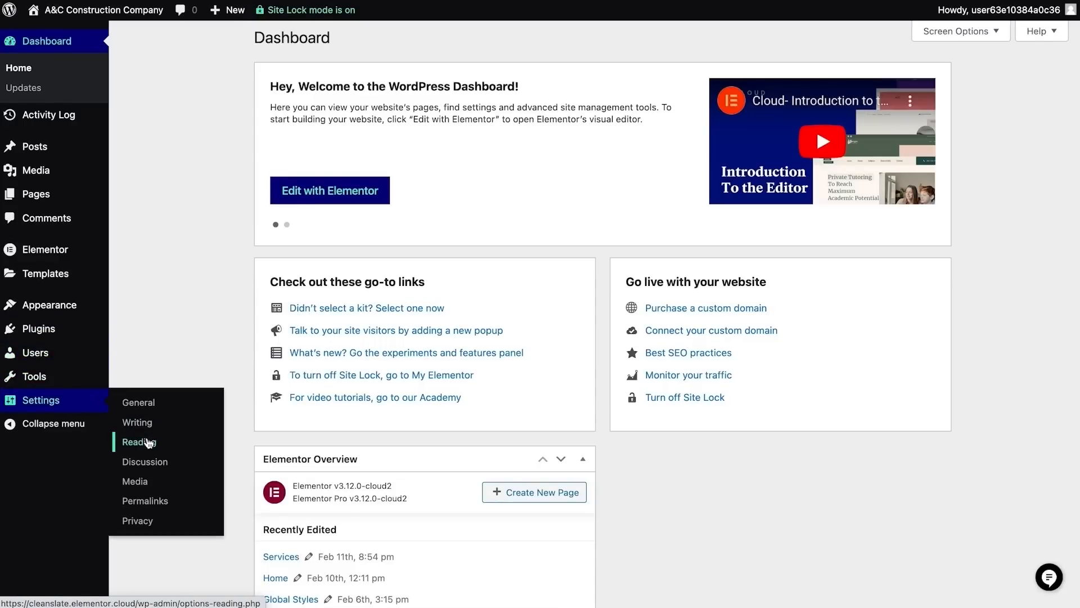
{"action": "left_click", "coordinate": [137, 441]}
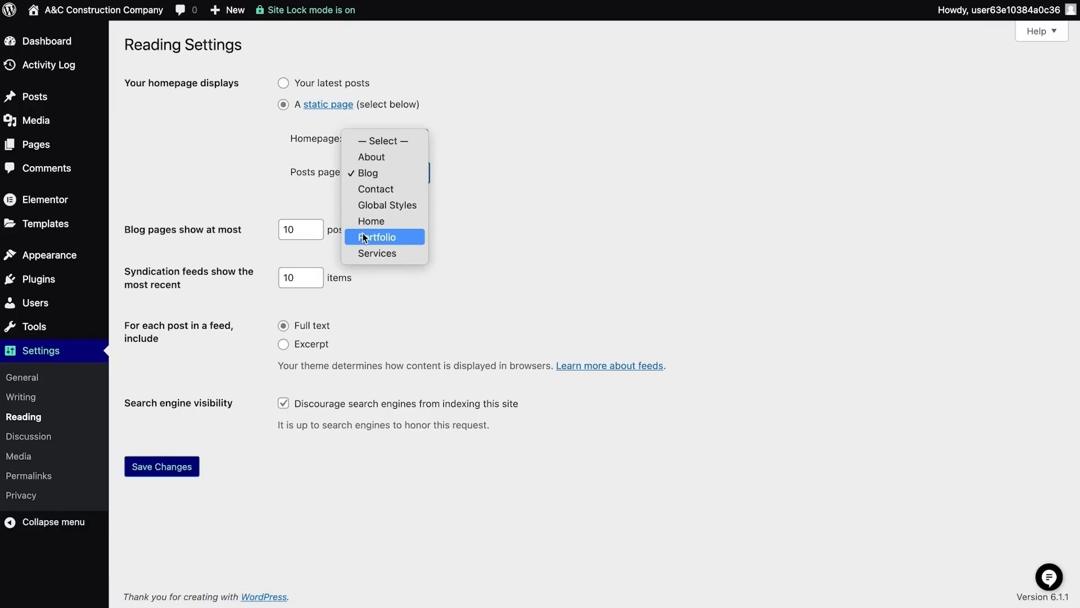
{"action": "left_click", "coordinate": [376, 237]}
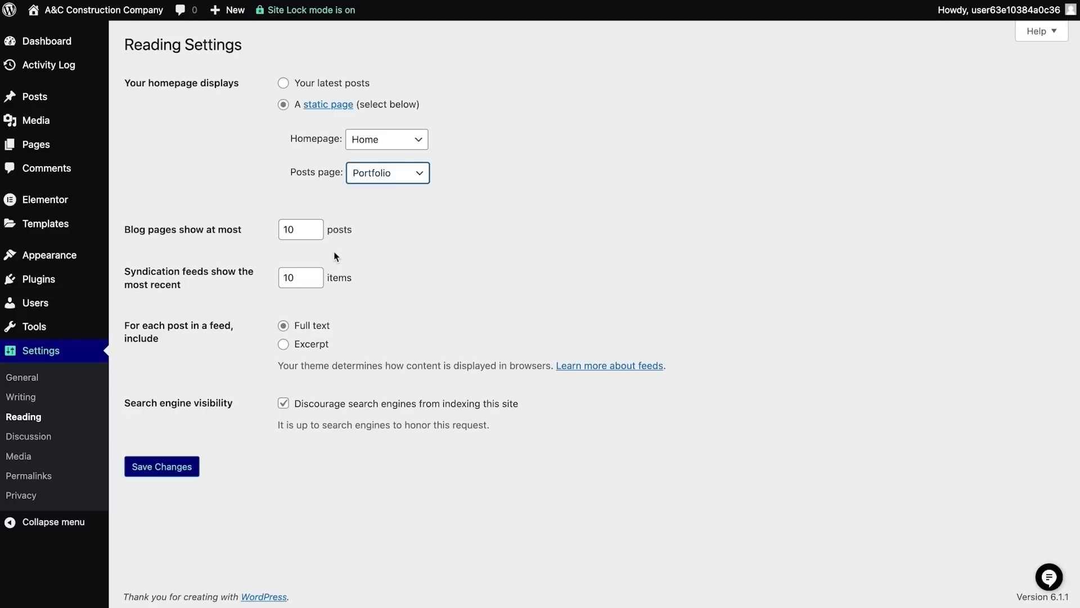
{"action": "left_click", "coordinate": [161, 466]}
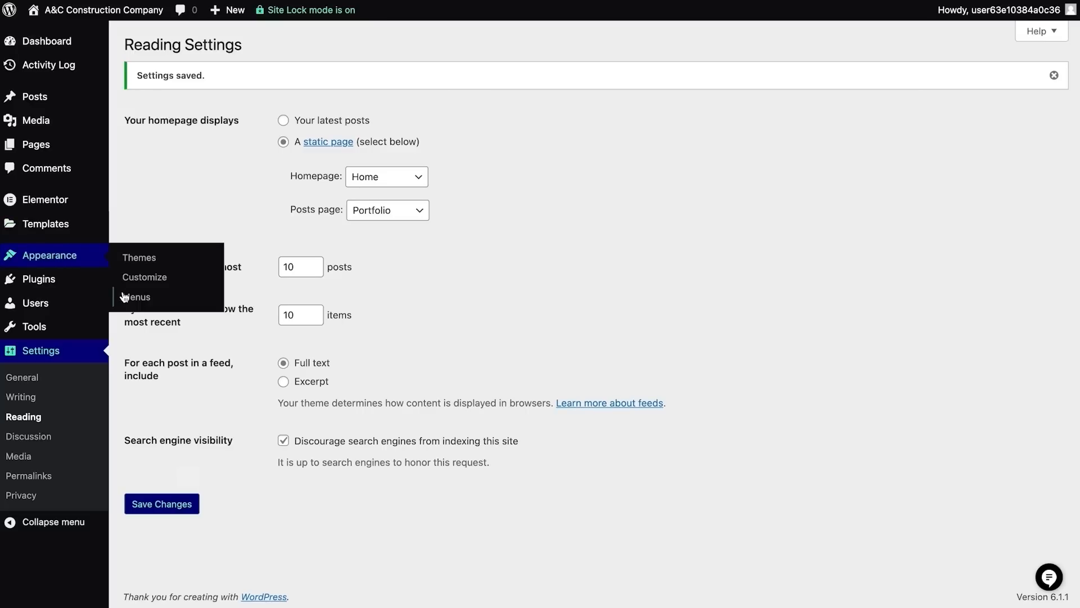
Step: Add Portfolio to the Primary Menu, save it, then go to the Pages list
{"action": "left_click", "coordinate": [136, 296]}
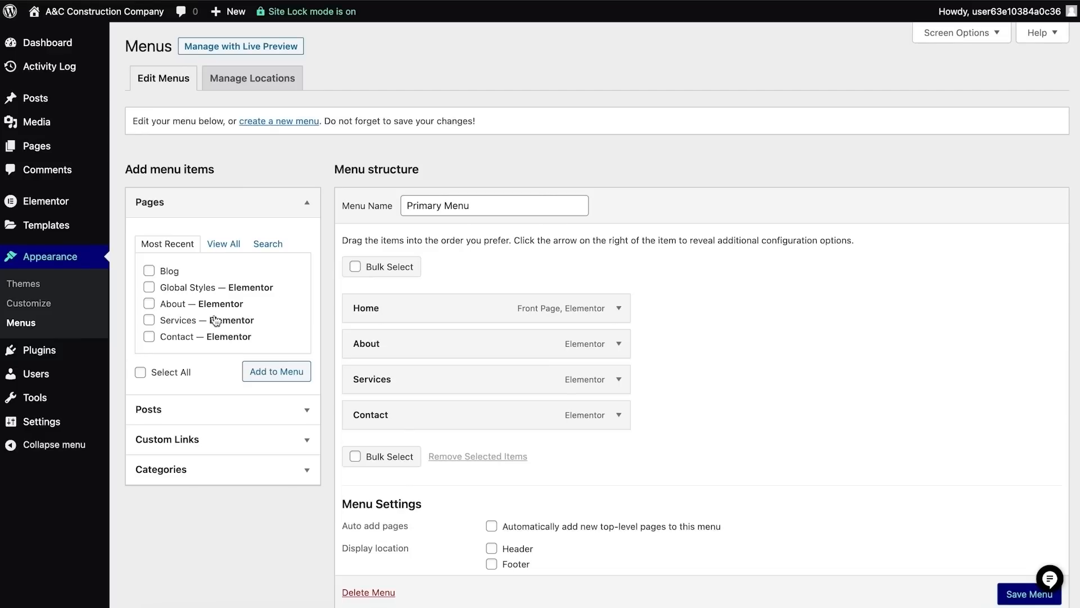
{"action": "mouse_move", "coordinate": [407, 310]}
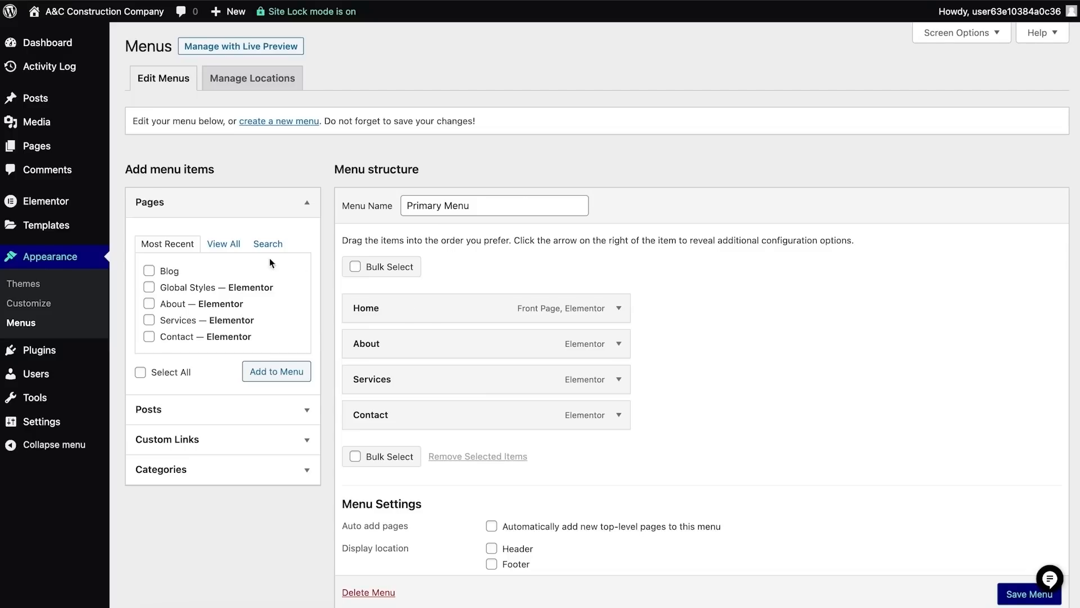
{"action": "left_click", "coordinate": [222, 243]}
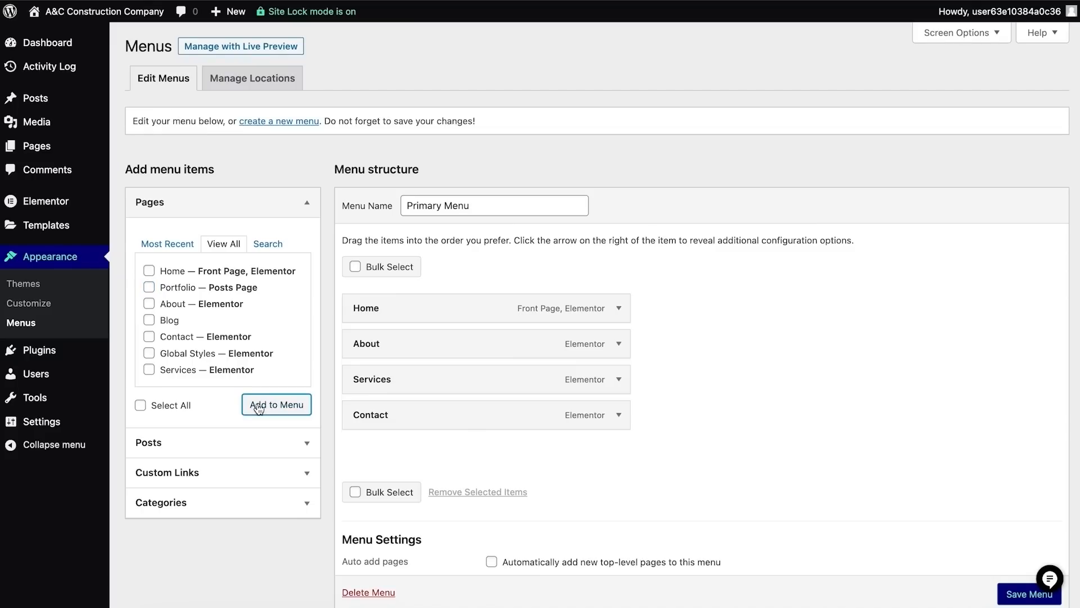
{"action": "left_click", "coordinate": [276, 404]}
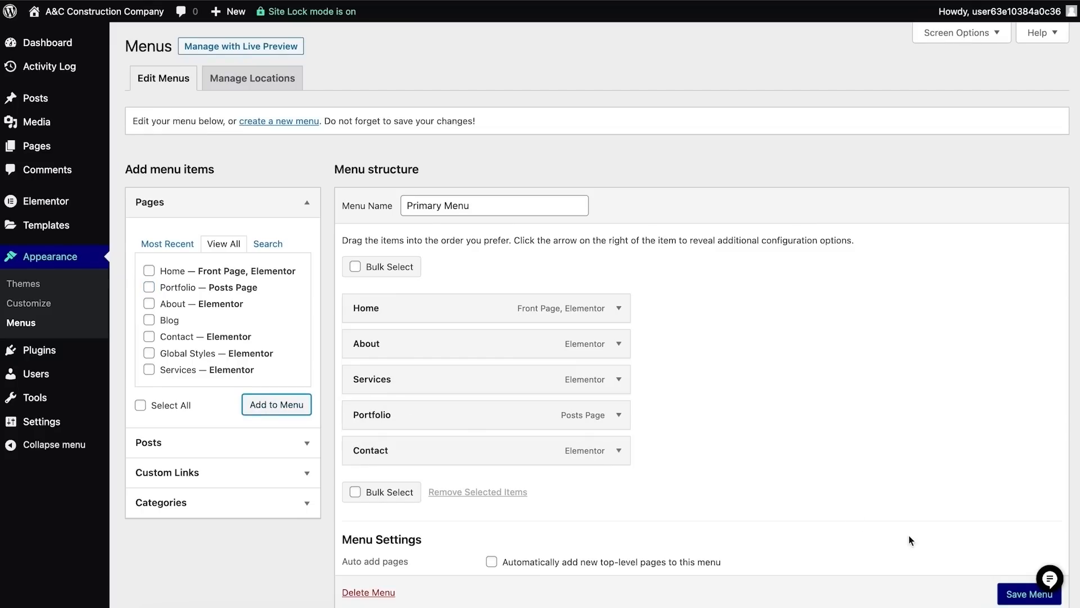
{"action": "left_click", "coordinate": [1028, 594]}
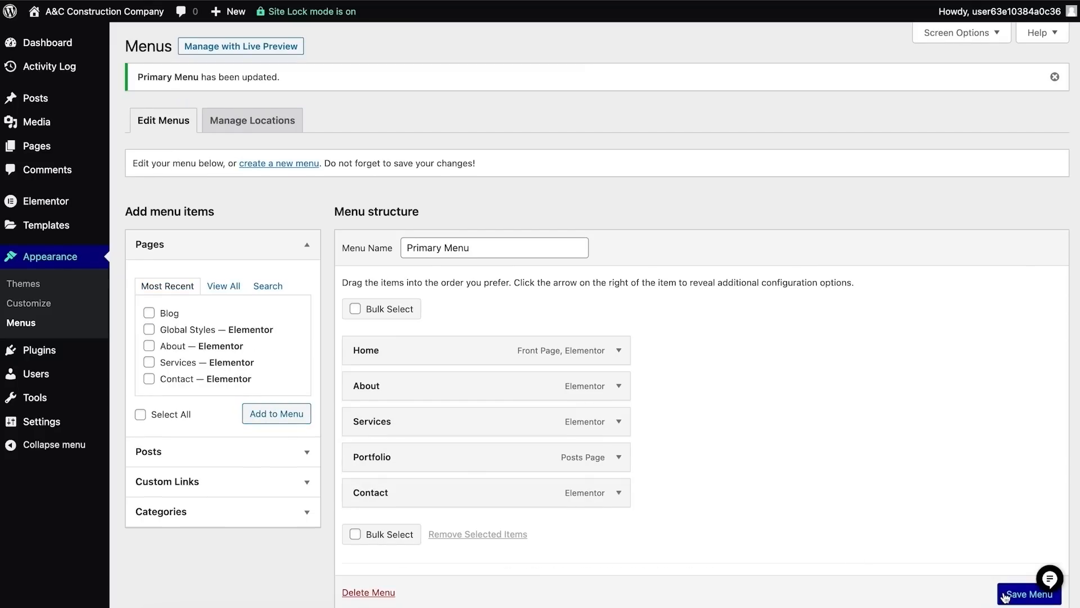
{"action": "left_click", "coordinate": [47, 42]}
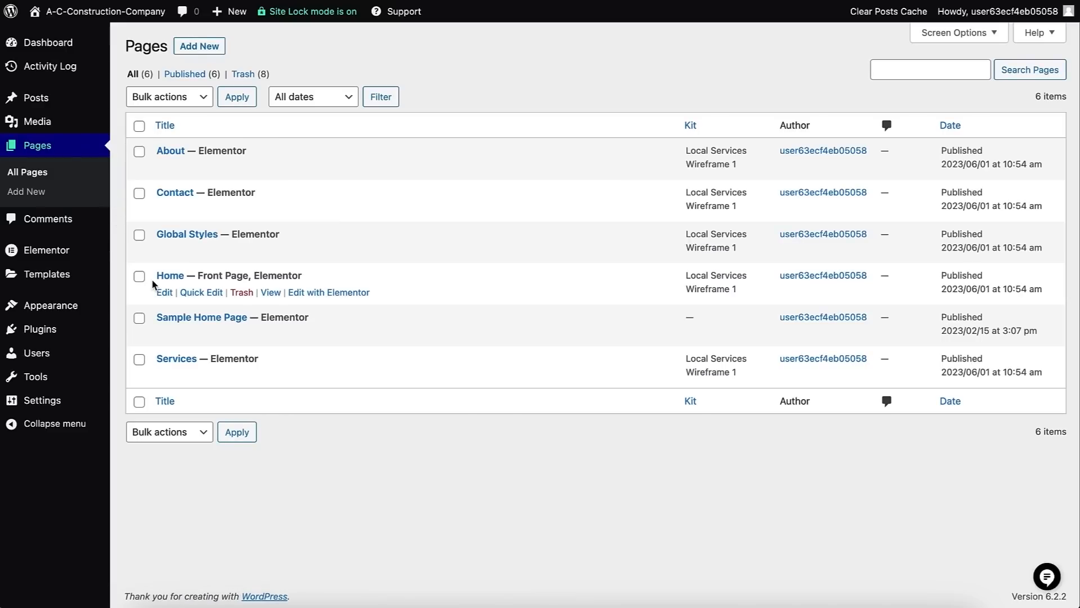
Step: Edit Home with Elementor and retitle the WELCOME TO OUR WEBSITE heading to 'A&C-Construction-Company'
{"action": "left_click", "coordinate": [328, 292]}
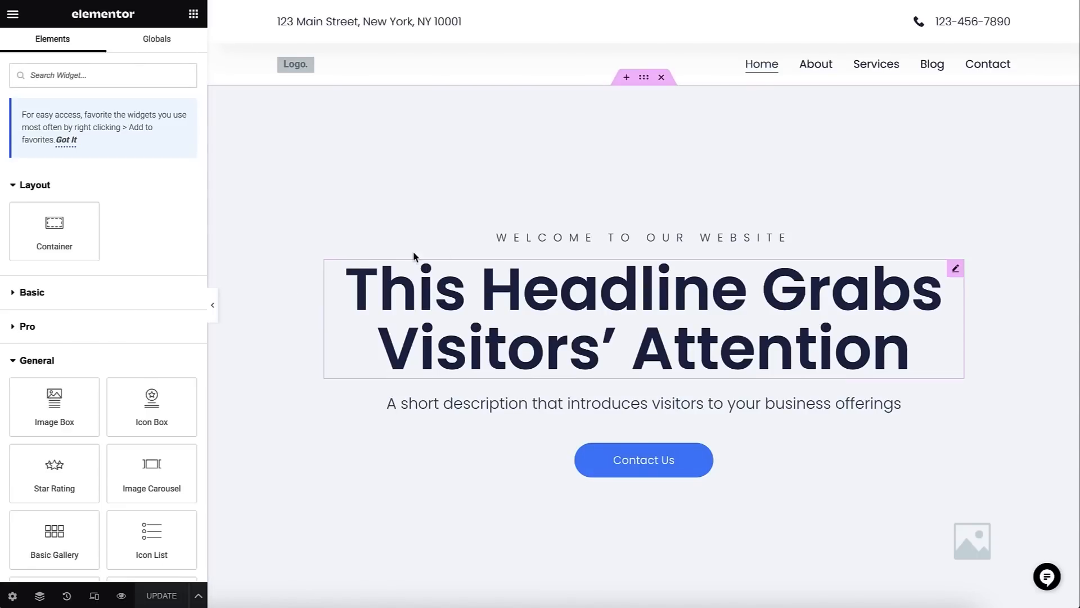
{"action": "left_click", "coordinate": [643, 238]}
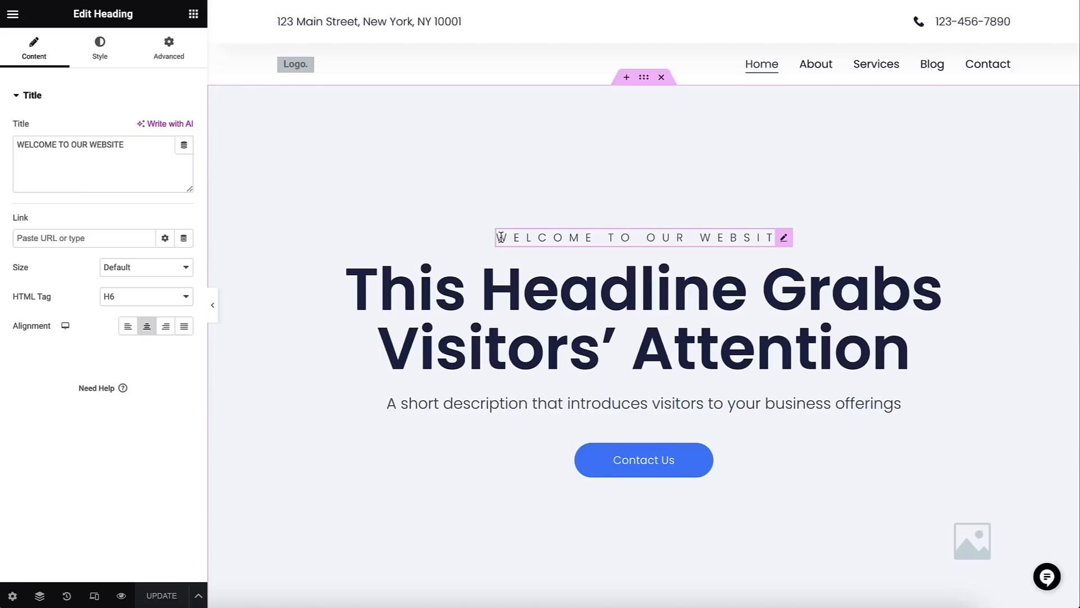
{"action": "type", "text": "A&C-Construction-Company"}
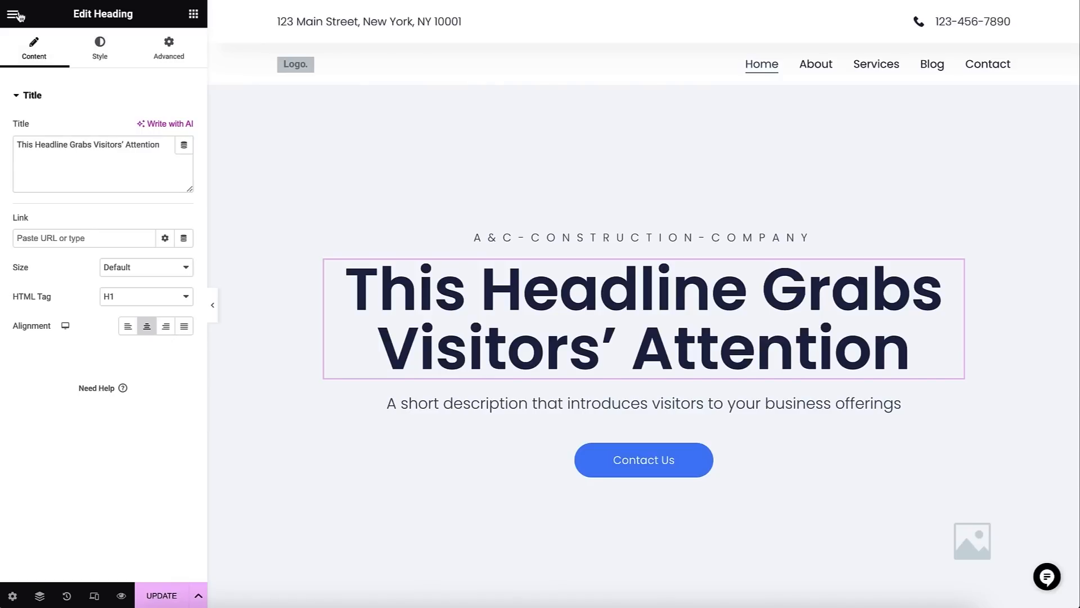
Step: Browse the editor's main menu, page settings and history, saving the Home page changes
{"action": "left_click", "coordinate": [15, 14]}
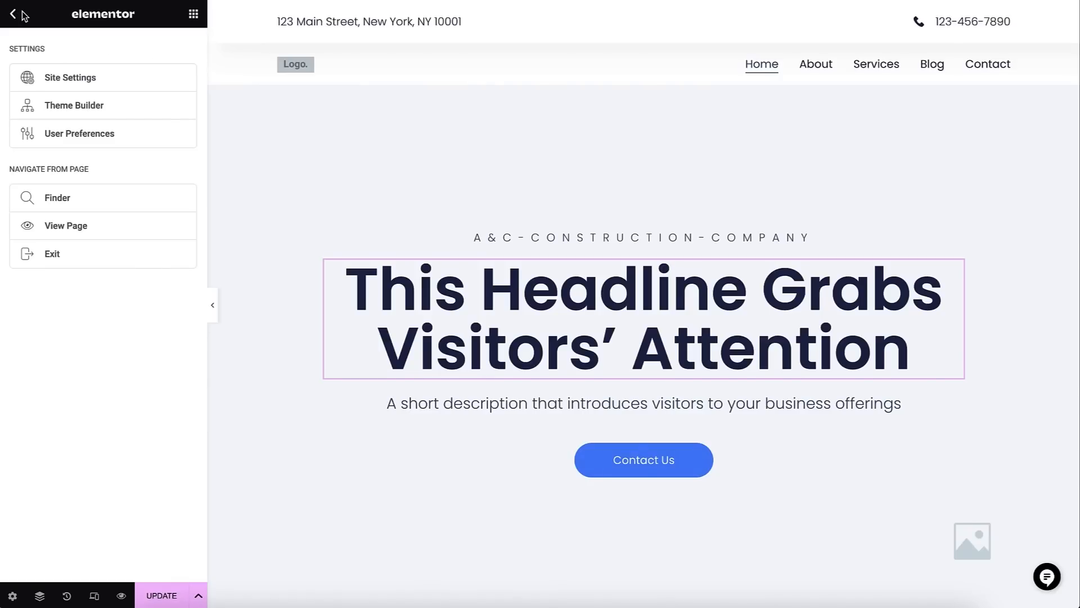
{"action": "mouse_move", "coordinate": [23, 198]}
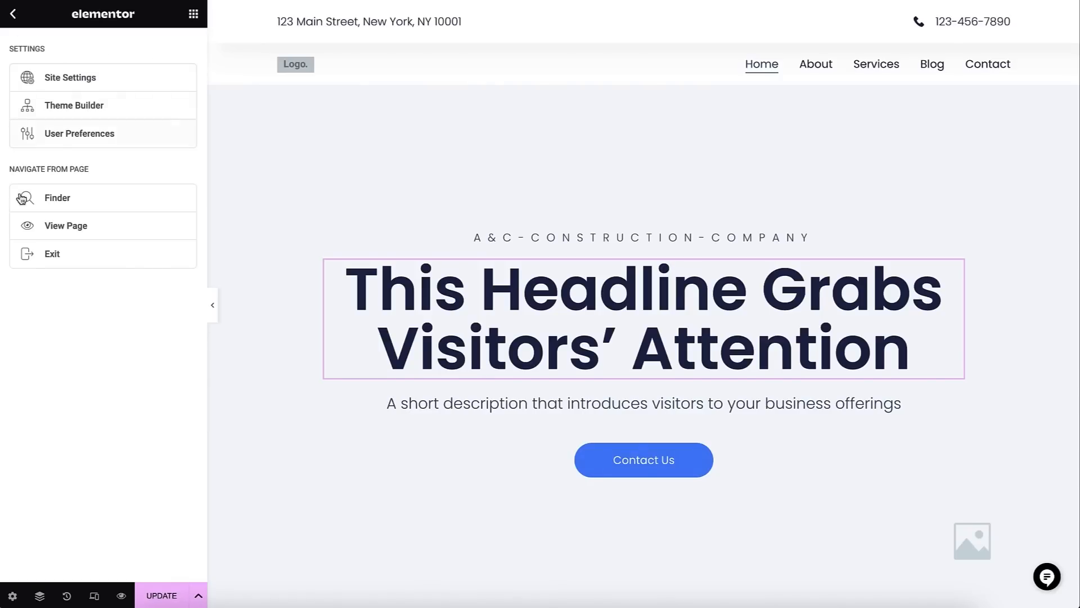
{"action": "mouse_move", "coordinate": [11, 595]}
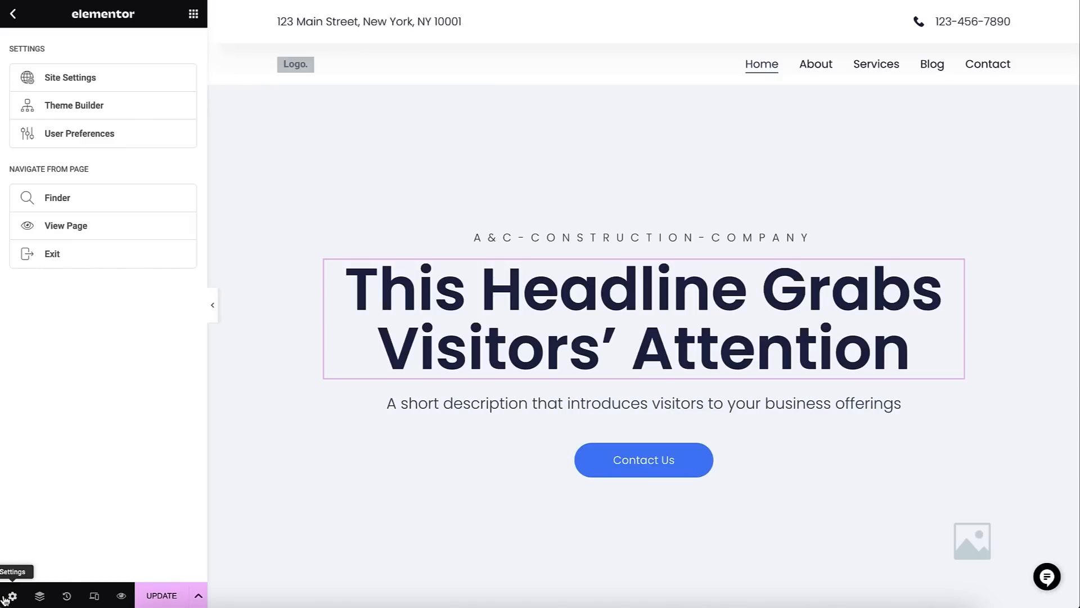
{"action": "left_click", "coordinate": [10, 597]}
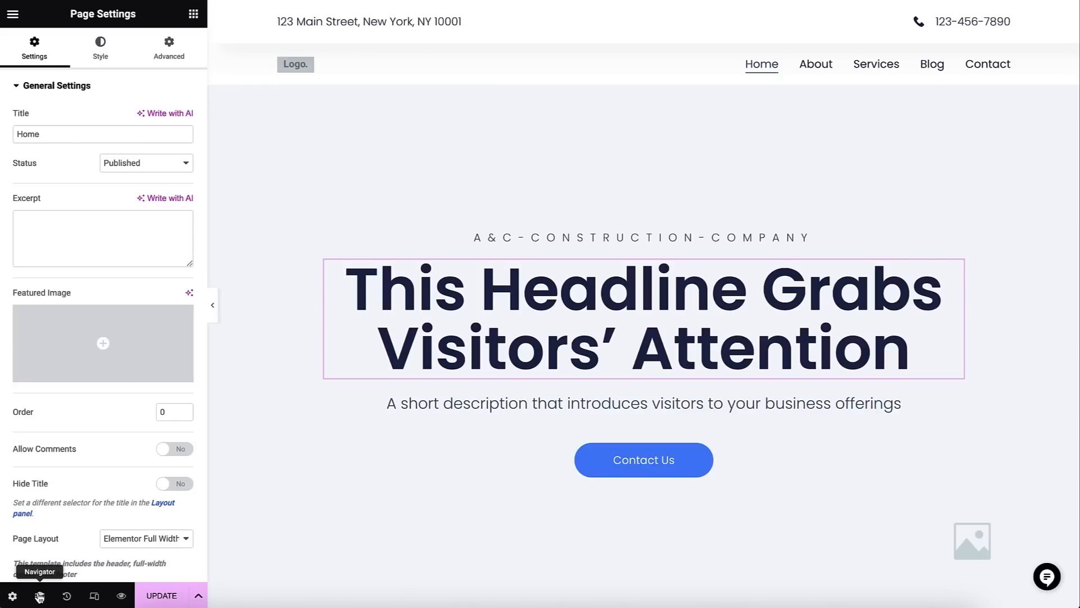
{"action": "mouse_move", "coordinate": [63, 595]}
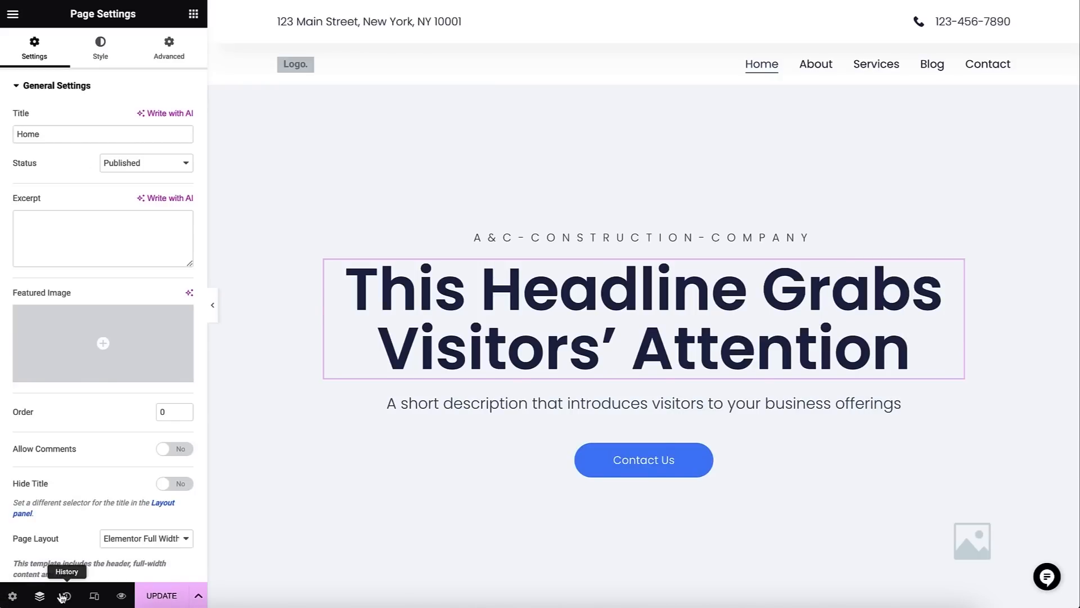
{"action": "left_click", "coordinate": [64, 597]}
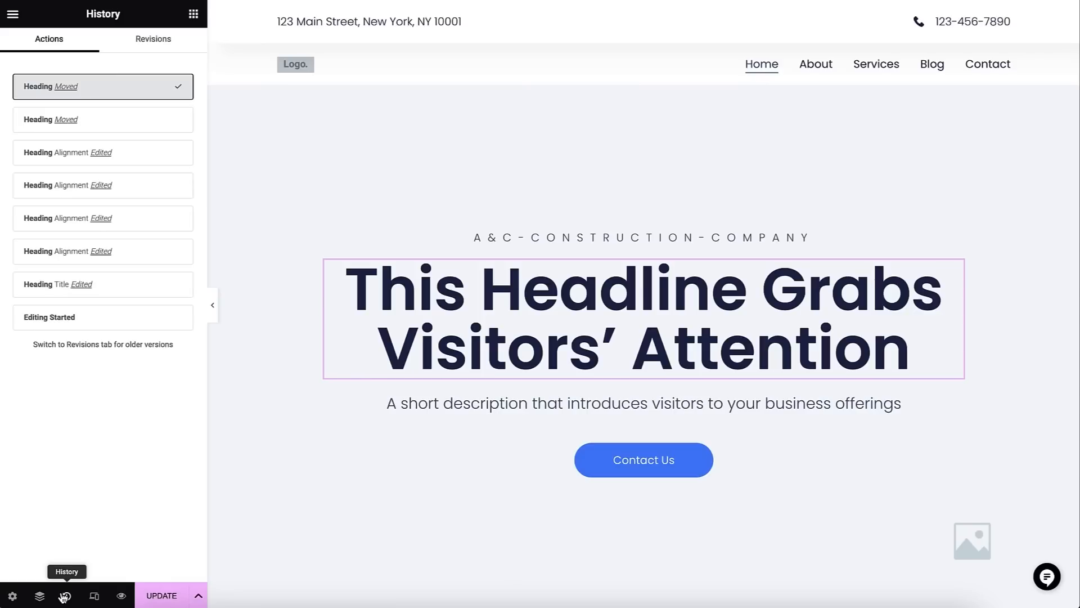
{"action": "left_click", "coordinate": [94, 595]}
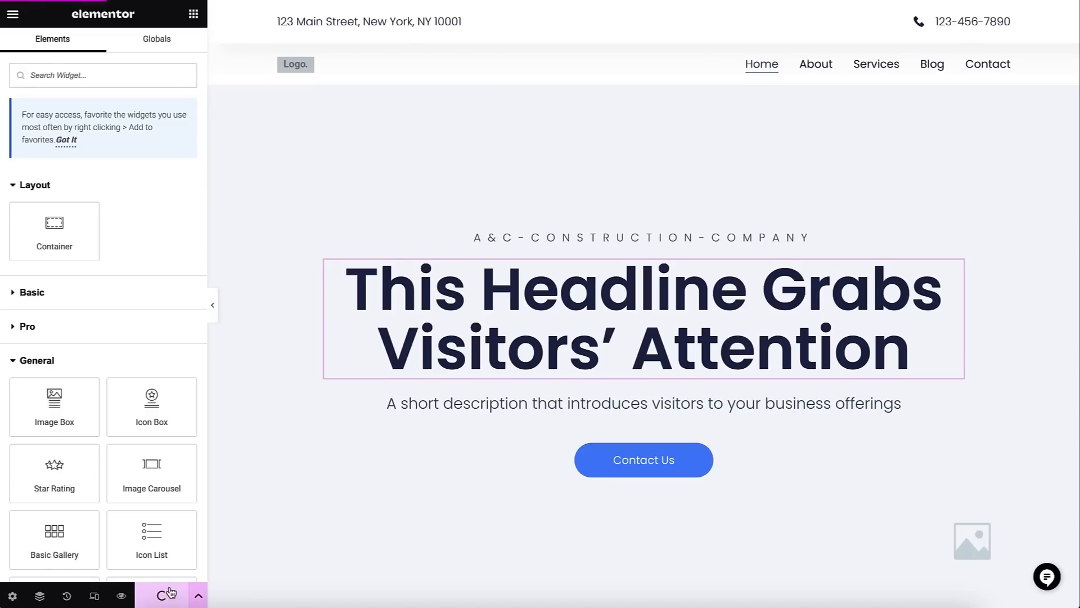
{"action": "mouse_move", "coordinate": [39, 595]}
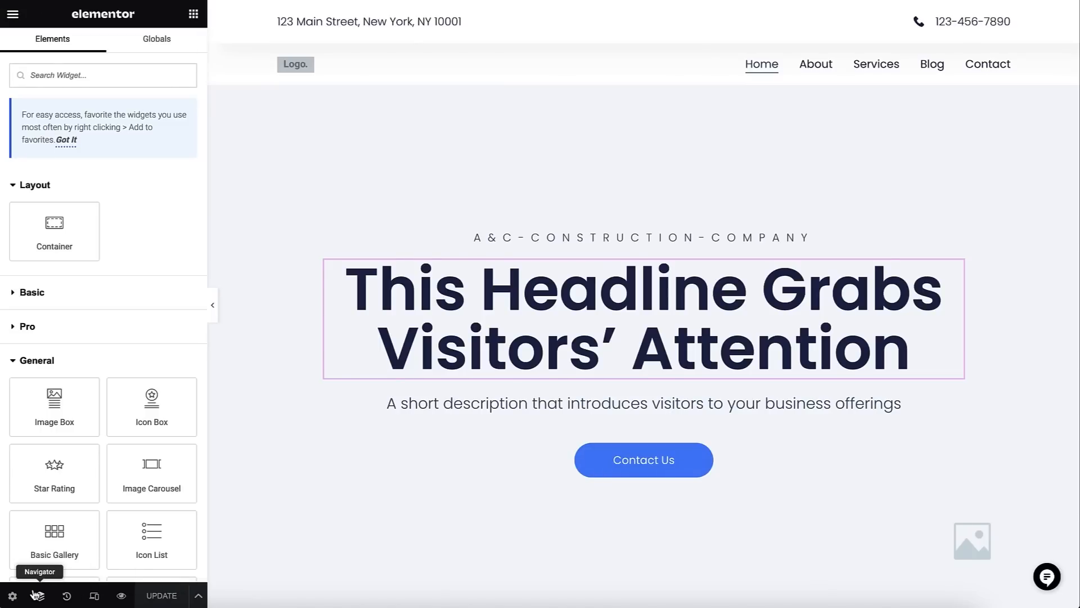
Step: Show the Navigator outline and jump to the Blog section at the page's end
{"action": "left_click", "coordinate": [36, 595]}
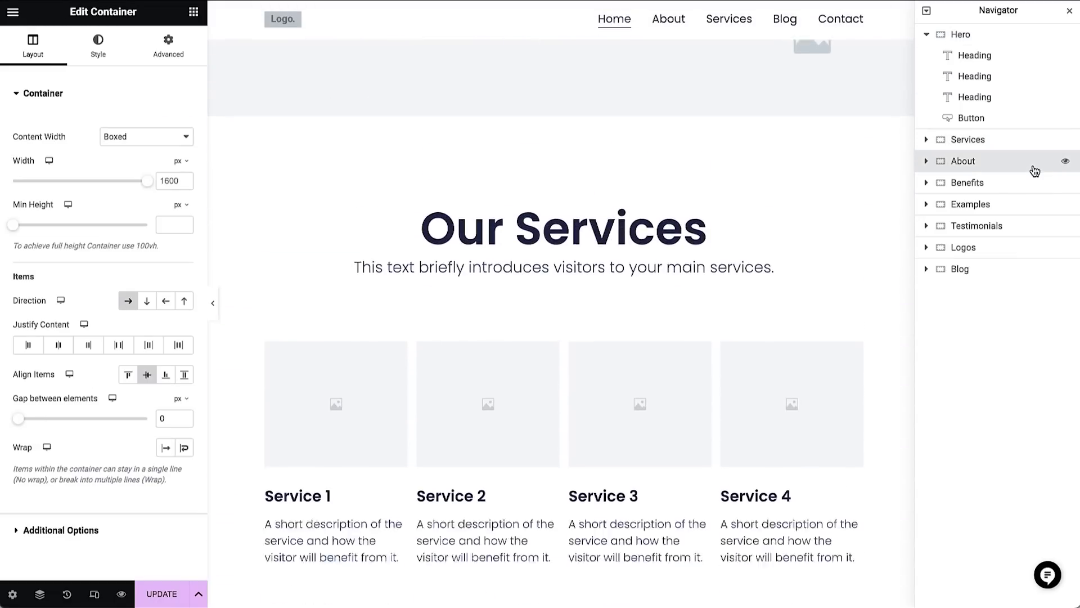
{"action": "left_click", "coordinate": [967, 182]}
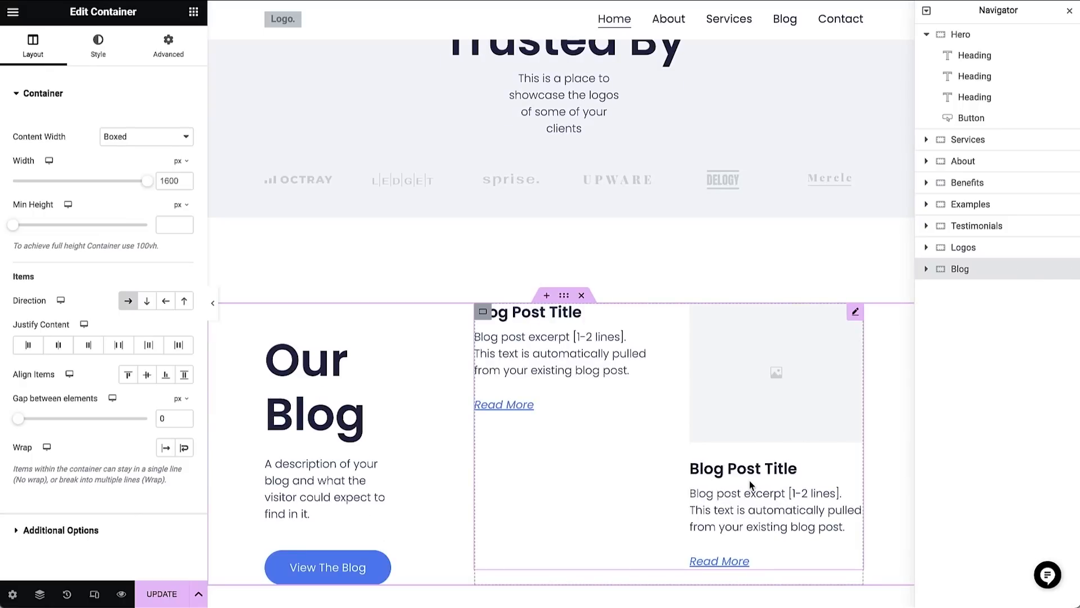
{"action": "scroll", "scroll_direction": "down", "scroll_amount": 3}
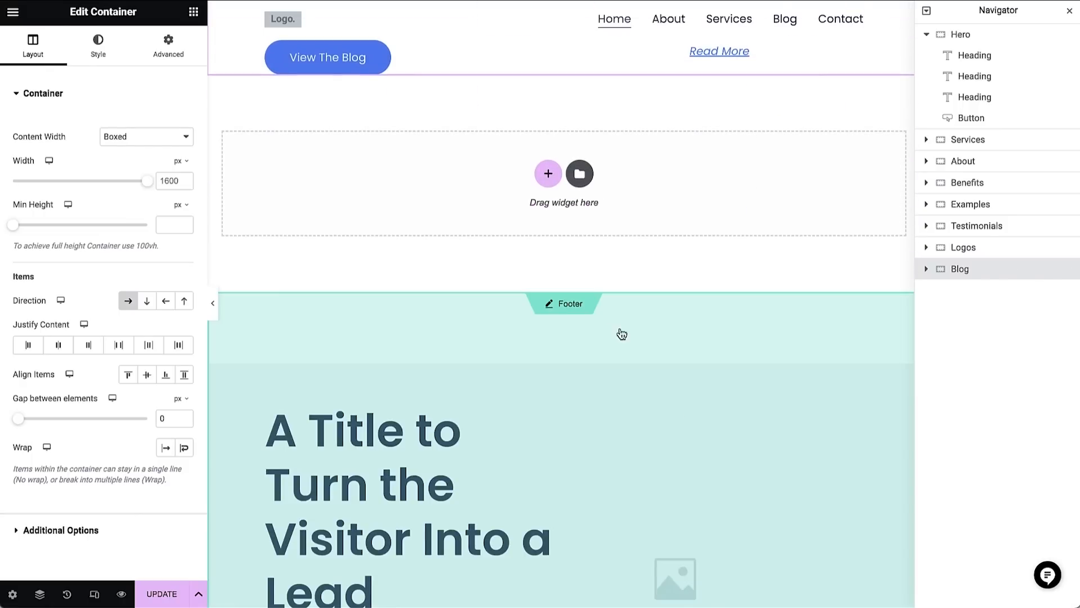
Step: Start a new section below Blog, bringing up the structure choices
{"action": "left_click", "coordinate": [547, 173]}
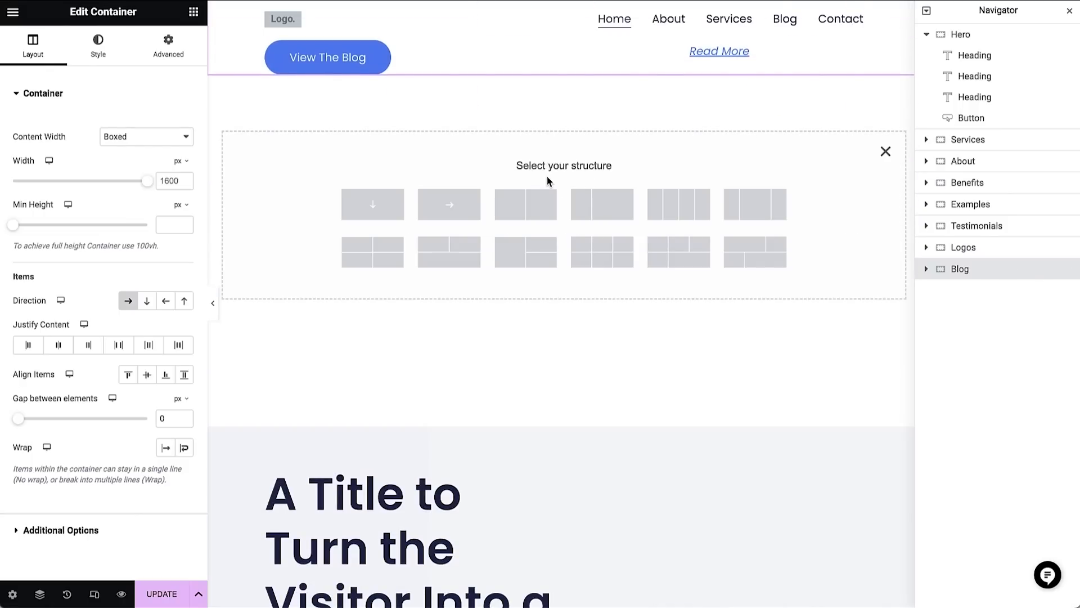
{"action": "mouse_move", "coordinate": [372, 204]}
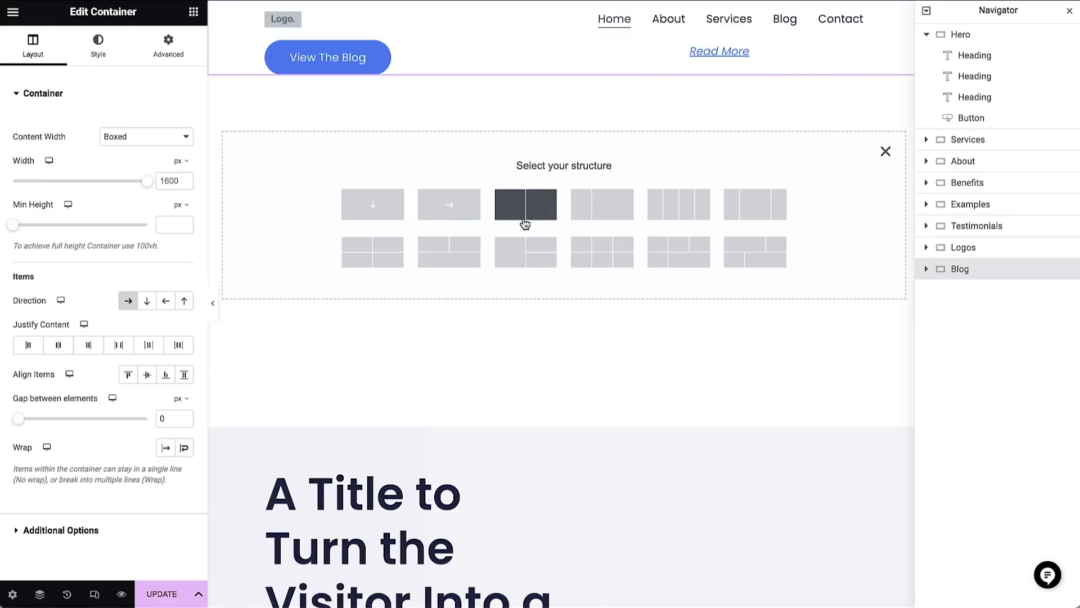
{"action": "mouse_move", "coordinate": [614, 215]}
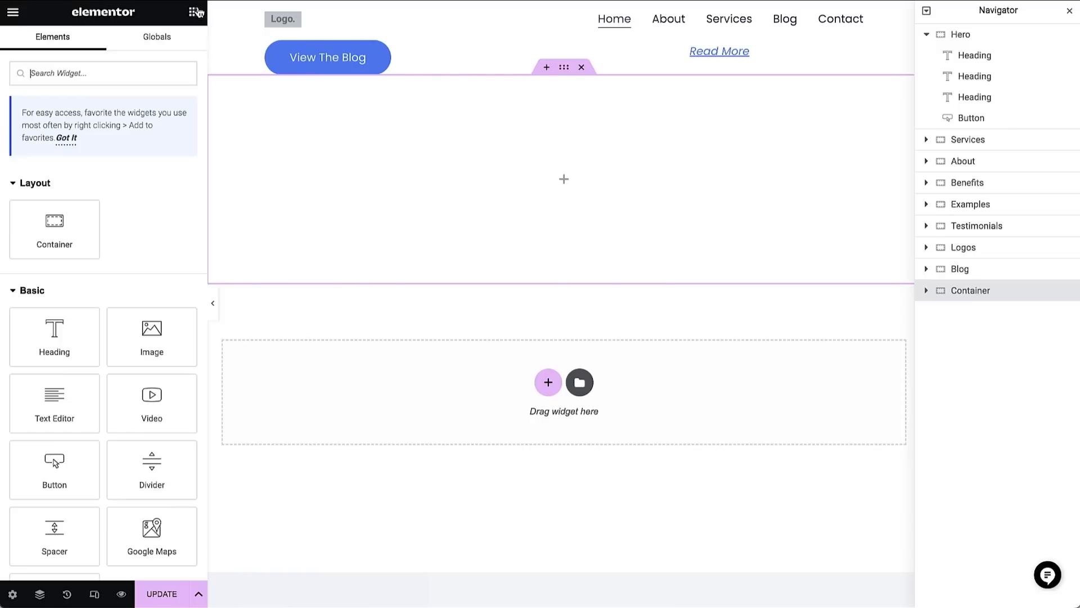
{"action": "mouse_move", "coordinate": [54, 229]}
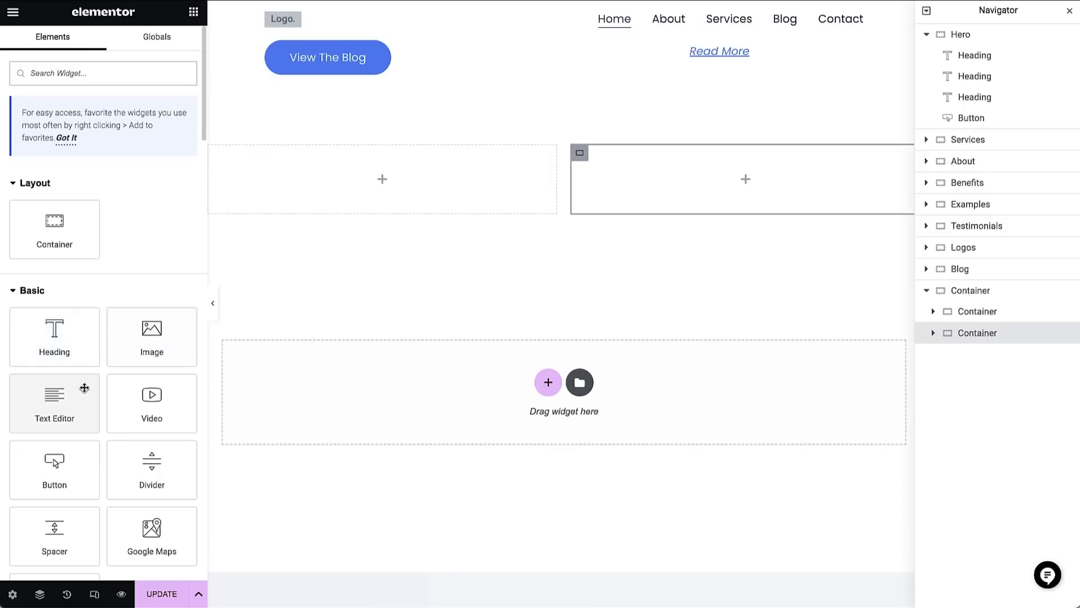
{"action": "mouse_move", "coordinate": [54, 469]}
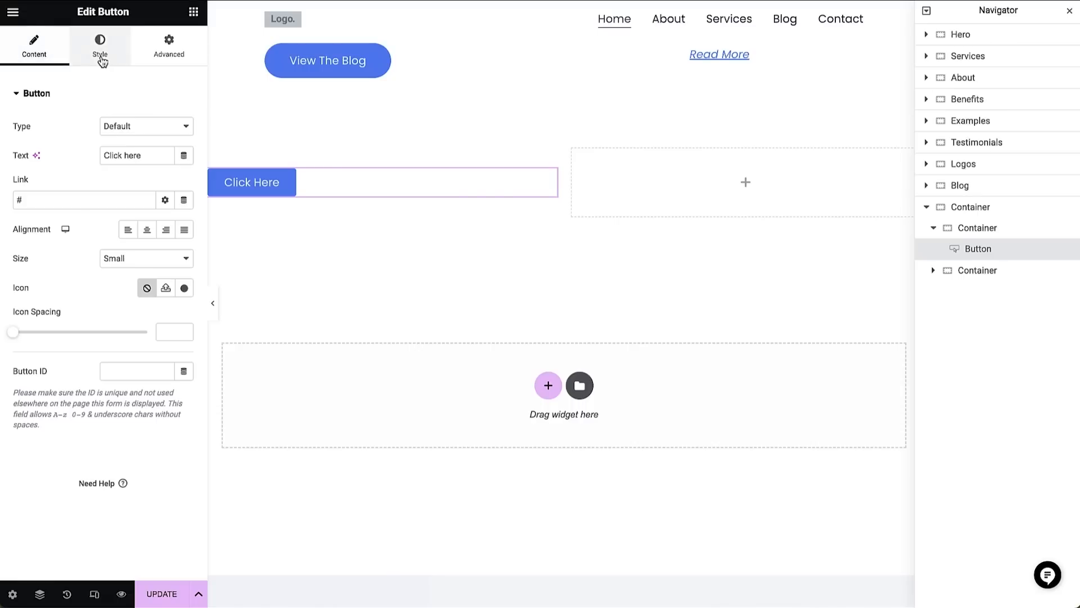
Step: Name the button 'Click Here Now' and align it to the left
{"action": "left_click", "coordinate": [168, 45]}
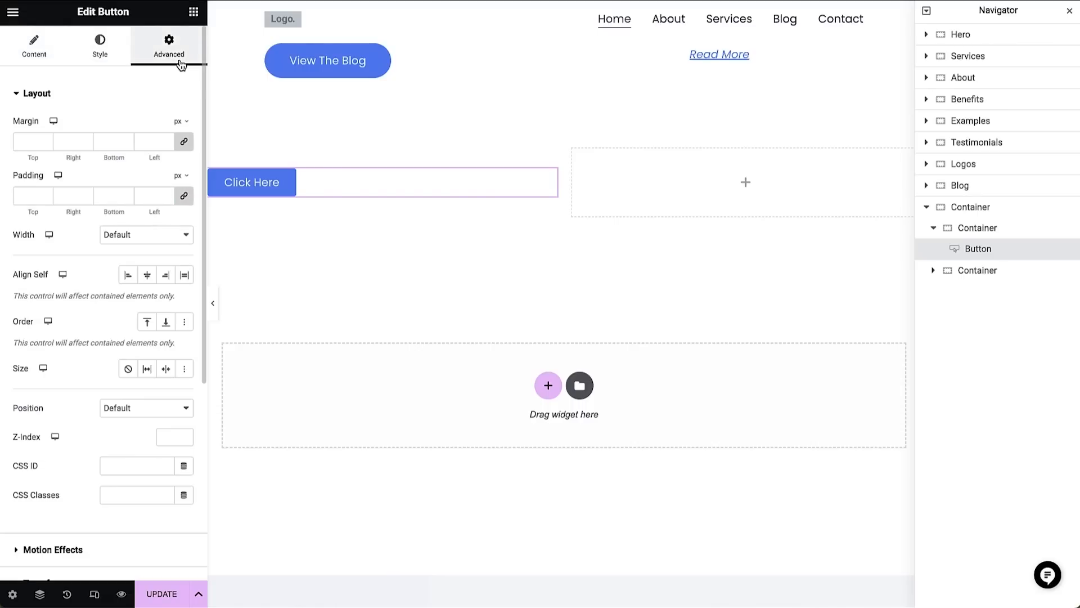
{"action": "left_click", "coordinate": [33, 45]}
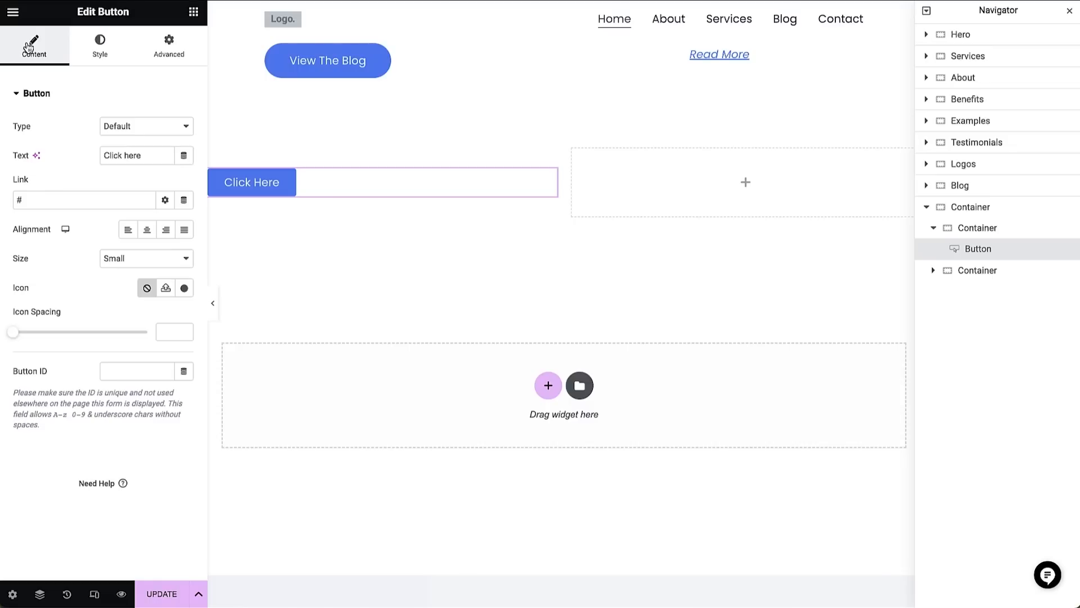
{"action": "type", "text": "n"}
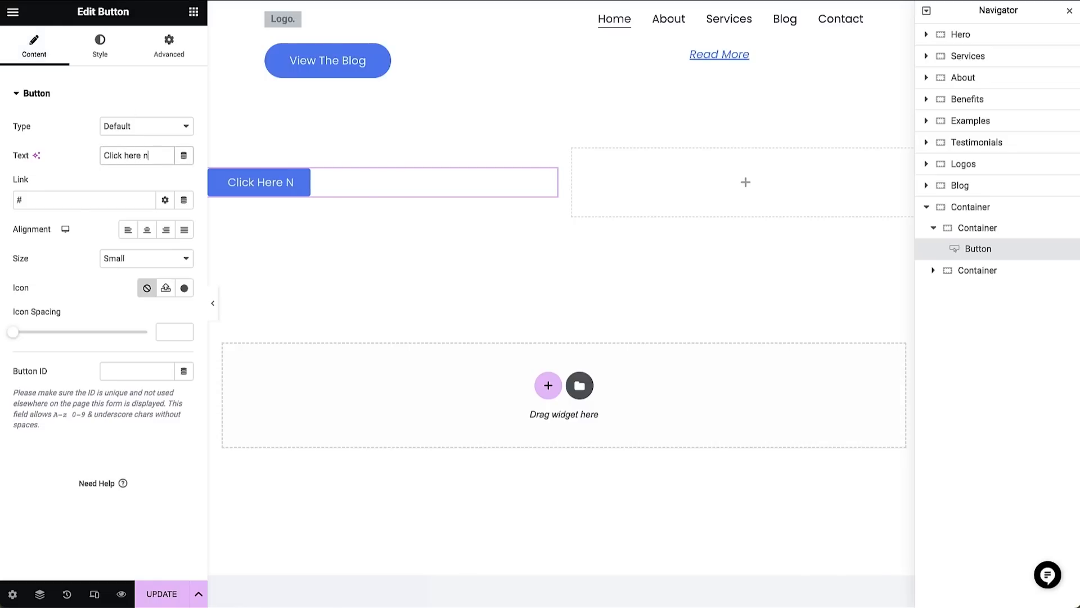
{"action": "type", "text": "ow"}
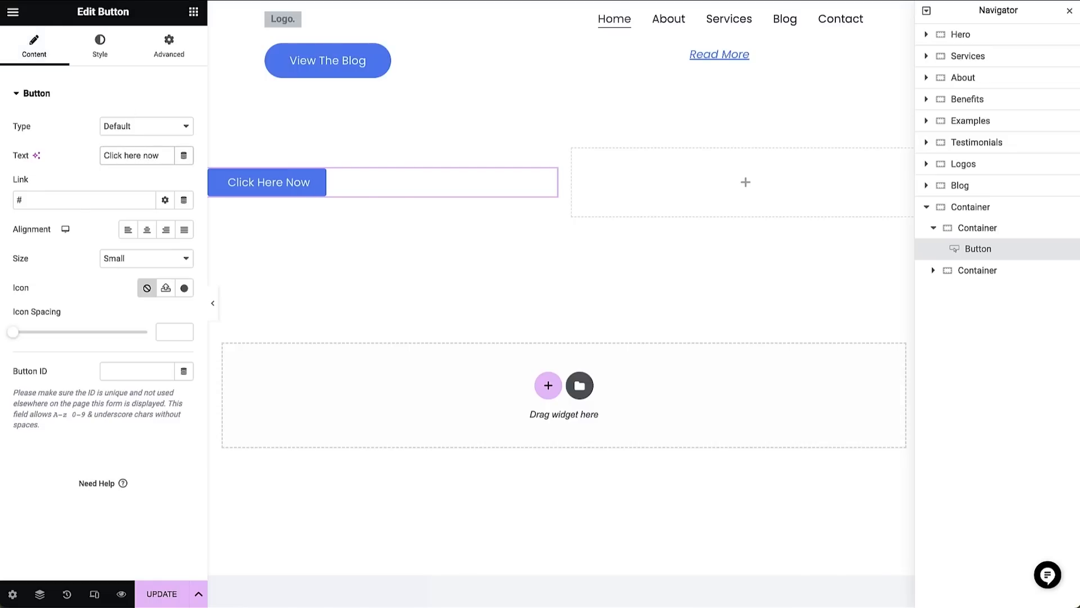
{"action": "mouse_move", "coordinate": [128, 230]}
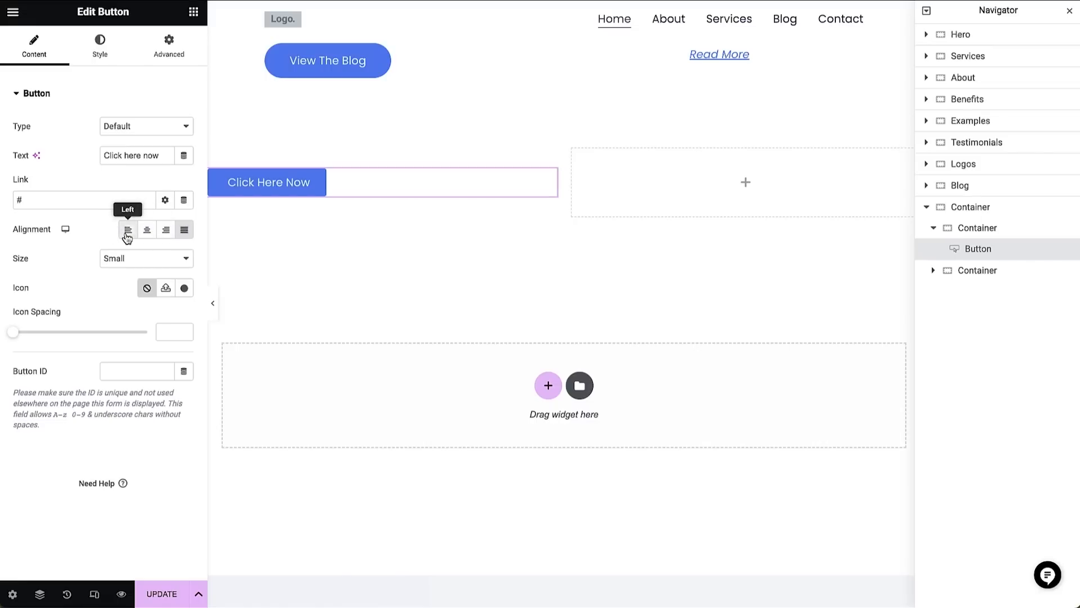
{"action": "left_click", "coordinate": [145, 259]}
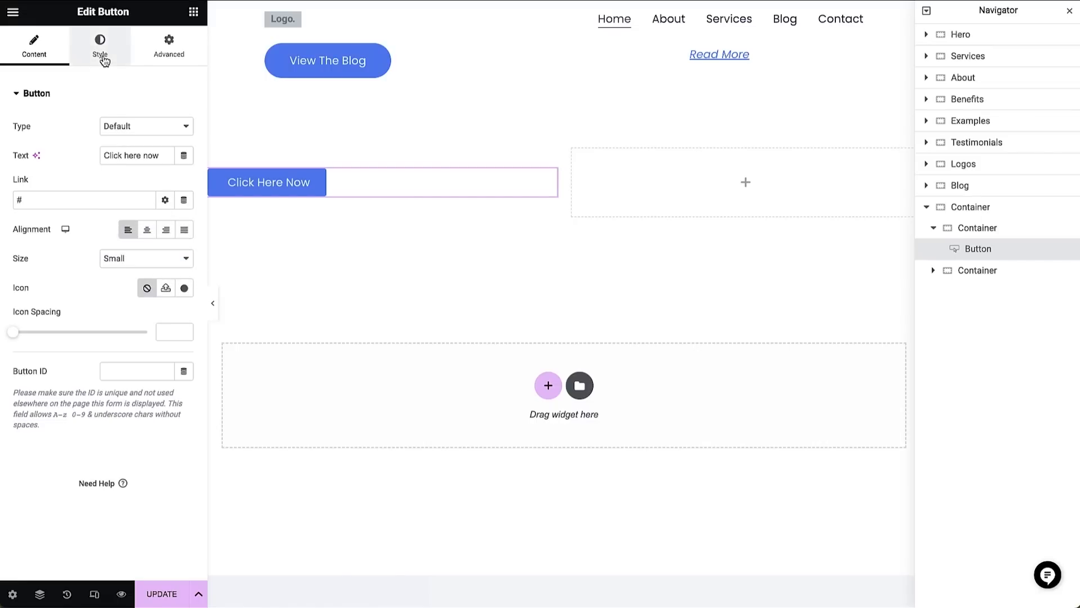
Step: Give the button a maroon background and border radius 10
{"action": "left_click", "coordinate": [100, 46]}
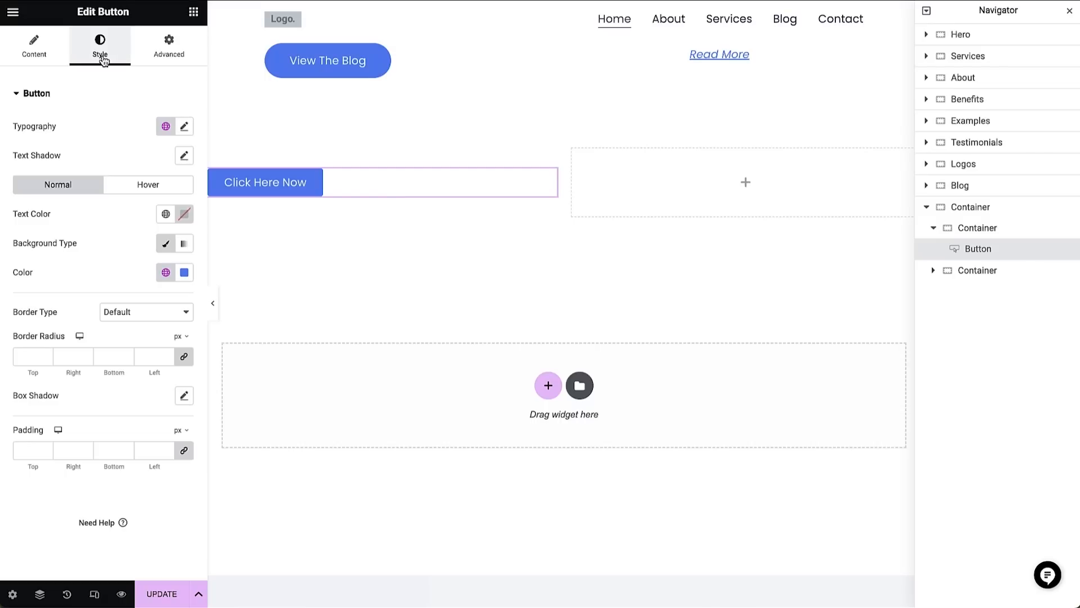
{"action": "mouse_move", "coordinate": [165, 127]}
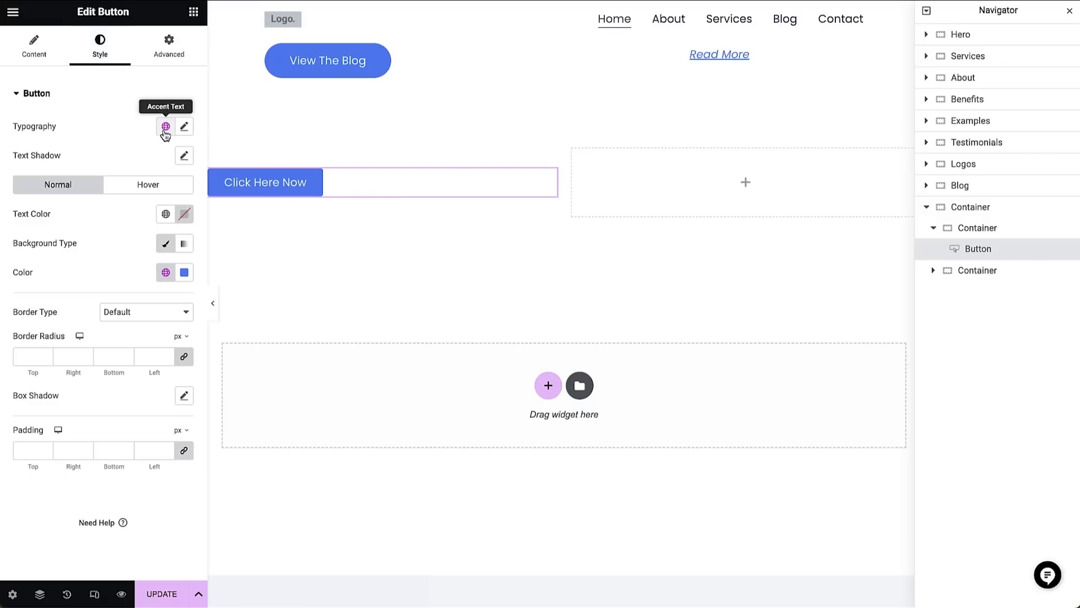
{"action": "left_click", "coordinate": [183, 271]}
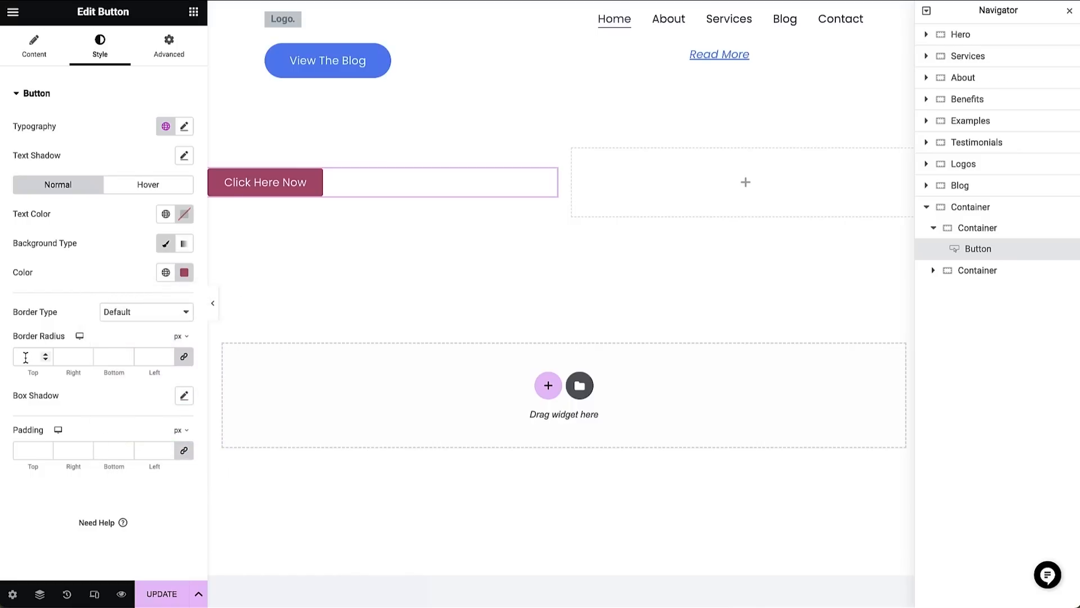
{"action": "type", "text": "10"}
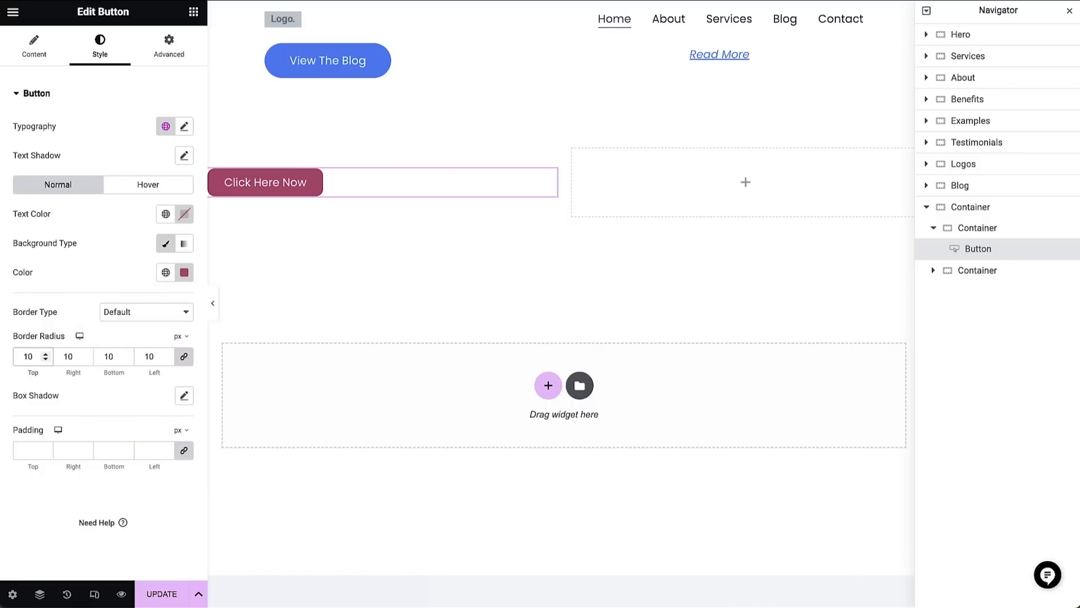
{"action": "left_click", "coordinate": [168, 45]}
{"action": "type", "text": "20"}
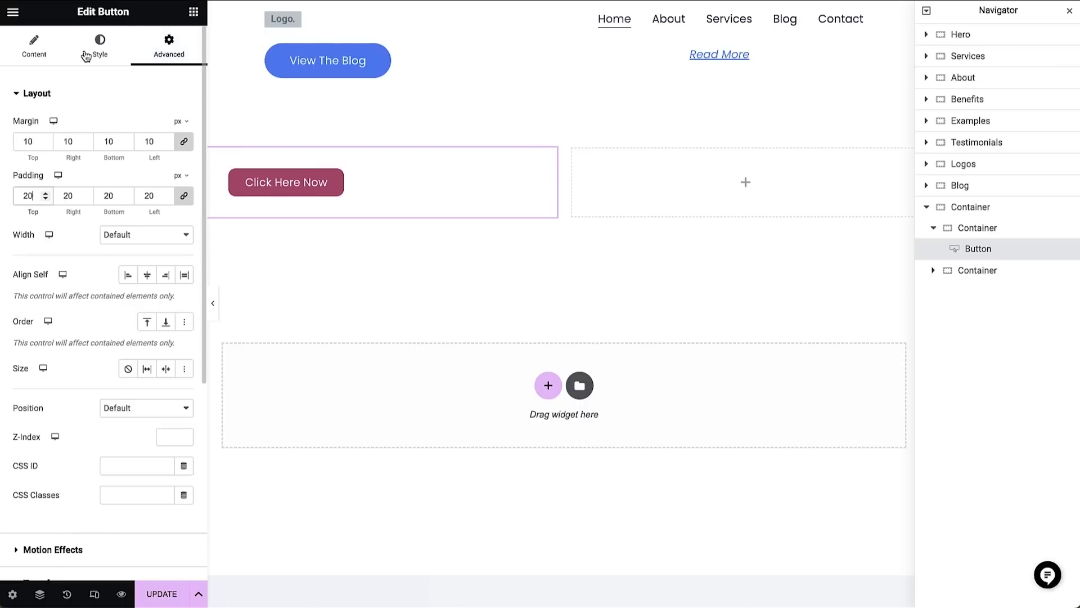
Step: Add a Heading widget titled 'Our Company Vision' above the button and review its HTML tag level
{"action": "left_click", "coordinate": [13, 12]}
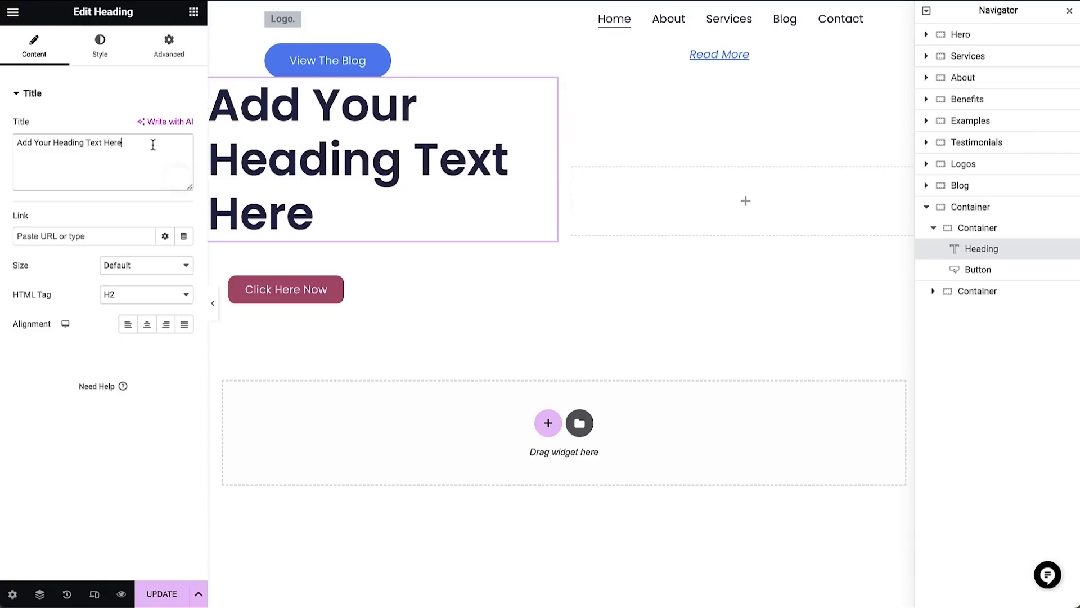
{"action": "type", "text": "Our Company Vision"}
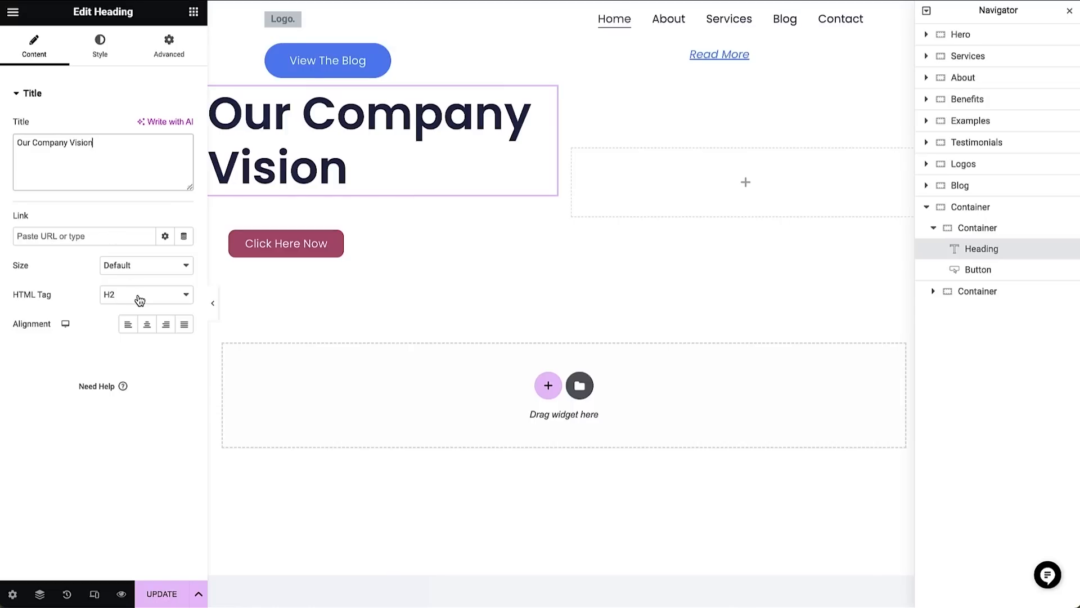
{"action": "left_click", "coordinate": [145, 294]}
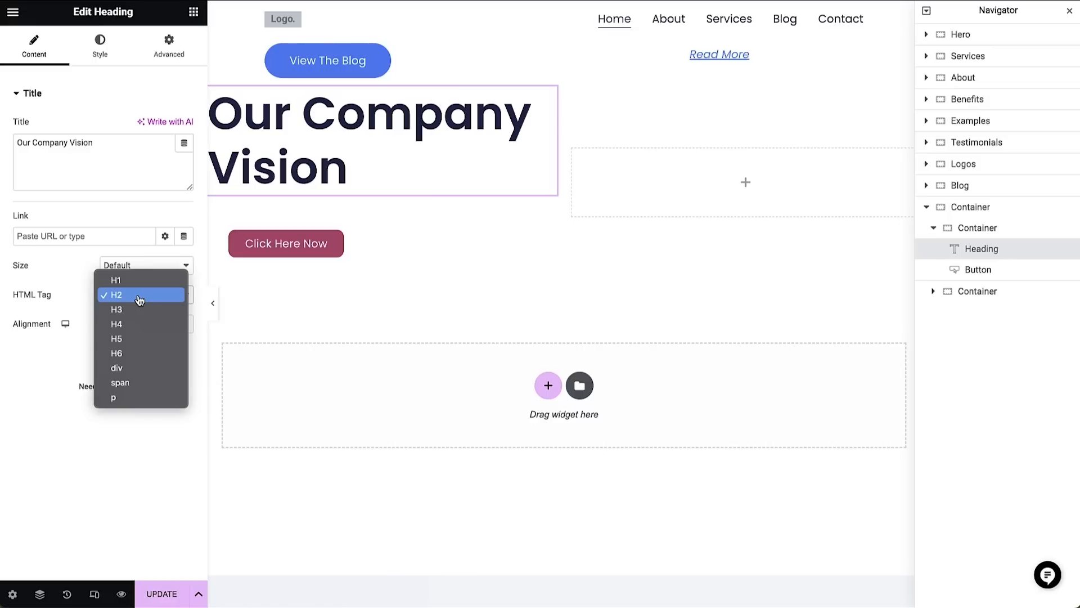
{"action": "mouse_move", "coordinate": [116, 280]}
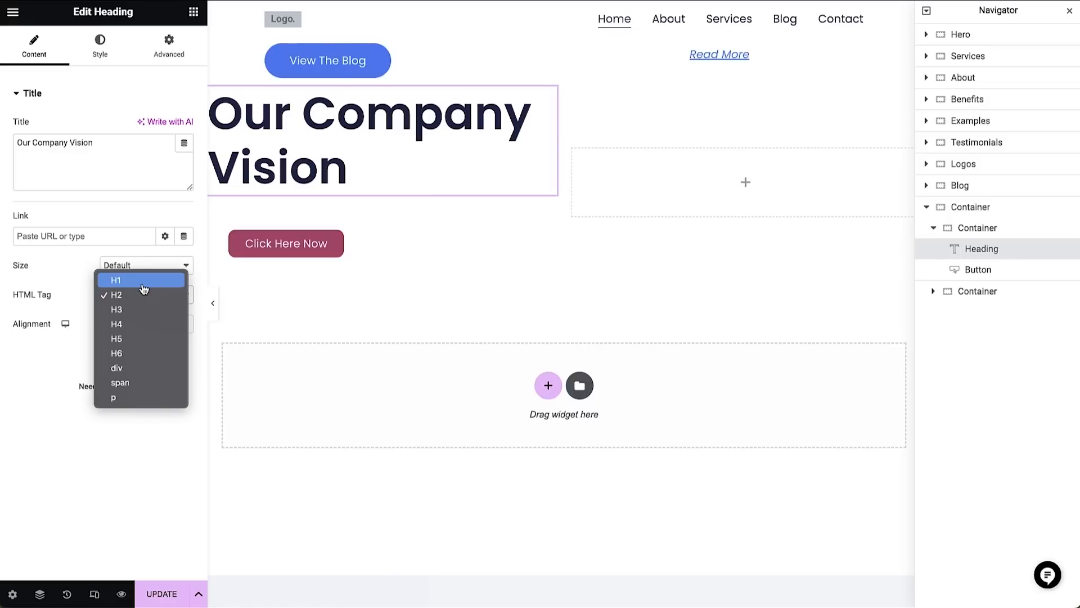
{"action": "mouse_move", "coordinate": [144, 352]}
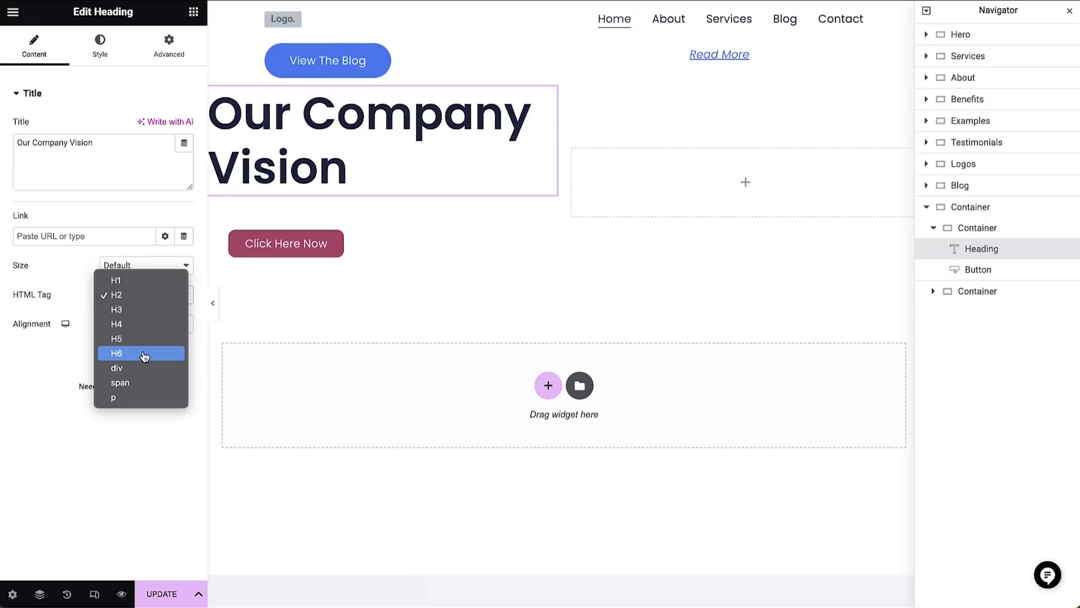
{"action": "mouse_move", "coordinate": [136, 398]}
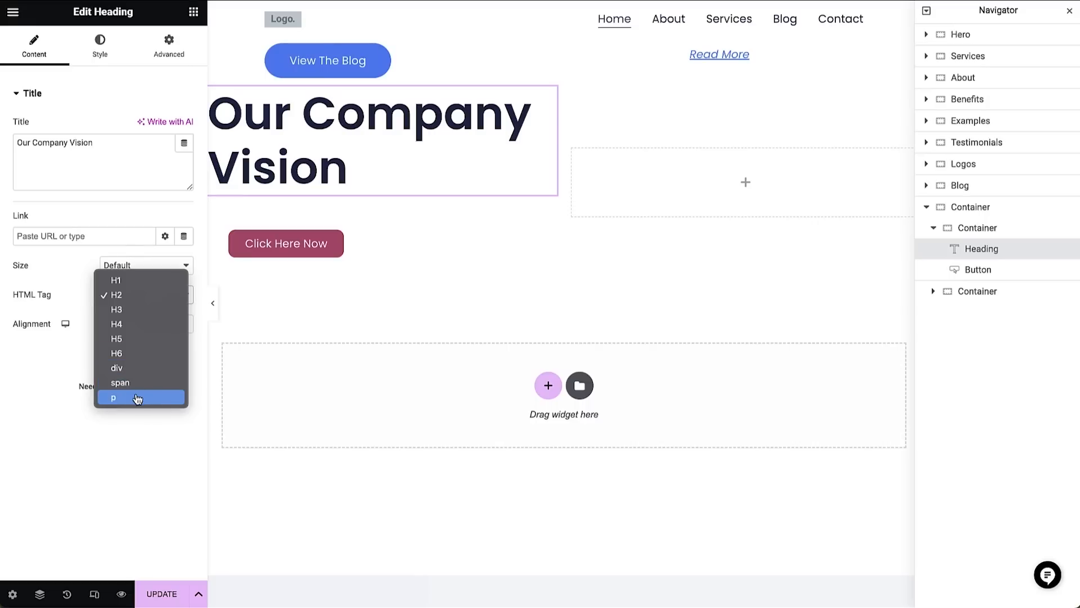
Step: Colour the Our Company Vision heading blue in its Style settings
{"action": "left_click", "coordinate": [99, 46]}
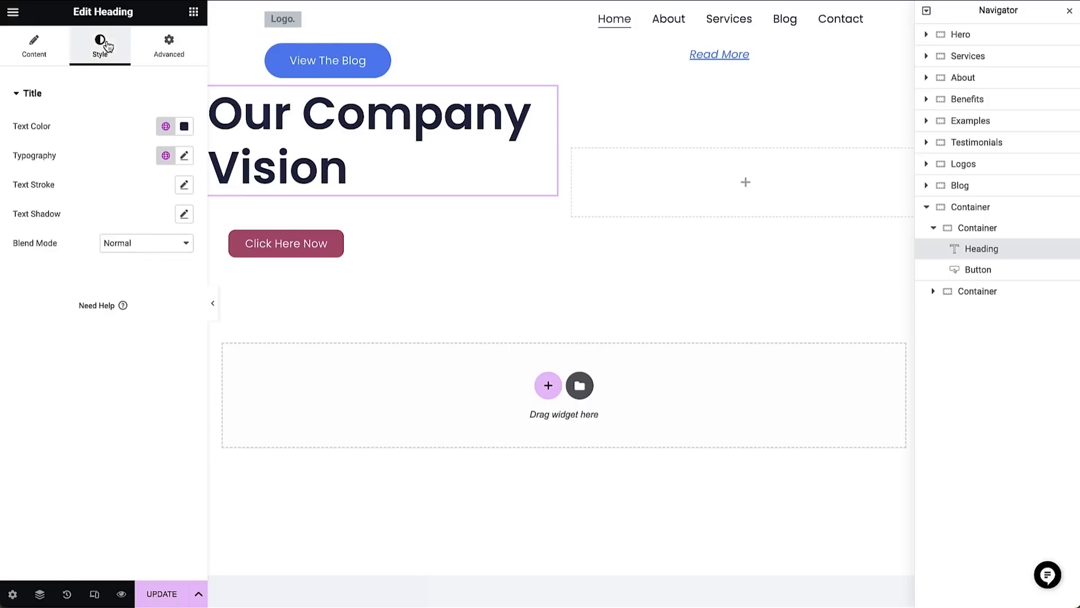
{"action": "left_click", "coordinate": [184, 156]}
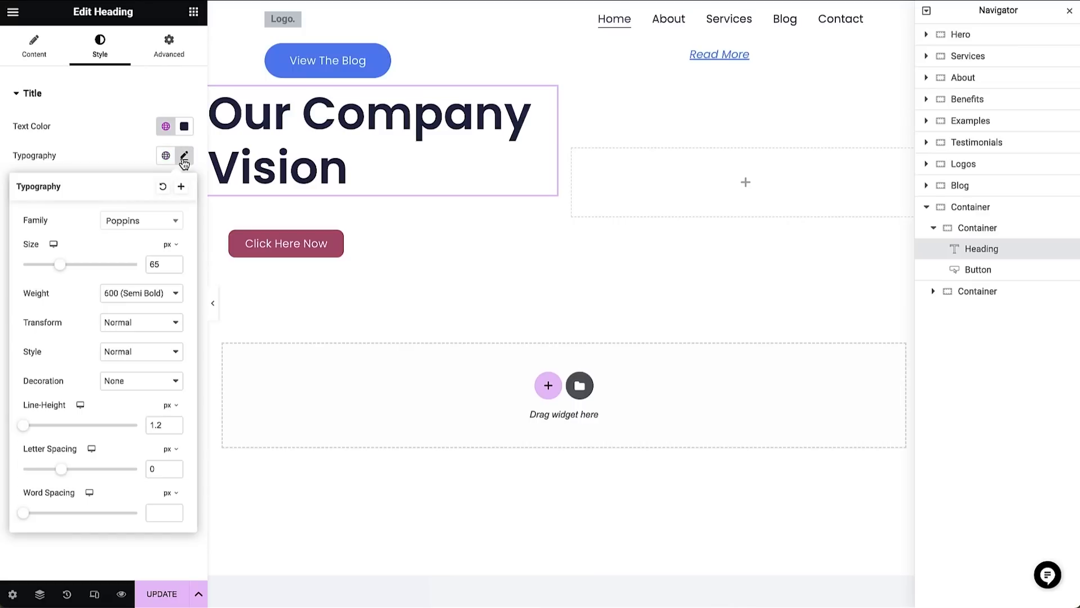
{"action": "mouse_move", "coordinate": [177, 143]}
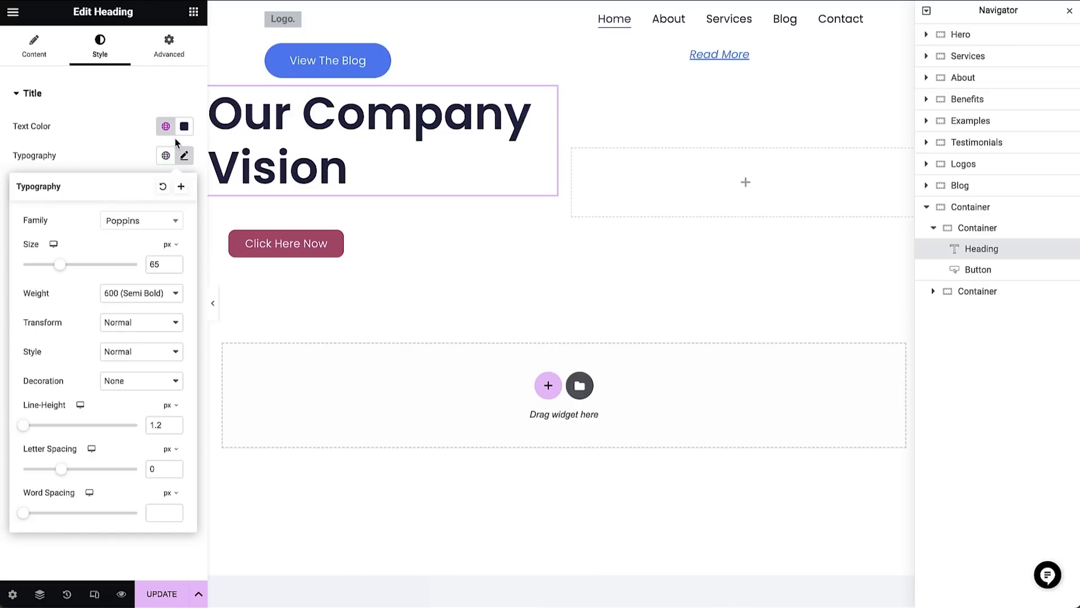
{"action": "left_click", "coordinate": [166, 126]}
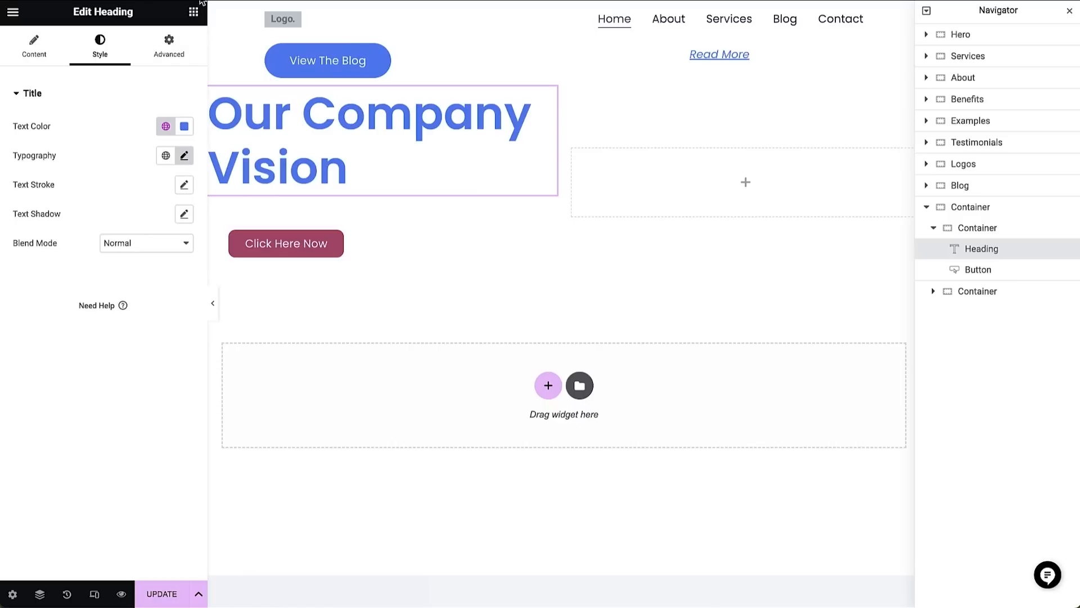
{"action": "left_click", "coordinate": [193, 12]}
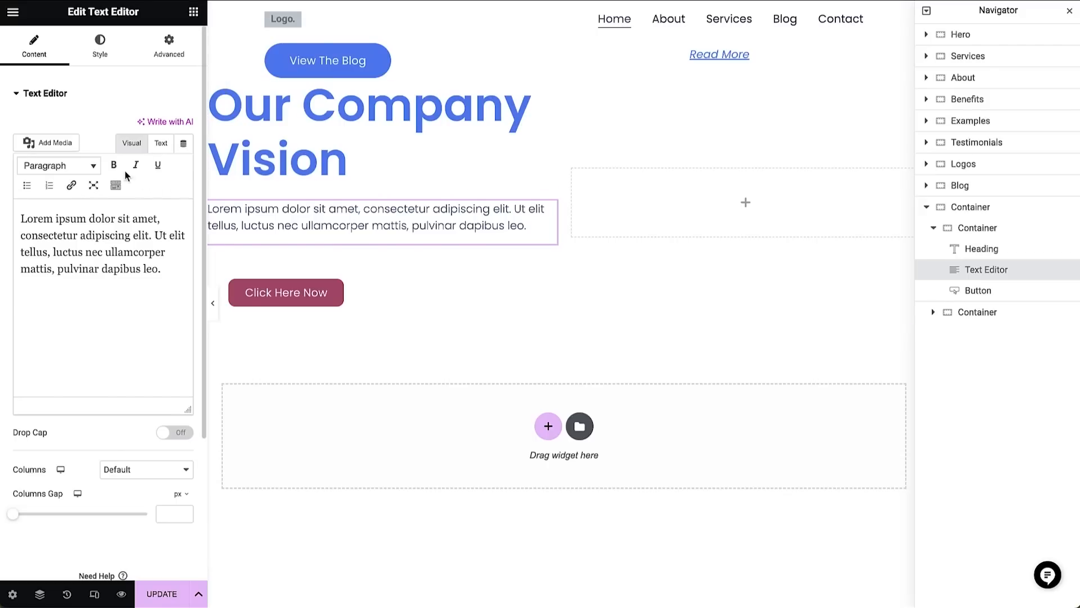
{"action": "mouse_move", "coordinate": [136, 165]}
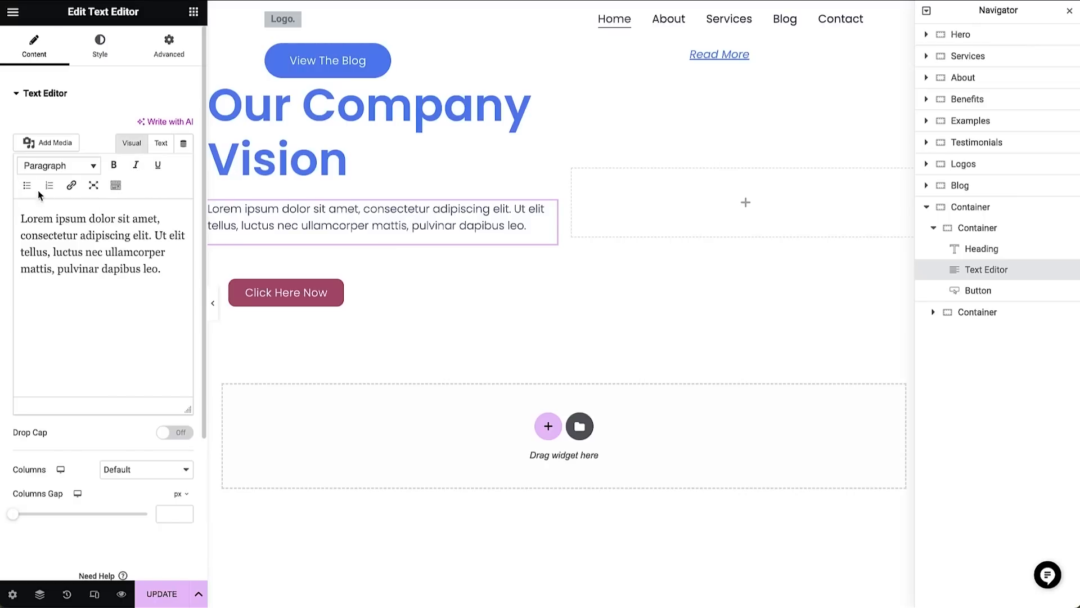
{"action": "mouse_move", "coordinate": [170, 271]}
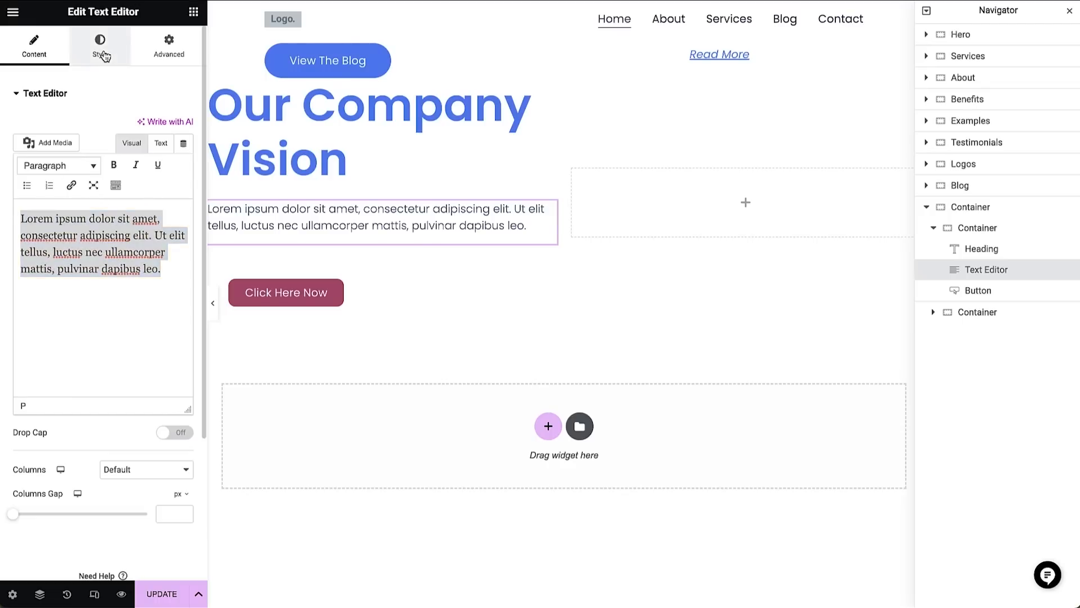
Step: Show the new placeholder paragraph's Style settings
{"action": "left_click", "coordinate": [100, 45]}
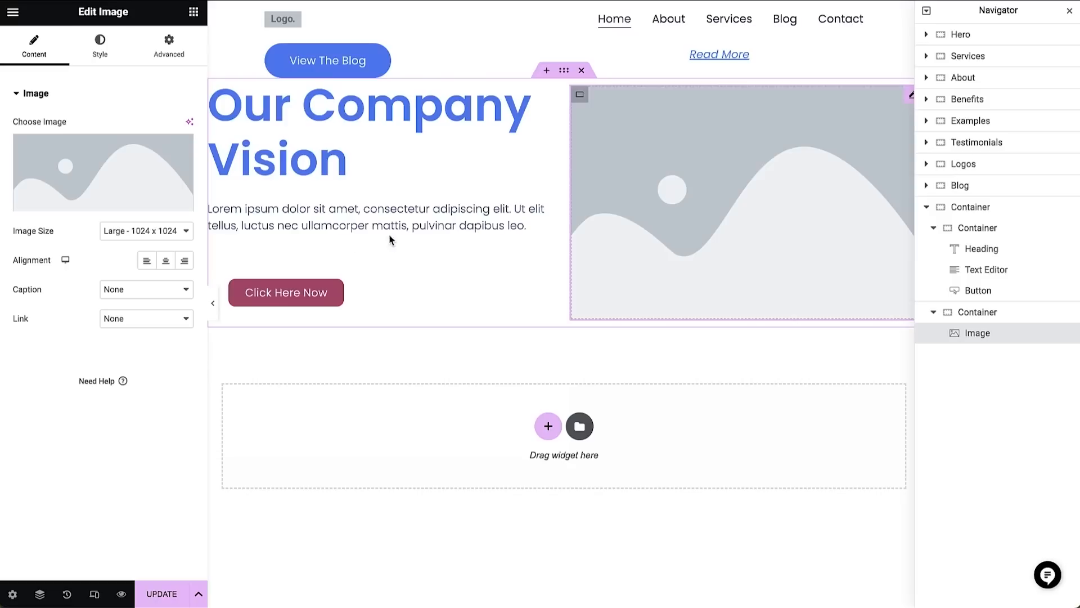
Step: Insert the construction engineers photo from the Media Library and stretch its width to 100%
{"action": "left_click", "coordinate": [103, 172]}
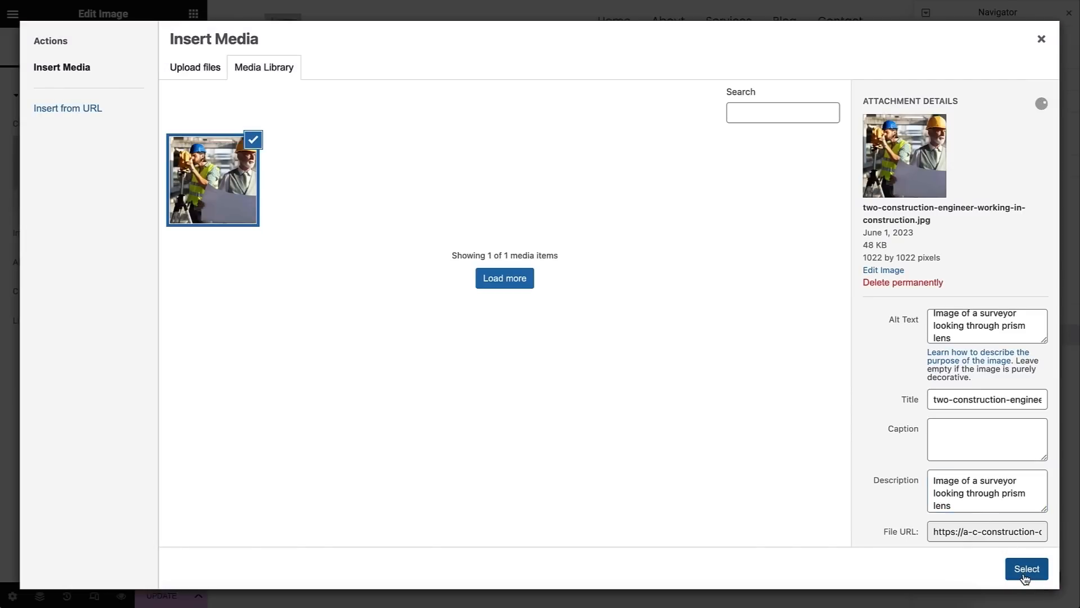
{"action": "left_click", "coordinate": [1026, 568]}
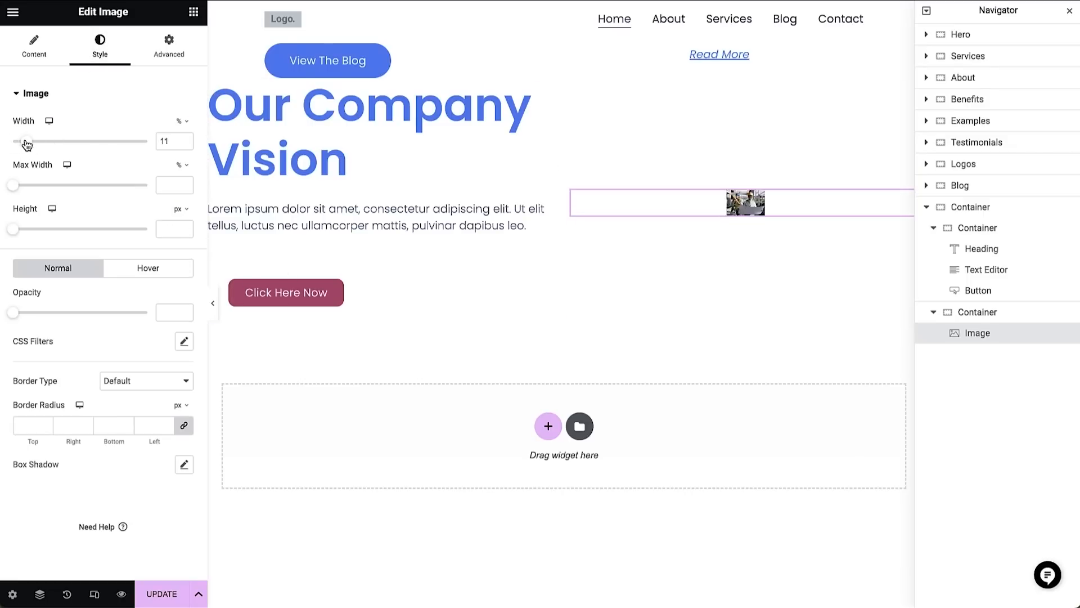
{"action": "left_click_drag", "start_coordinate": [26, 142], "coordinate": [149, 141]}
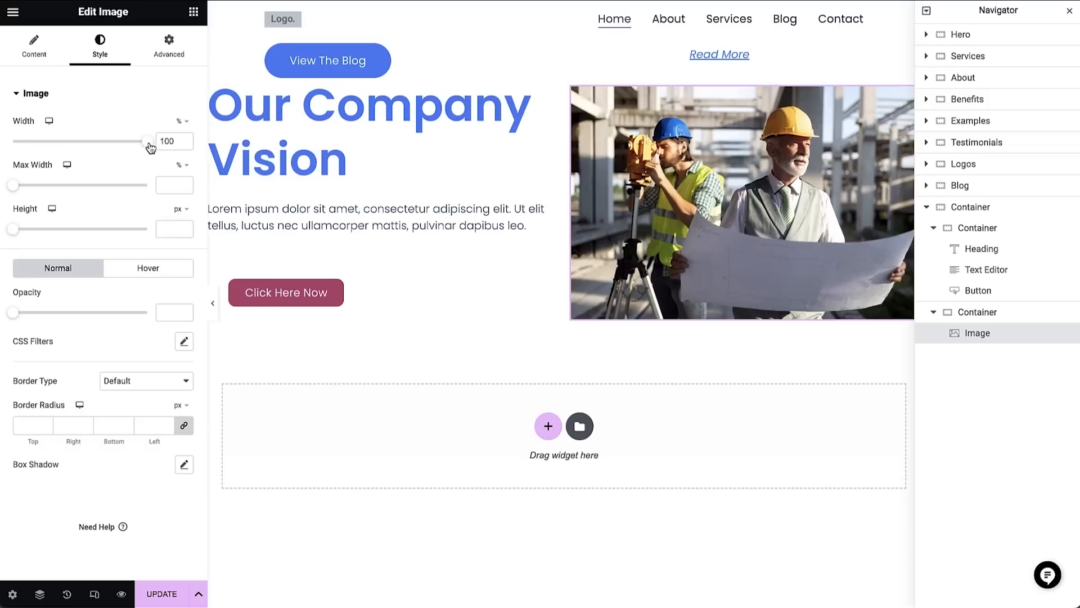
{"action": "left_click", "coordinate": [386, 165]}
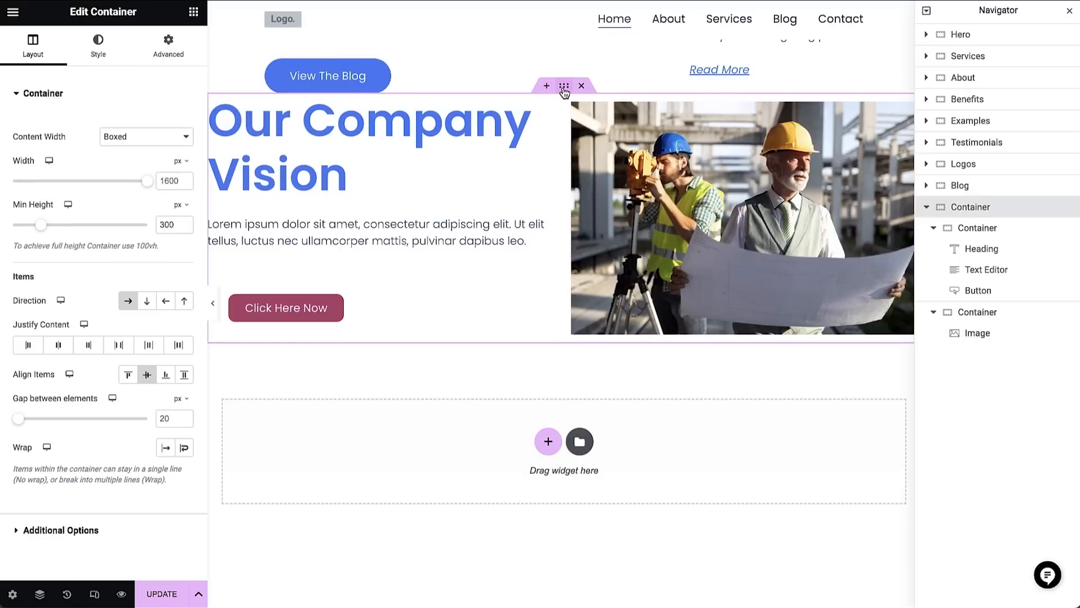
Step: Delete the whole Our Company Vision section via its container's context menu
{"action": "left_click", "coordinate": [564, 86]}
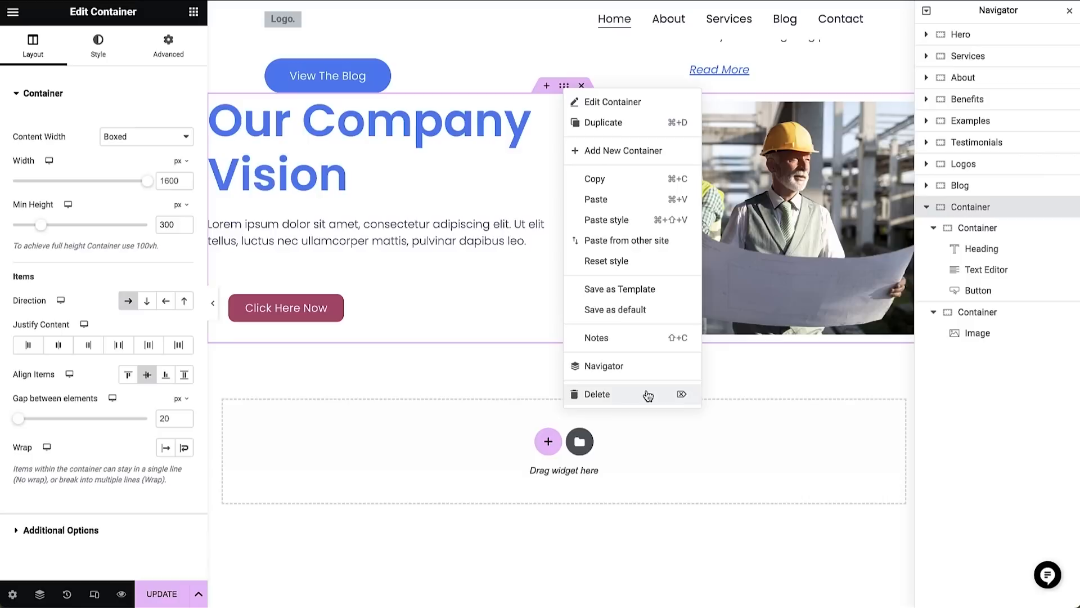
{"action": "left_click", "coordinate": [596, 394]}
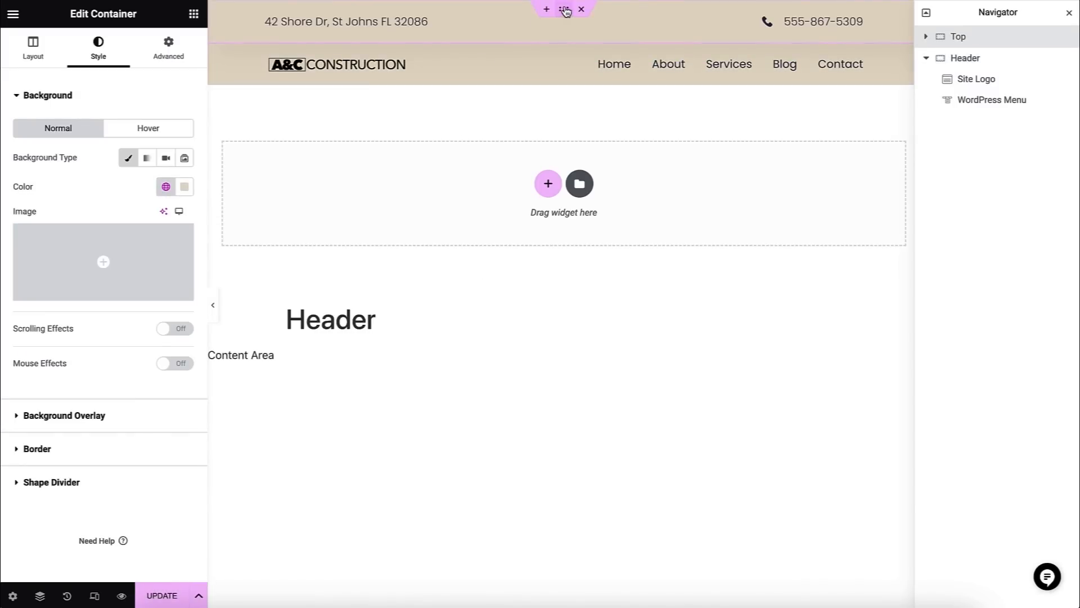
Step: Set the header background to beige #E1D7C4D6 and select the A&C Construction logo for resizing
{"action": "left_click", "coordinate": [184, 186]}
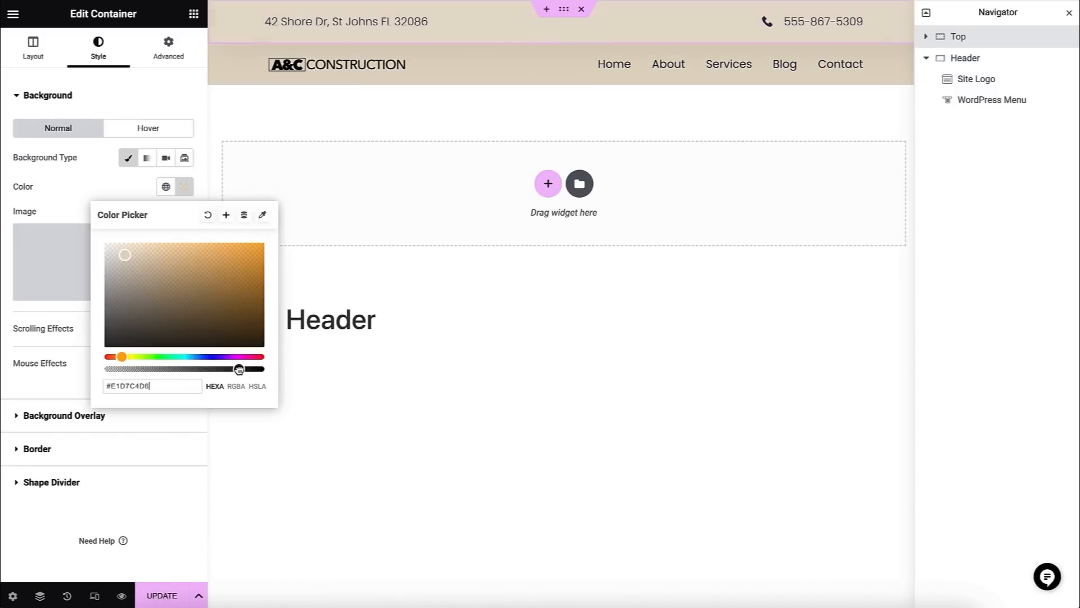
{"action": "left_click", "coordinate": [976, 79]}
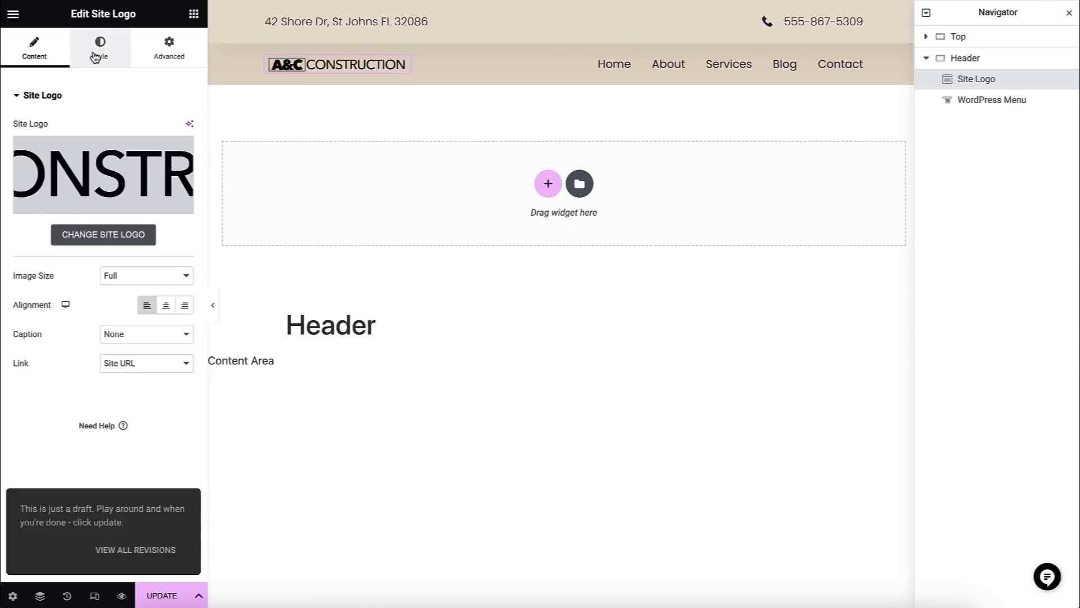
{"action": "left_click", "coordinate": [99, 48]}
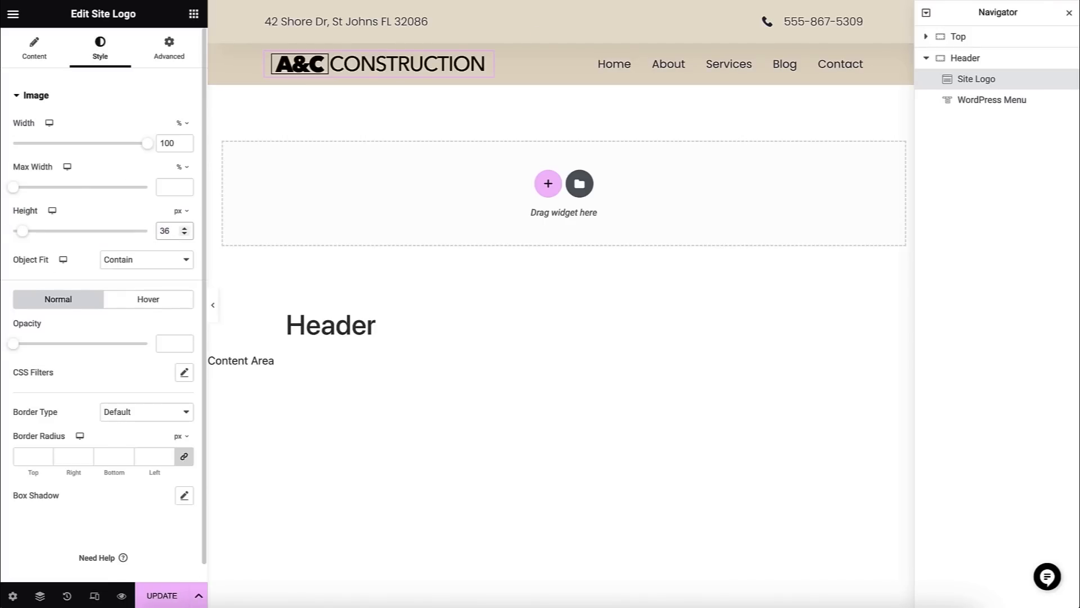